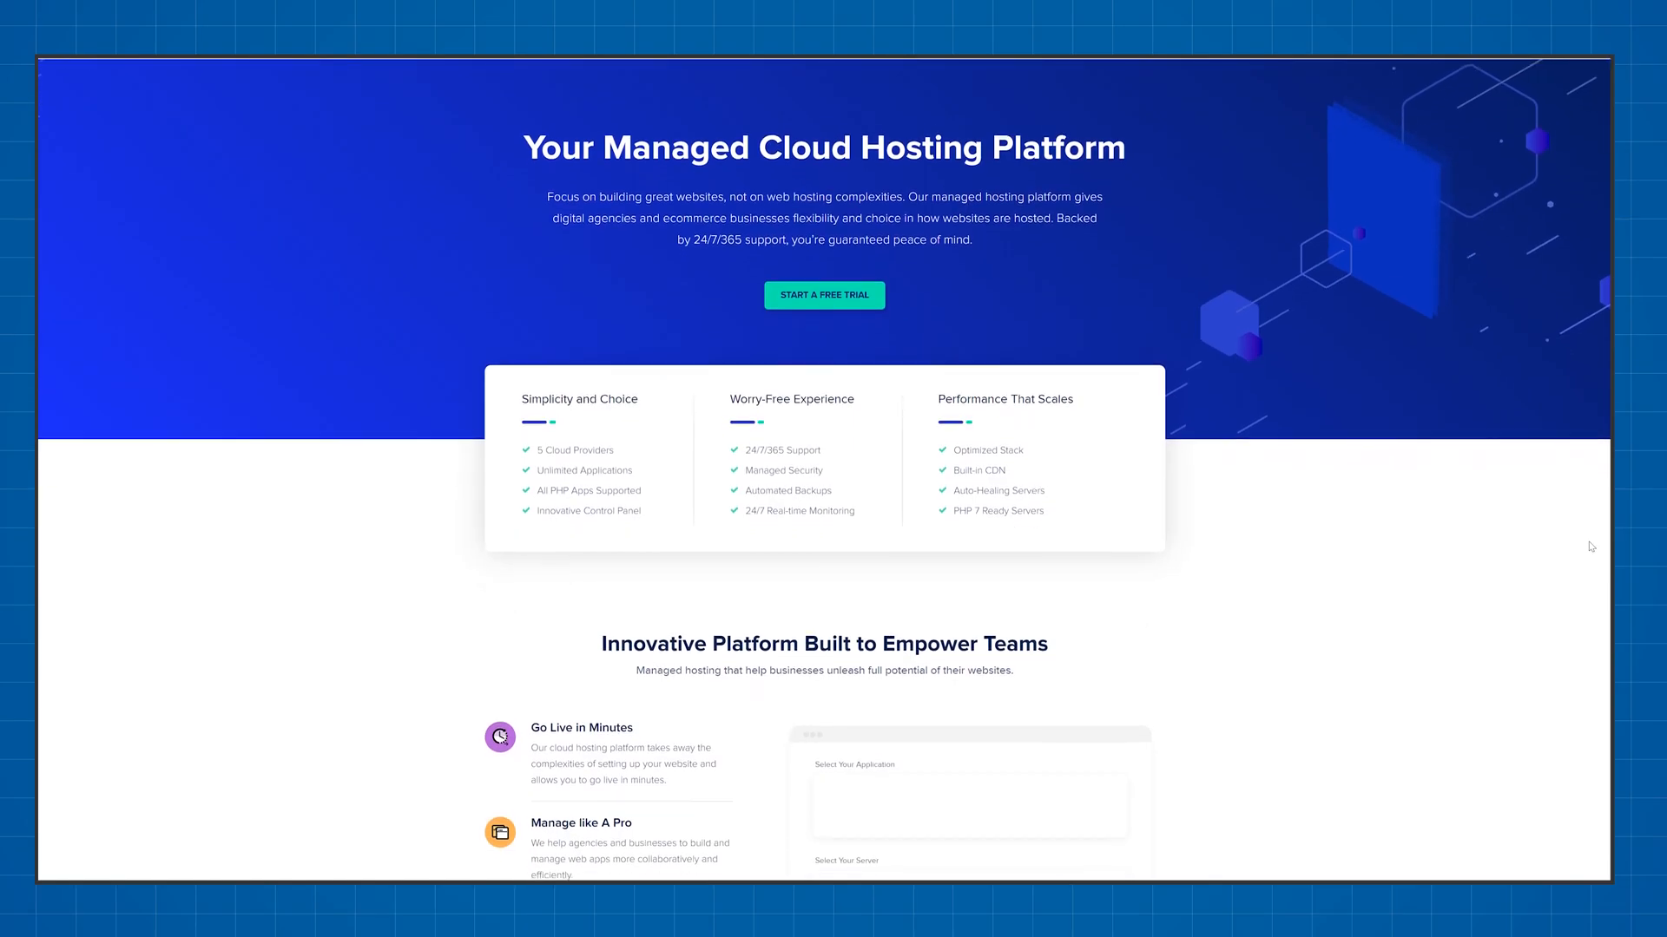
Scroll down the Cloudways homepage toward the pricing section.
scroll("down", 3)
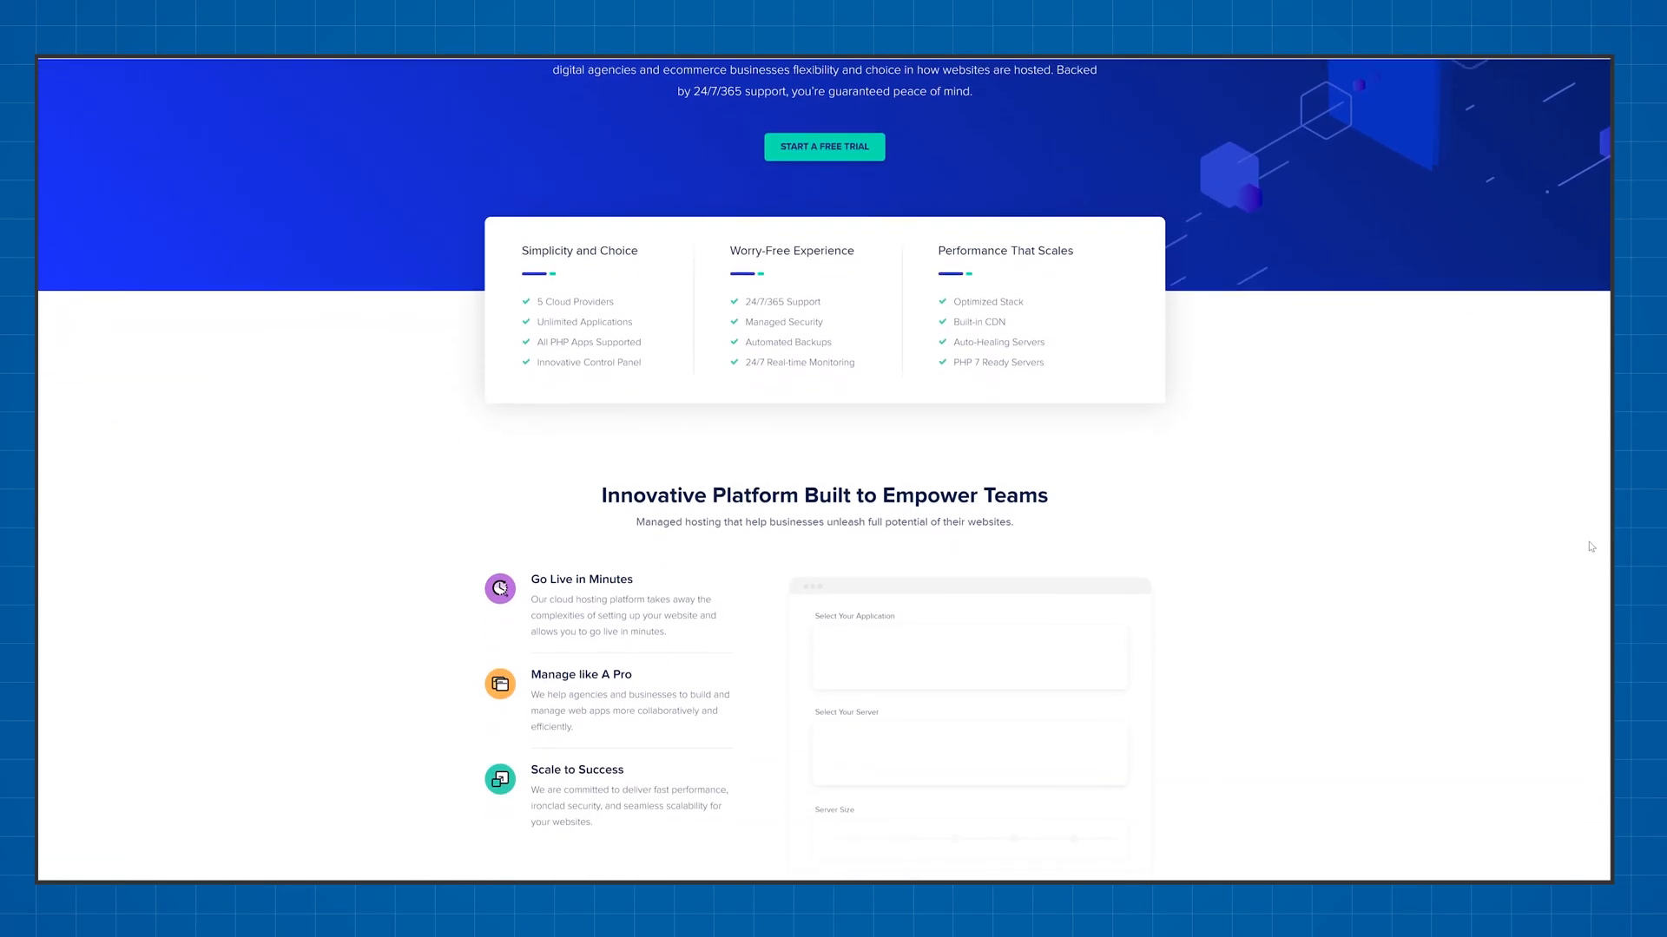
scroll("down", 3)
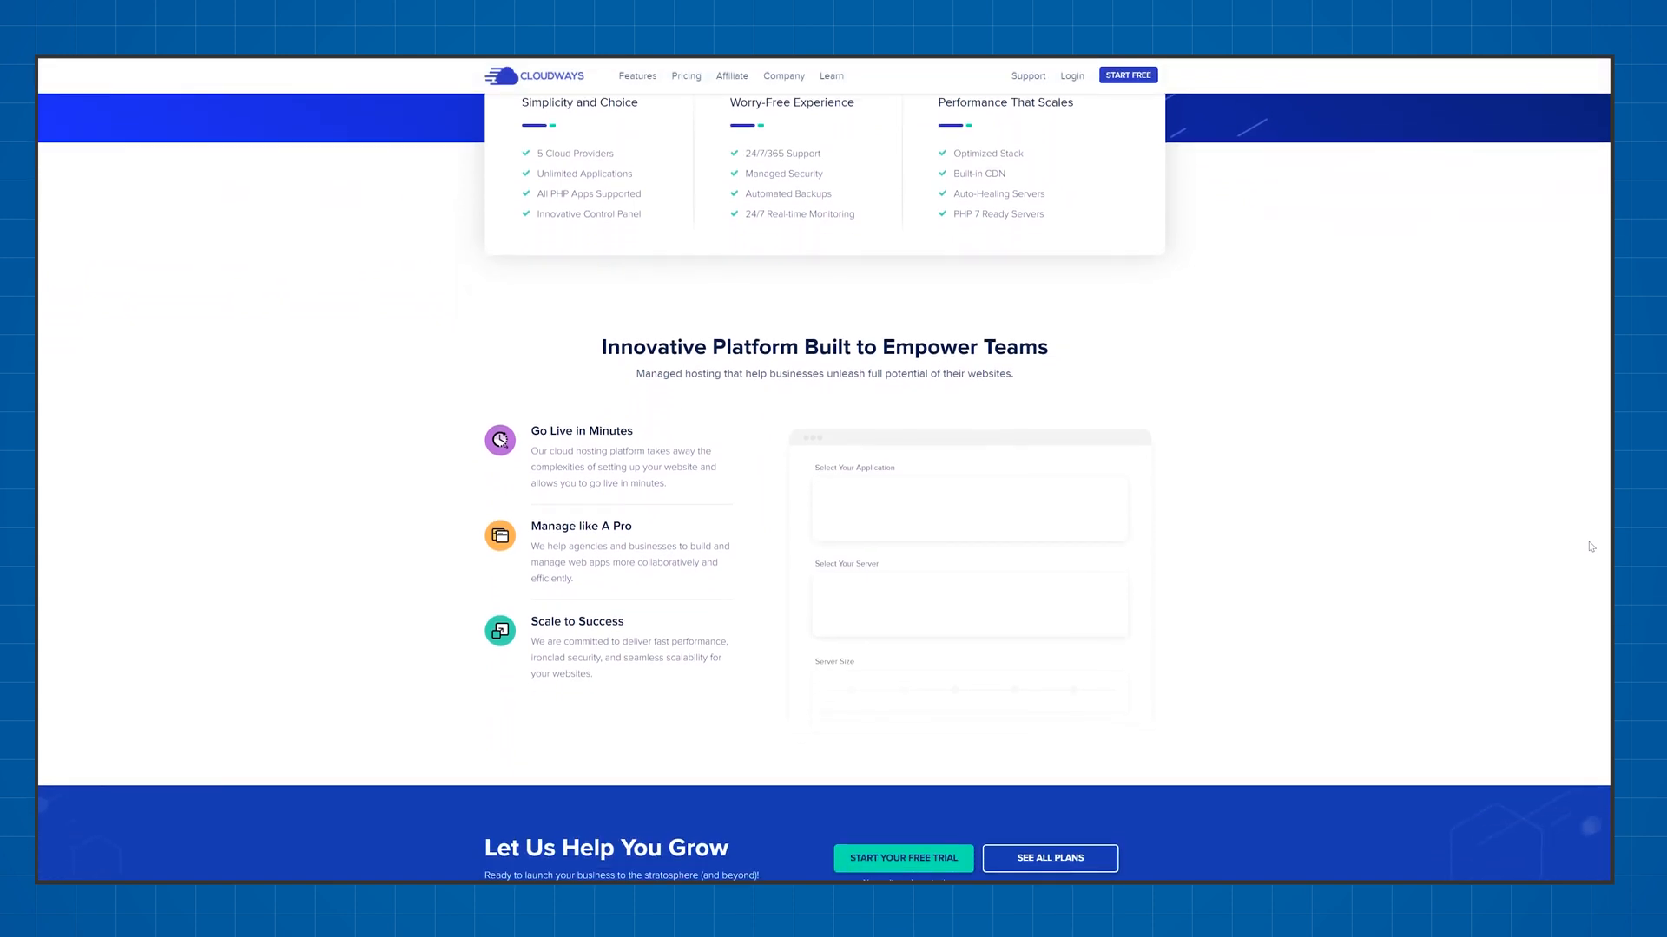
scroll("down", 3)
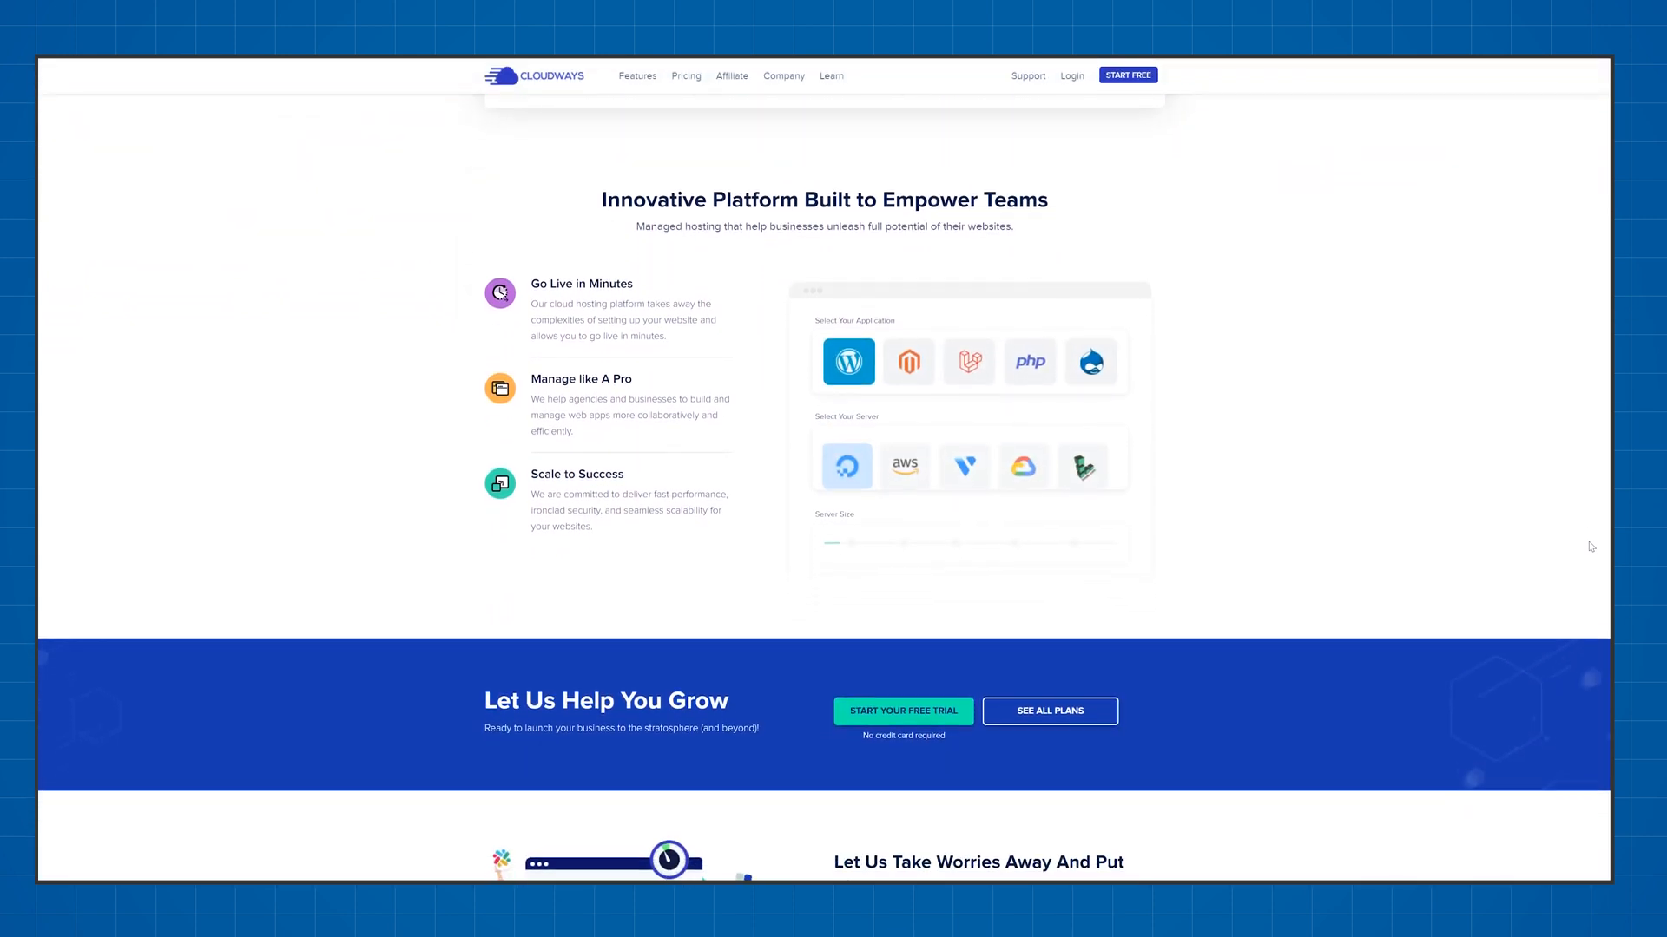
scroll("down", 3)
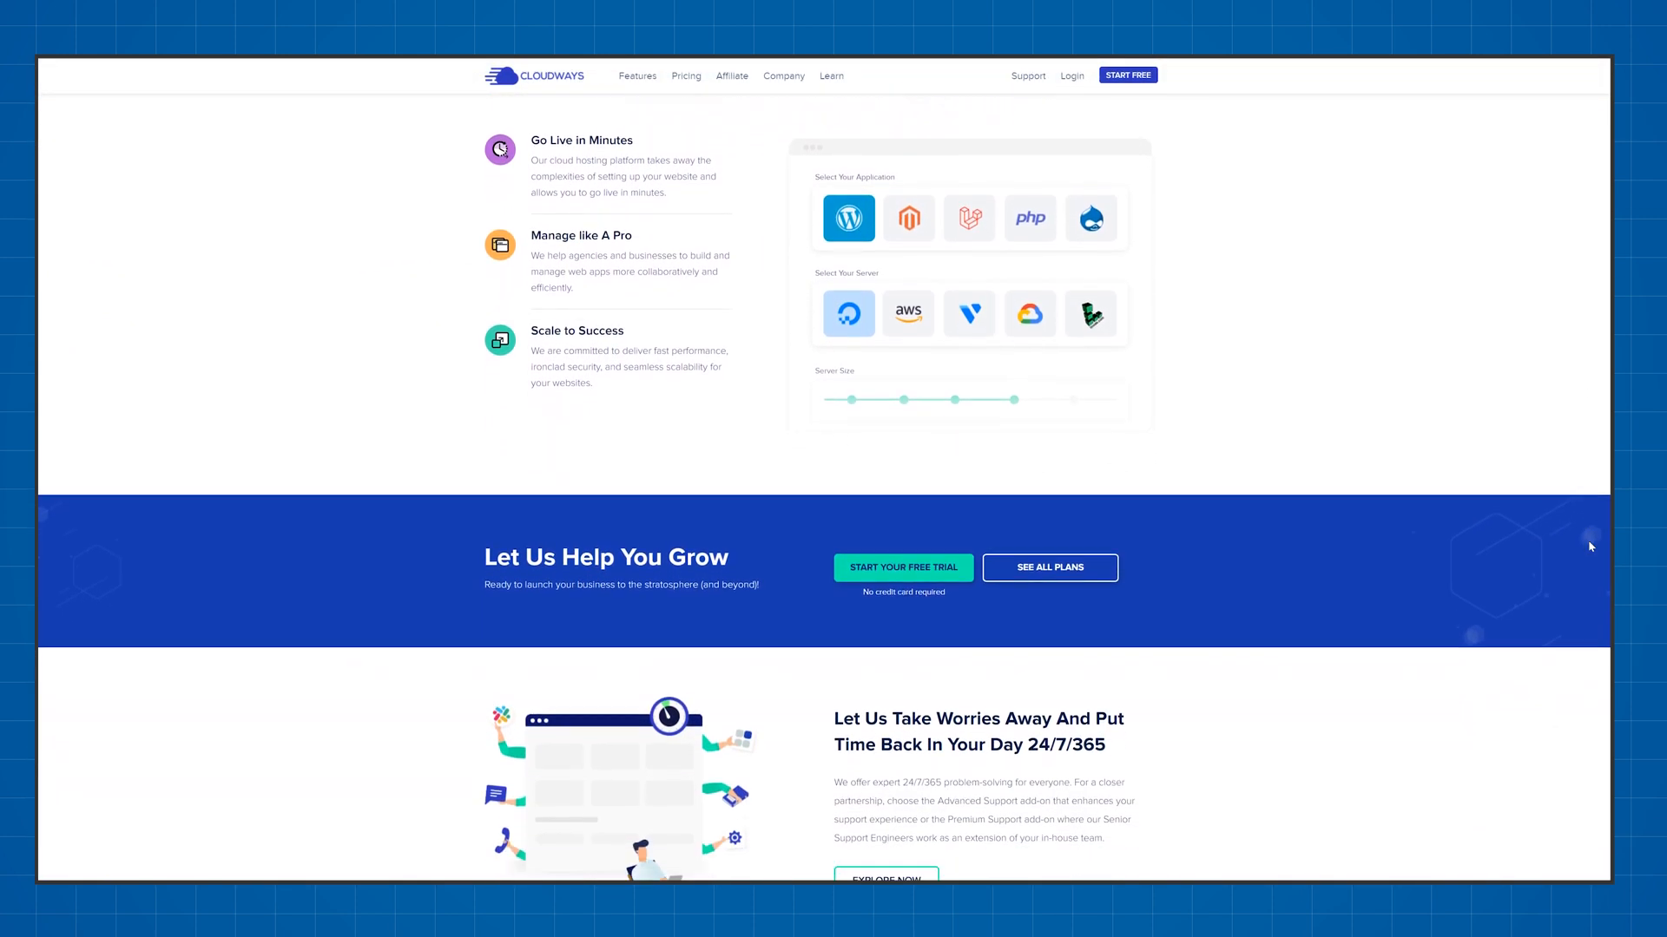
scroll("down", 3)
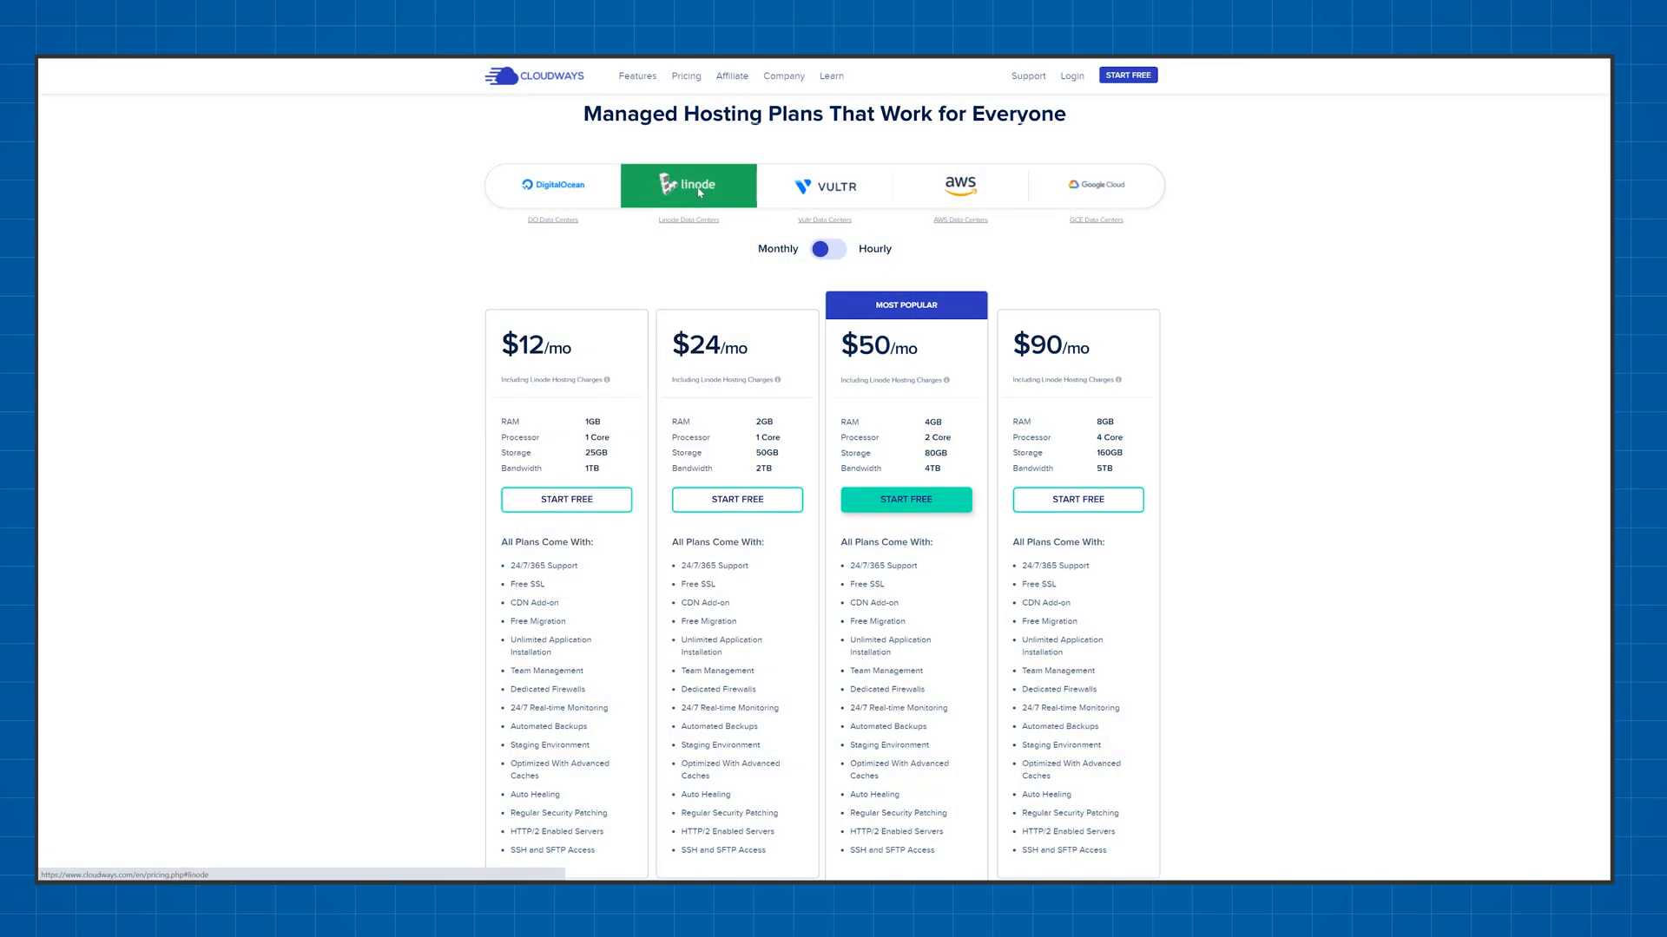
Begin signing up to reach the Deploy Managed Application form.
left_click(958, 184)
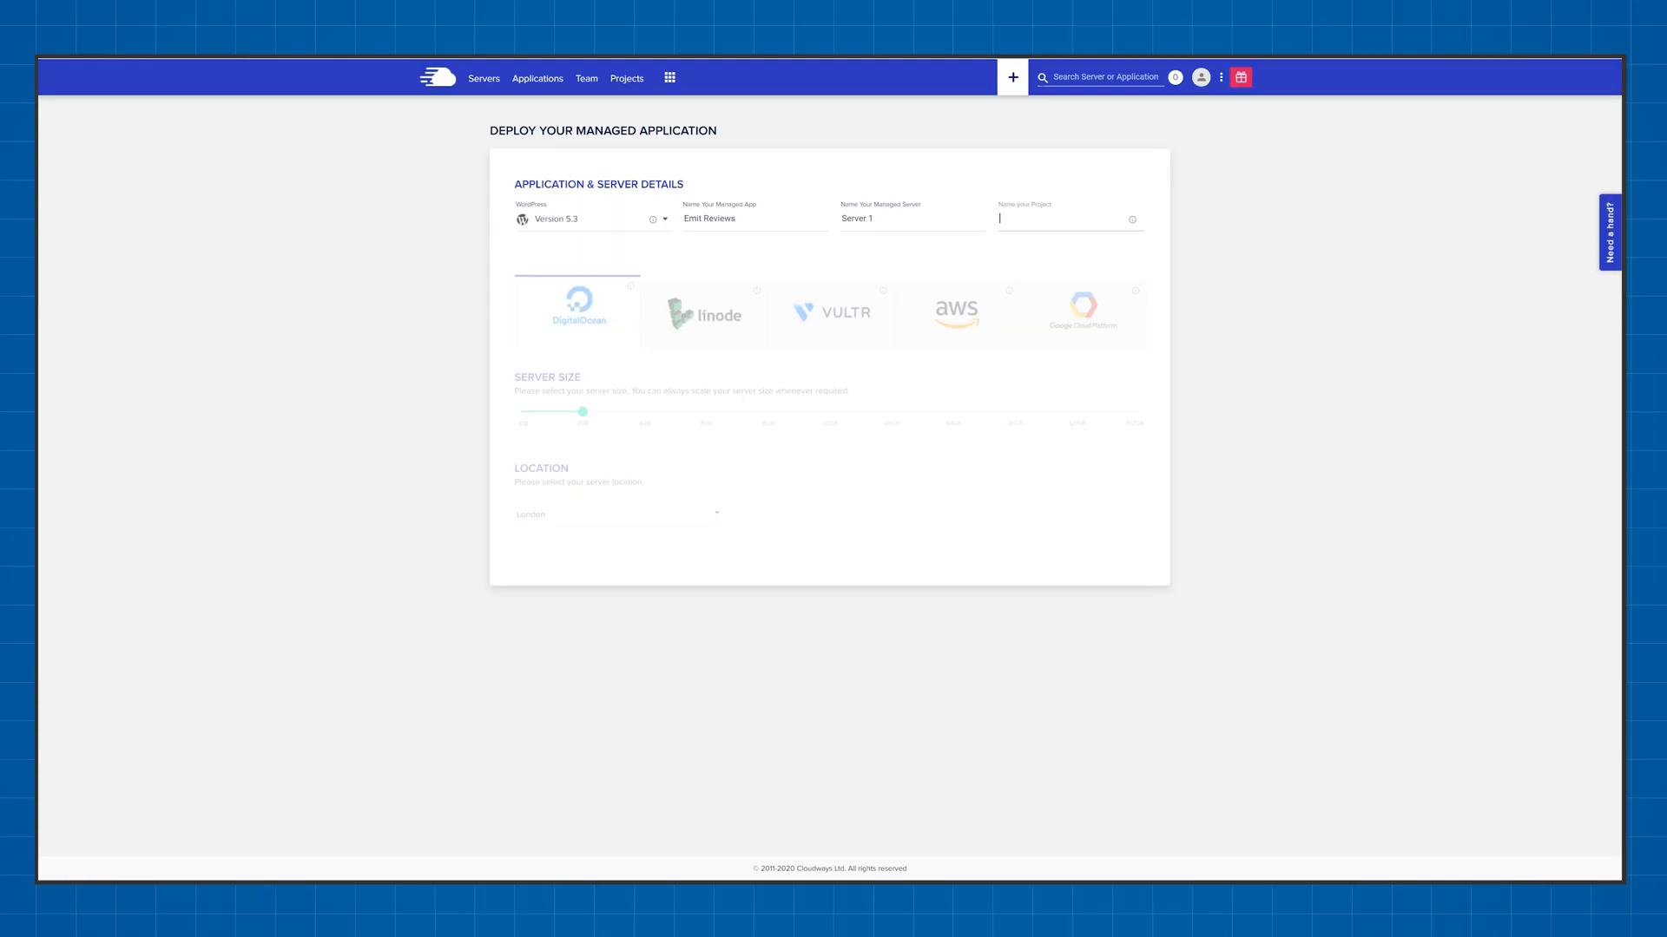
Name the project Emit Reviews Site and set the Vultr server size to 1GB.
type("Emit Reviews")
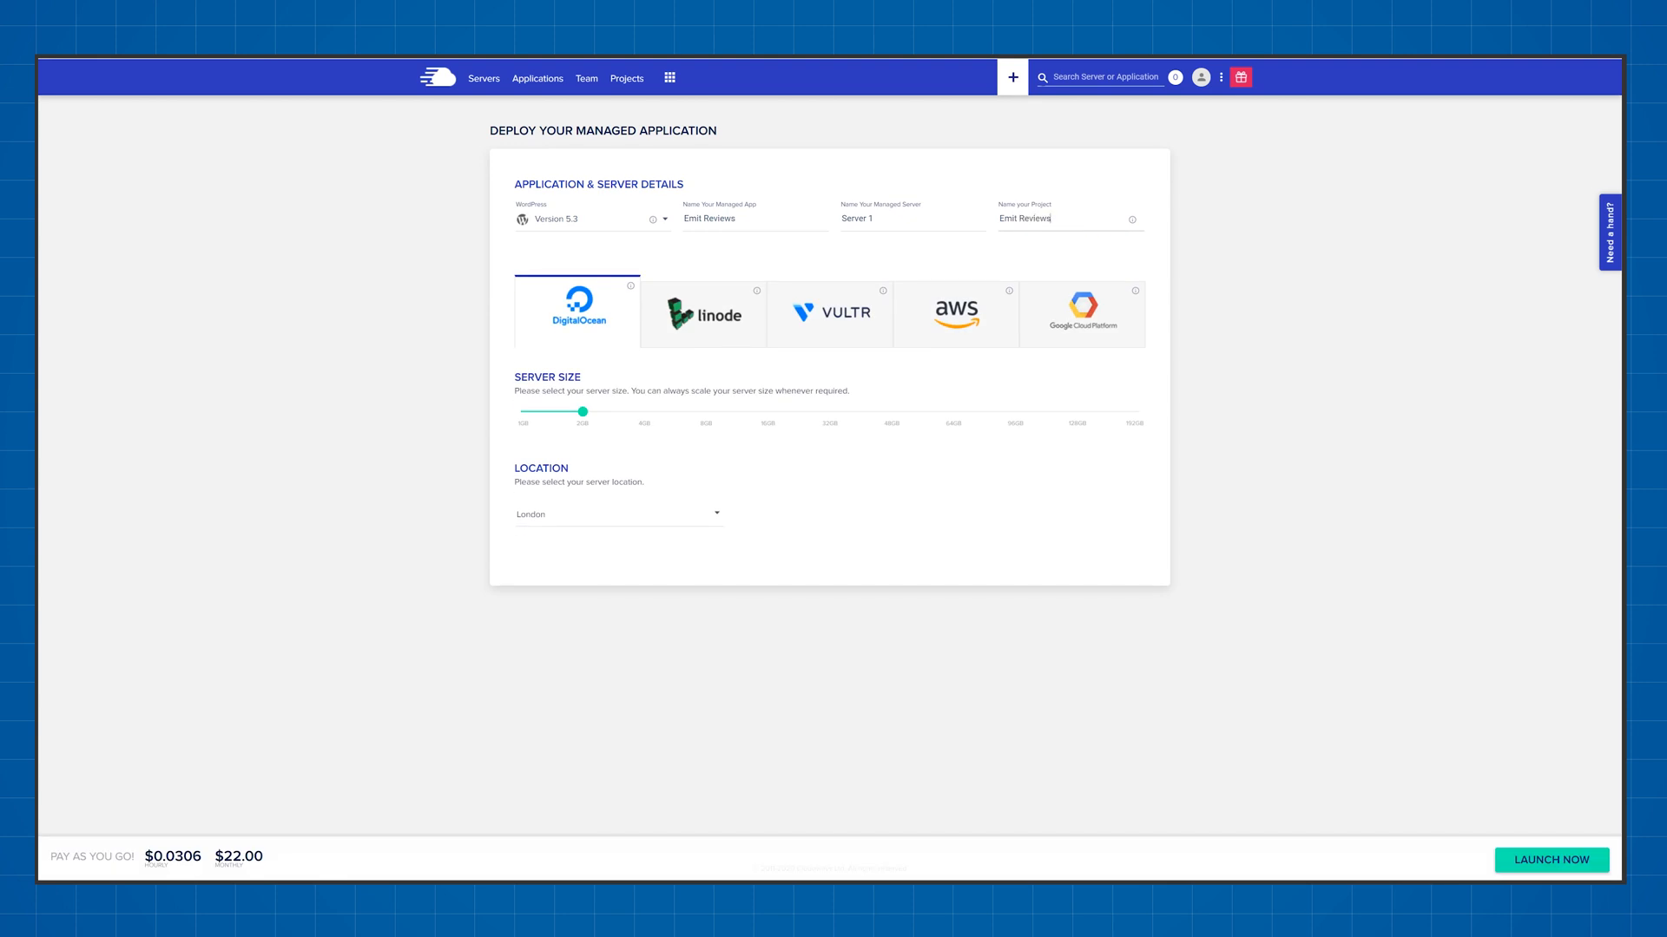
type("Site")
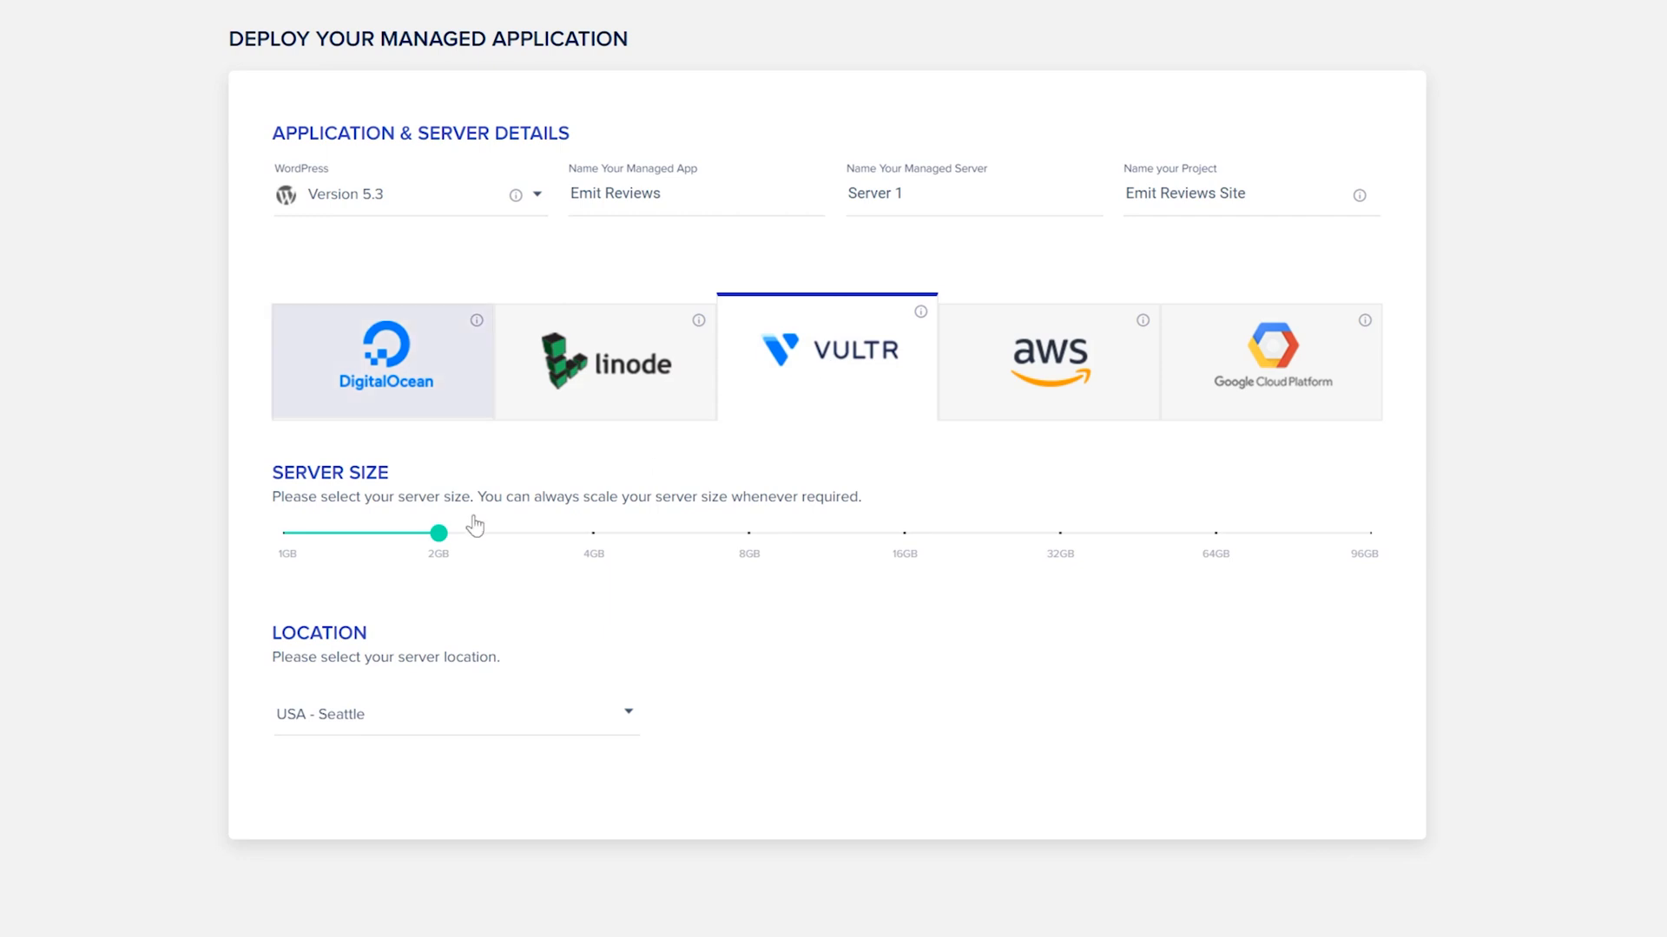
left_click(826, 361)
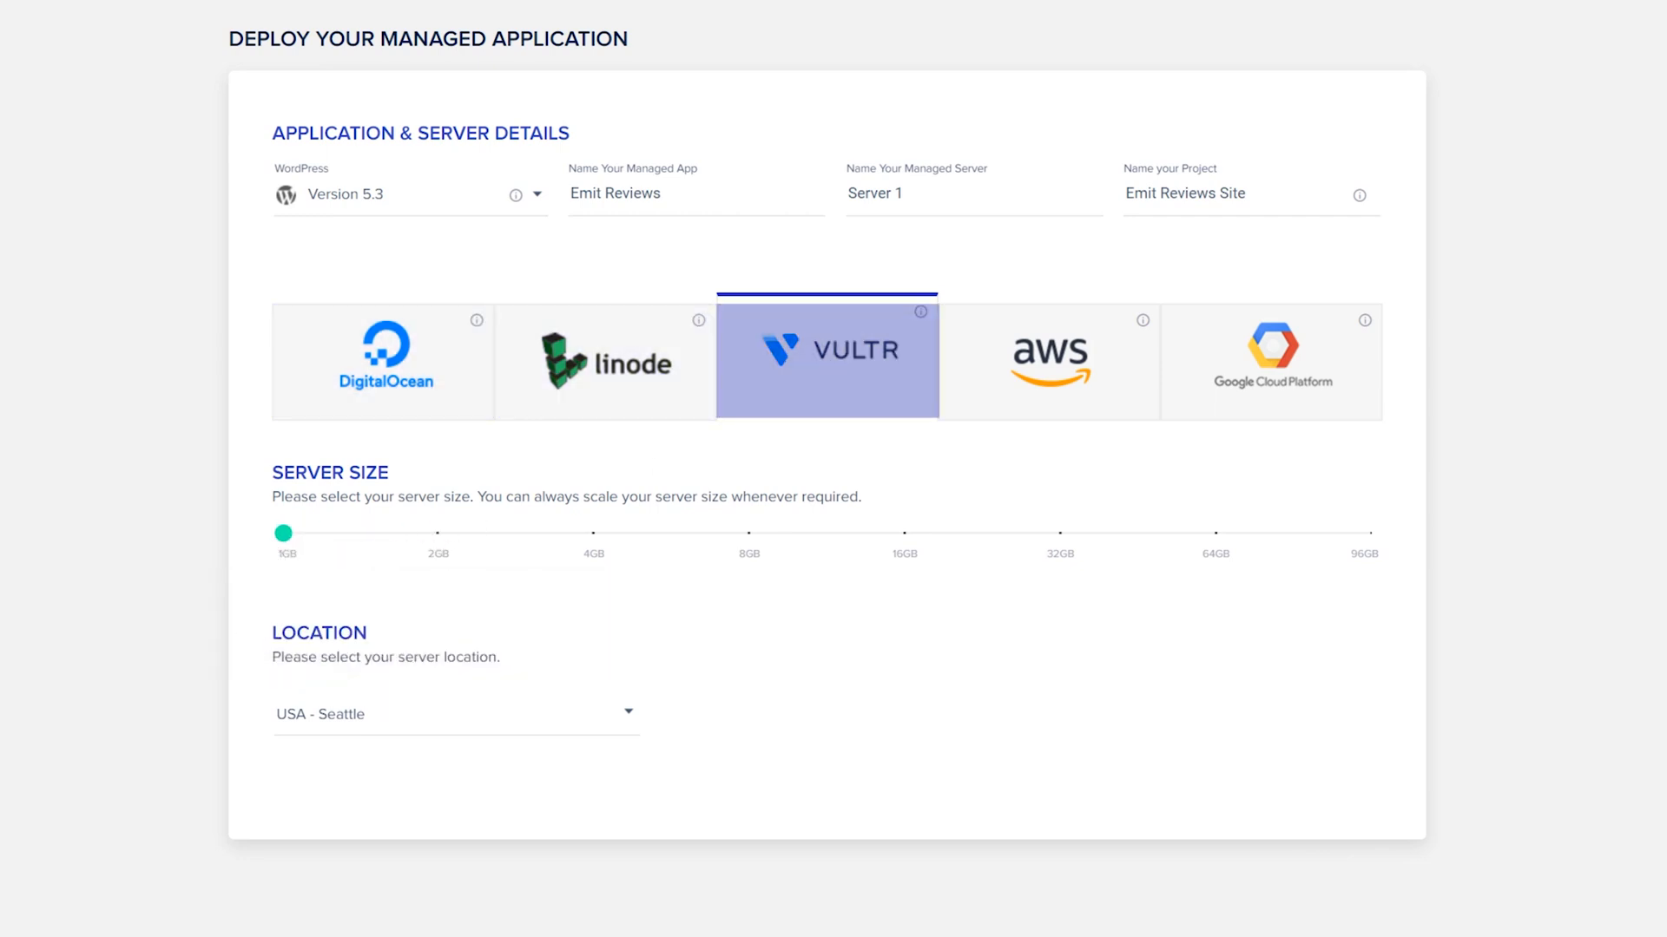
Choose USA - New York (NJ) as the server location.
left_click(454, 713)
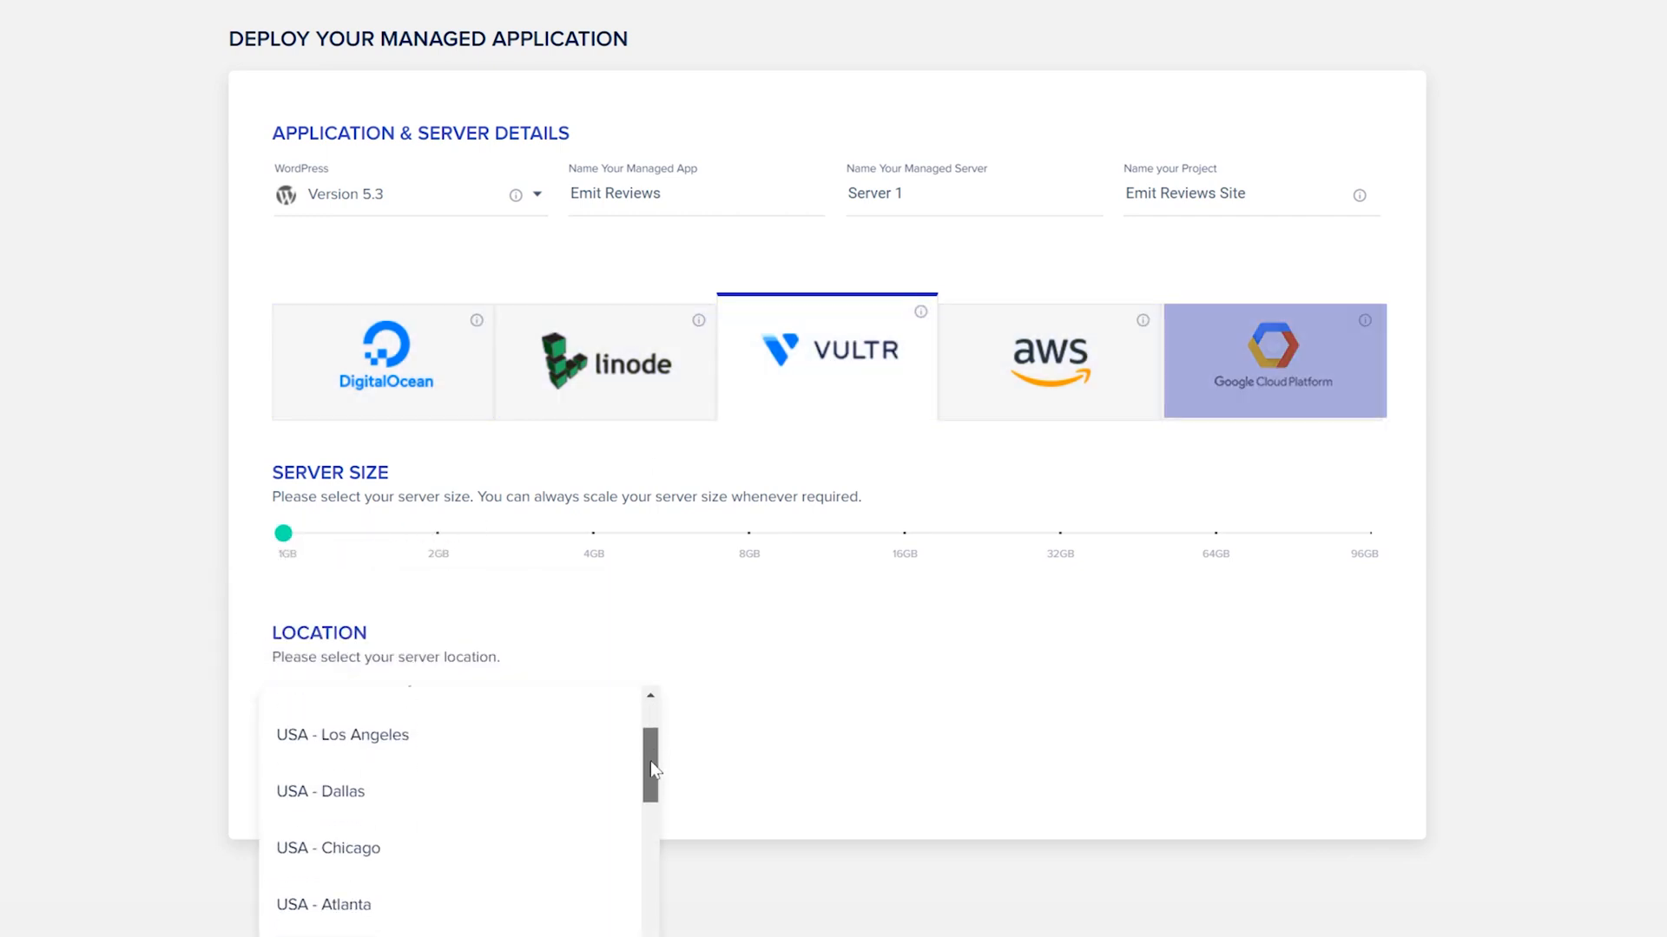
scroll("down", 3)
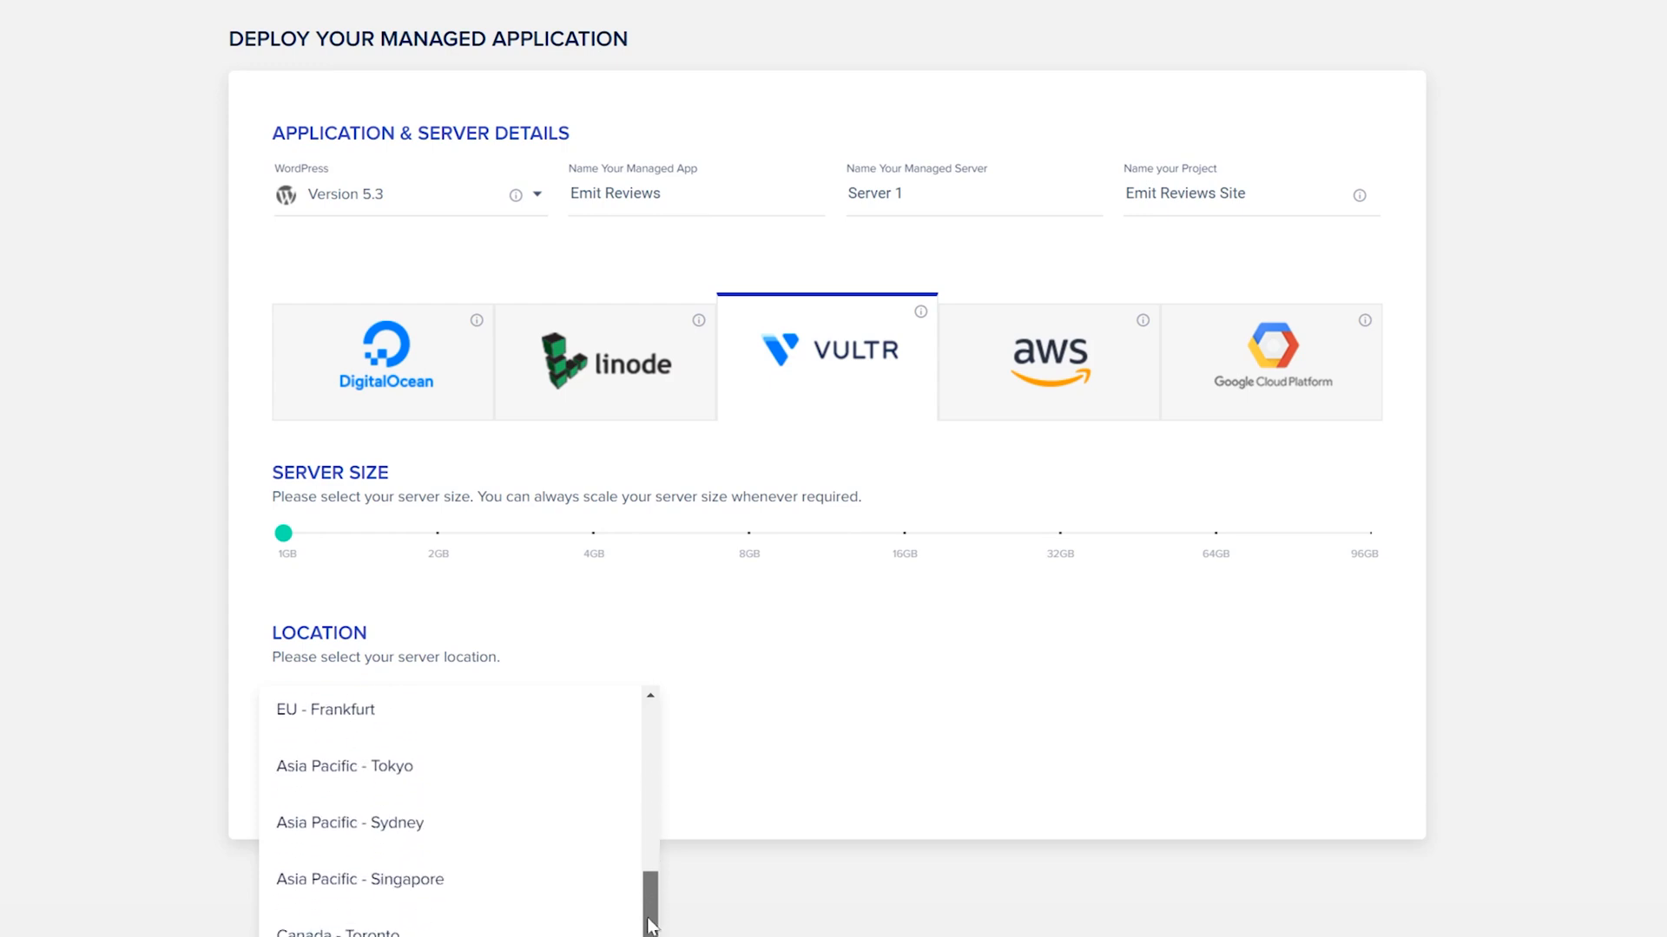
scroll("down", 3)
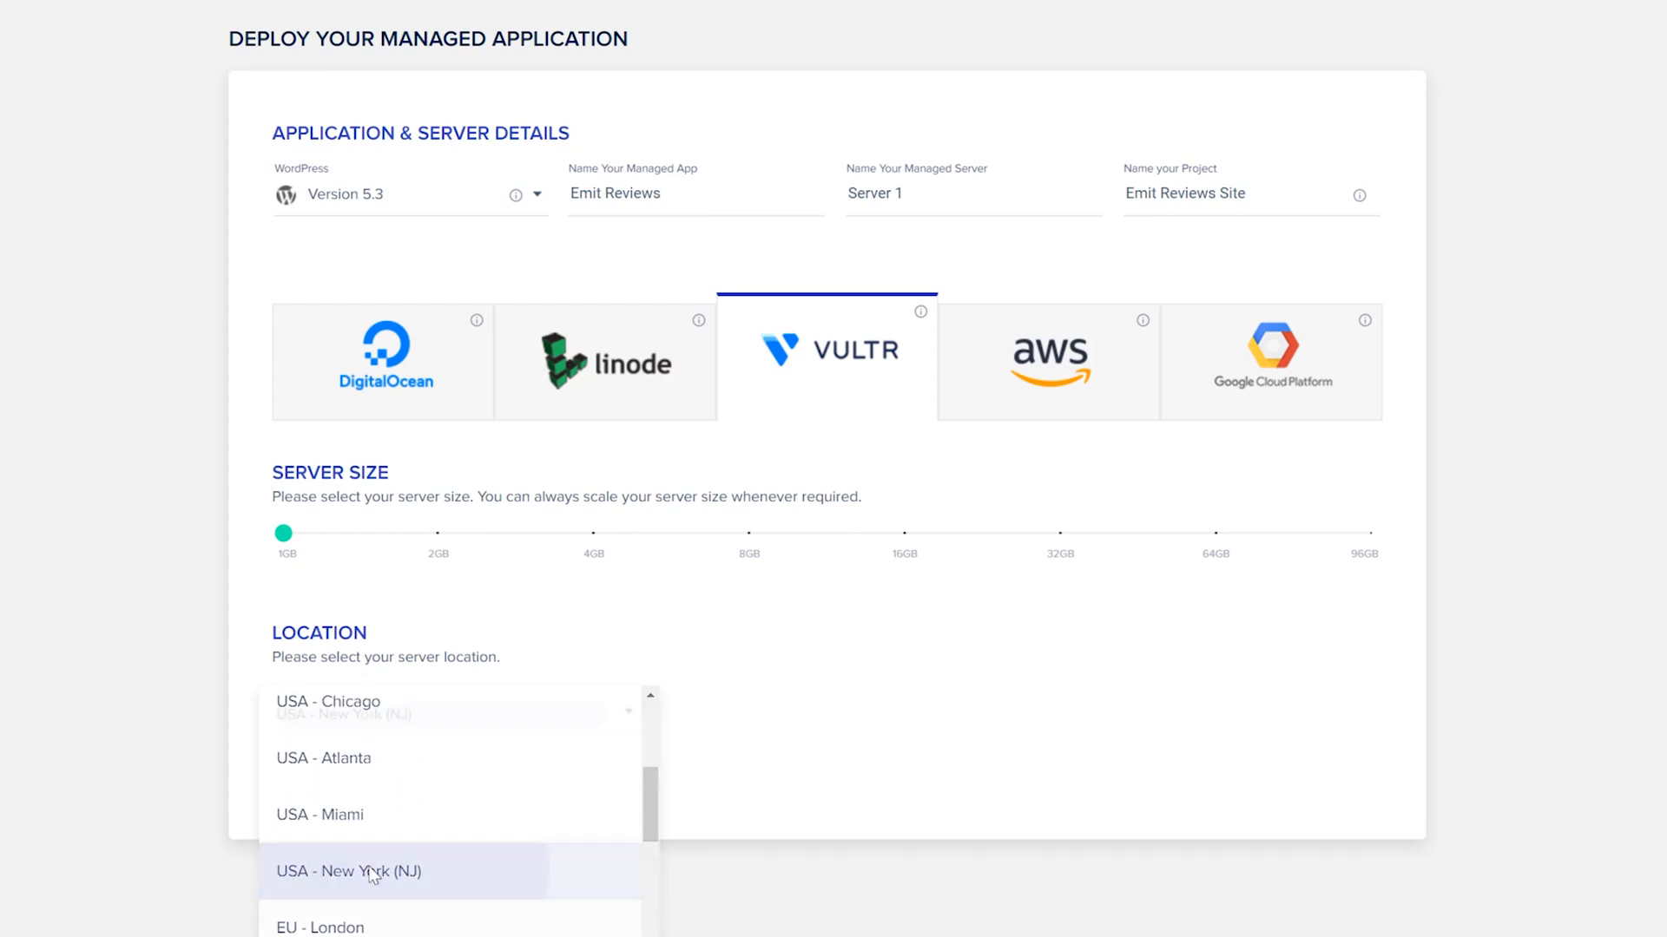
left_click(372, 871)
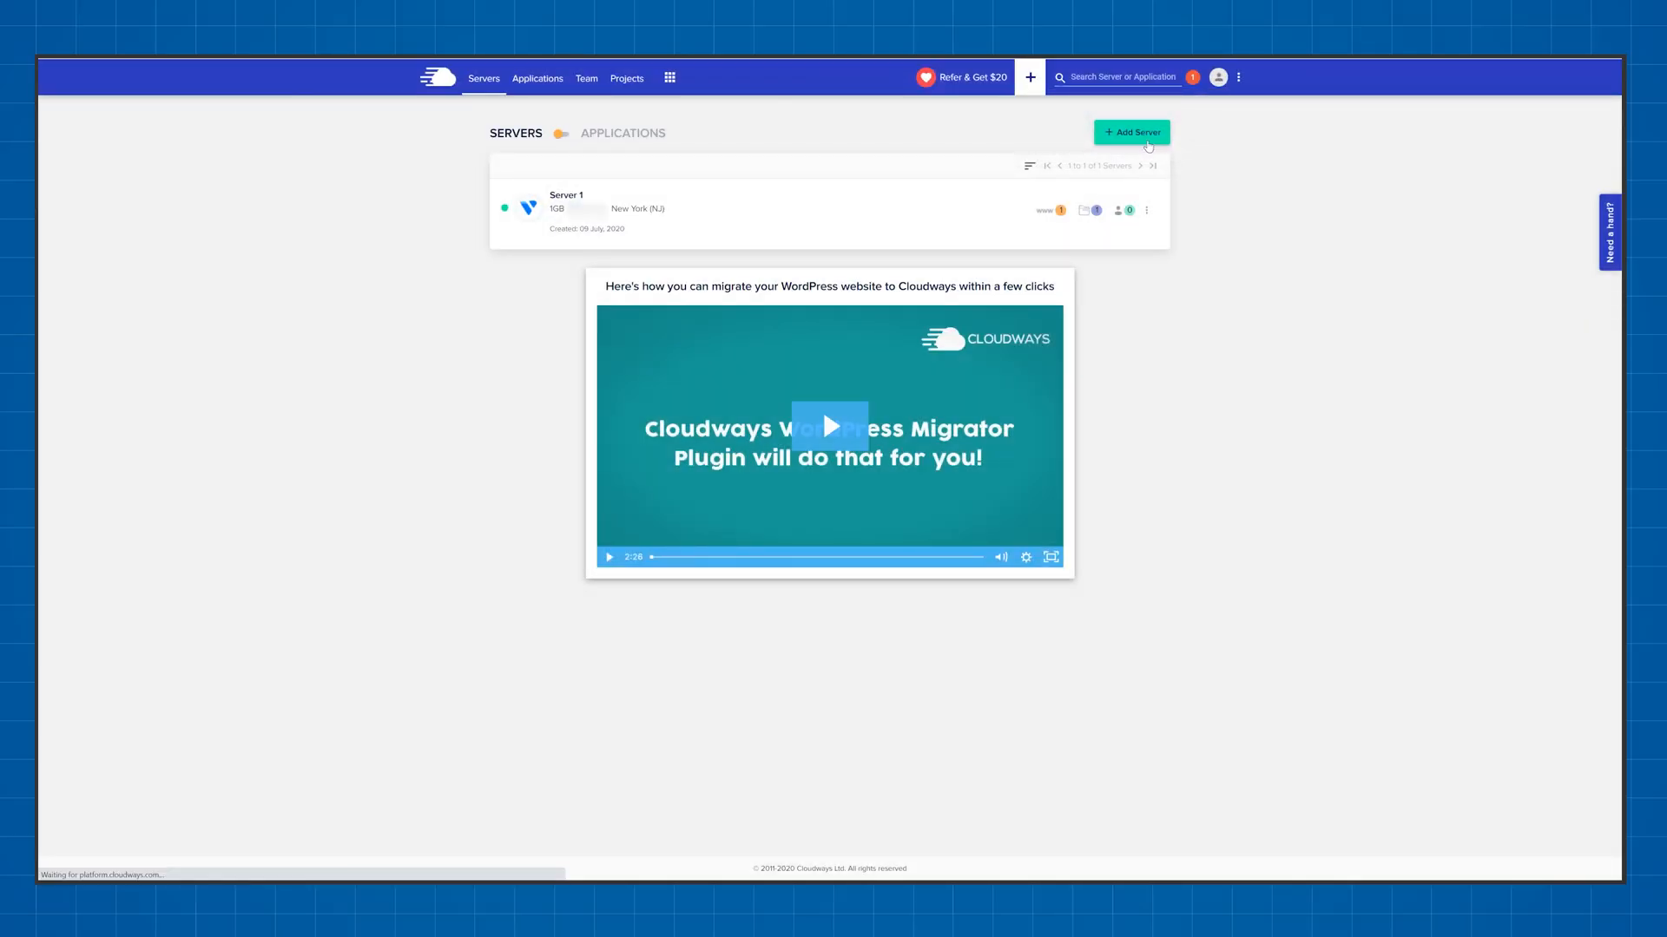
View Real Time Billing charges from the account menu, then start a new application deployment.
left_click(1217, 77)
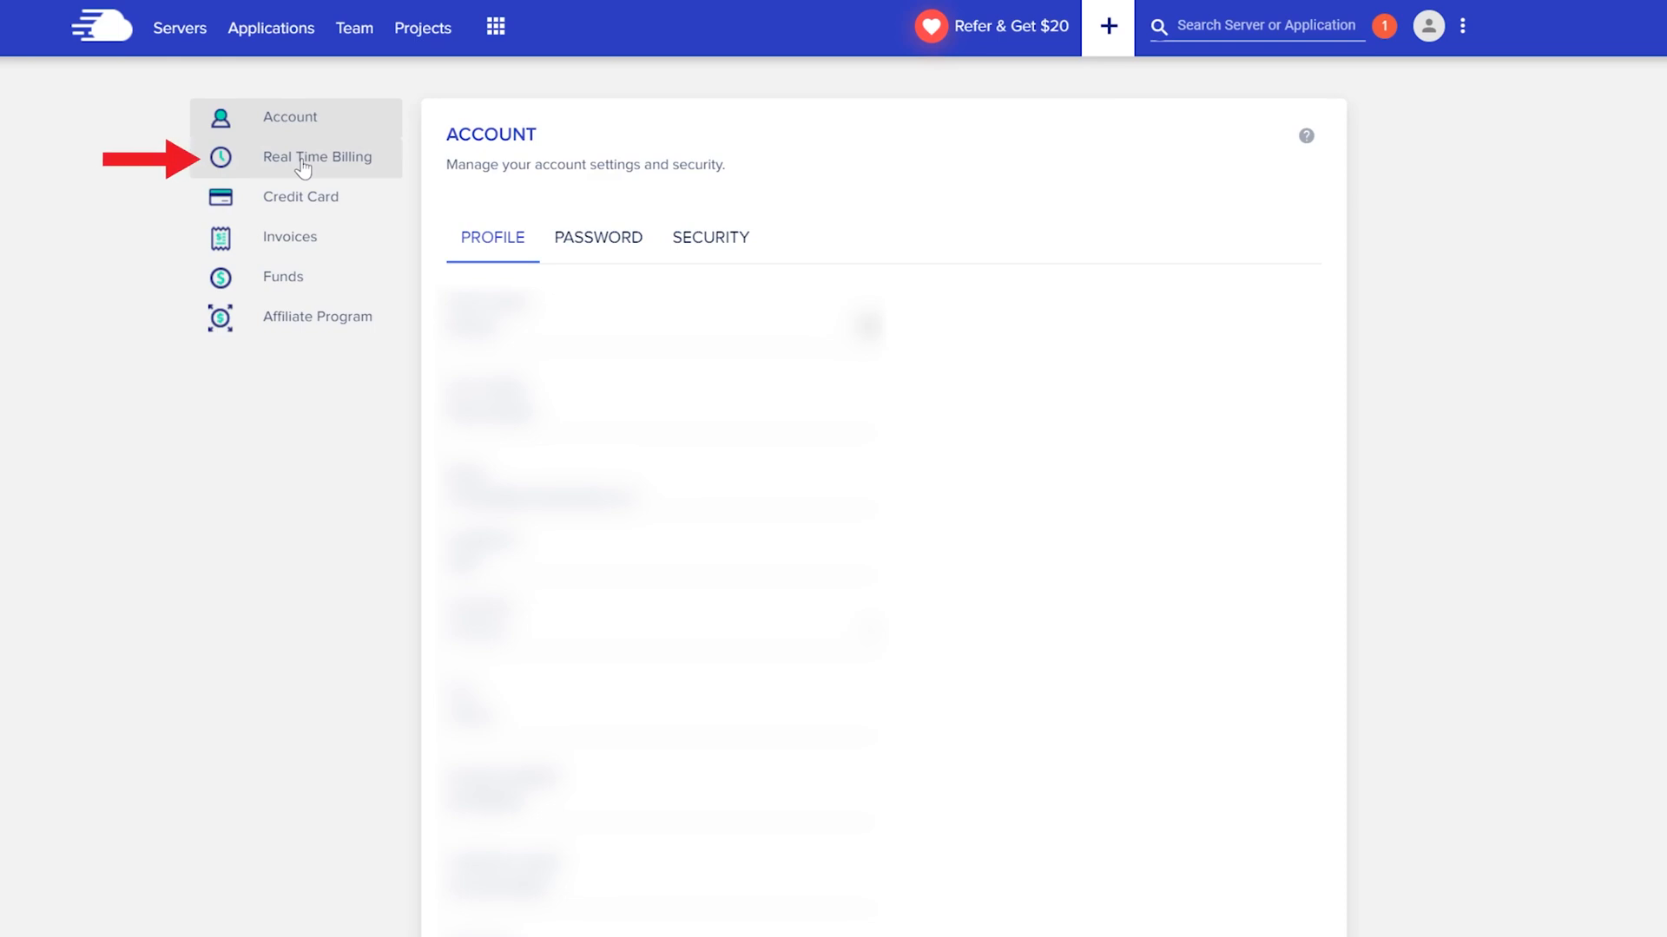
left_click(315, 156)
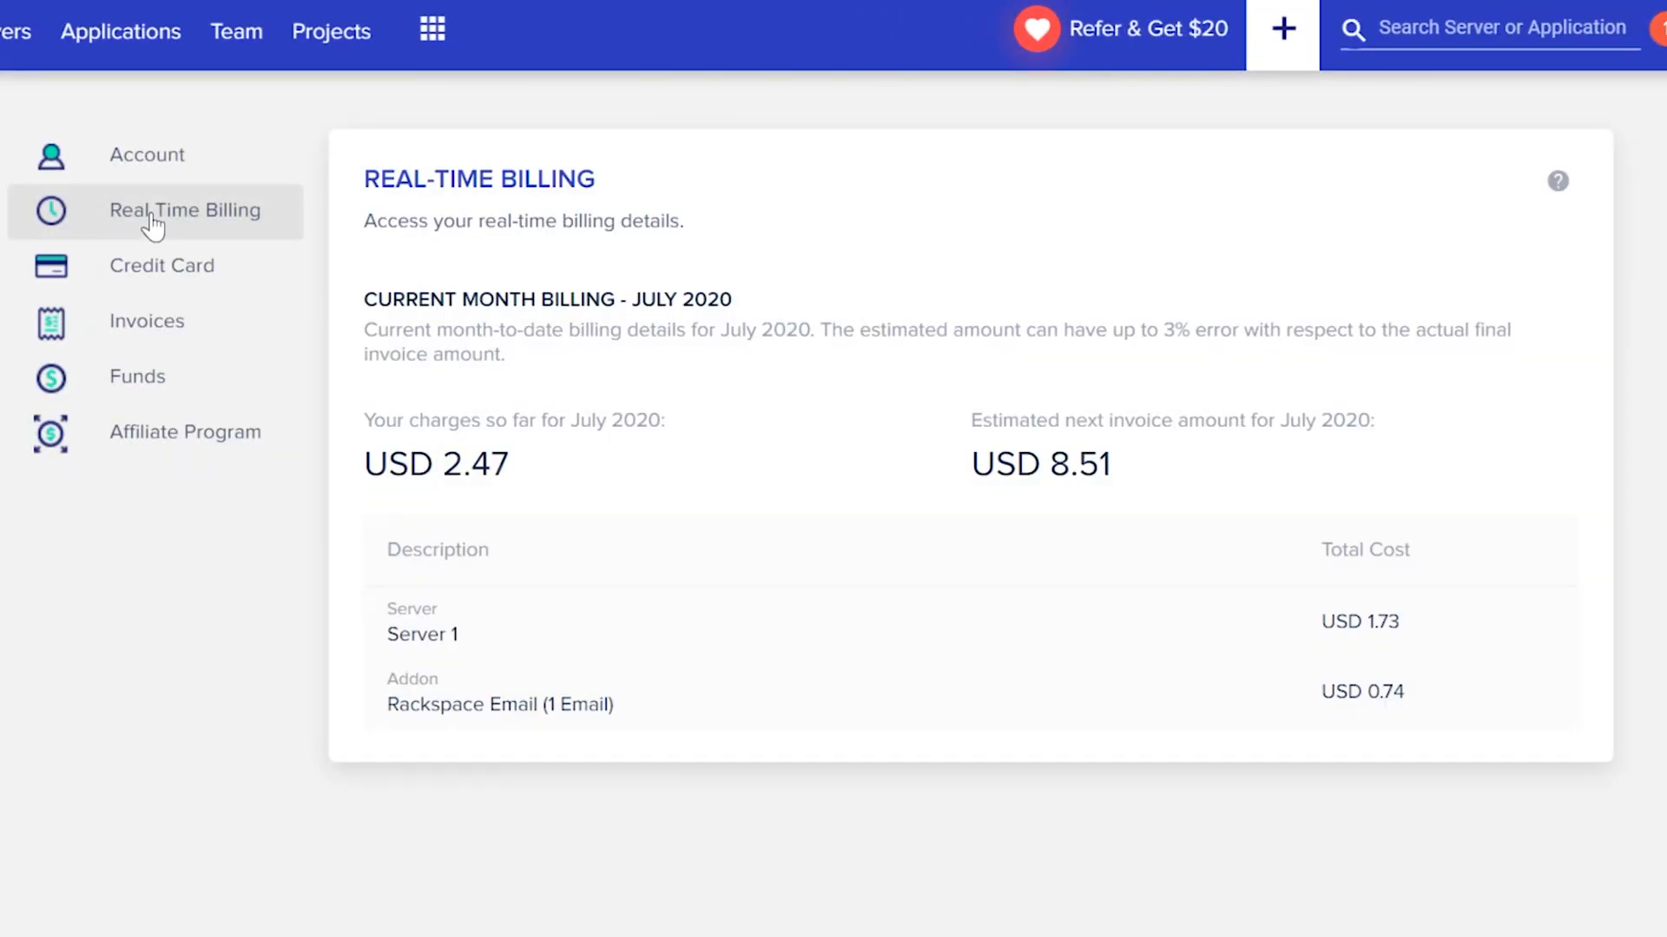
mouse_move(705, 783)
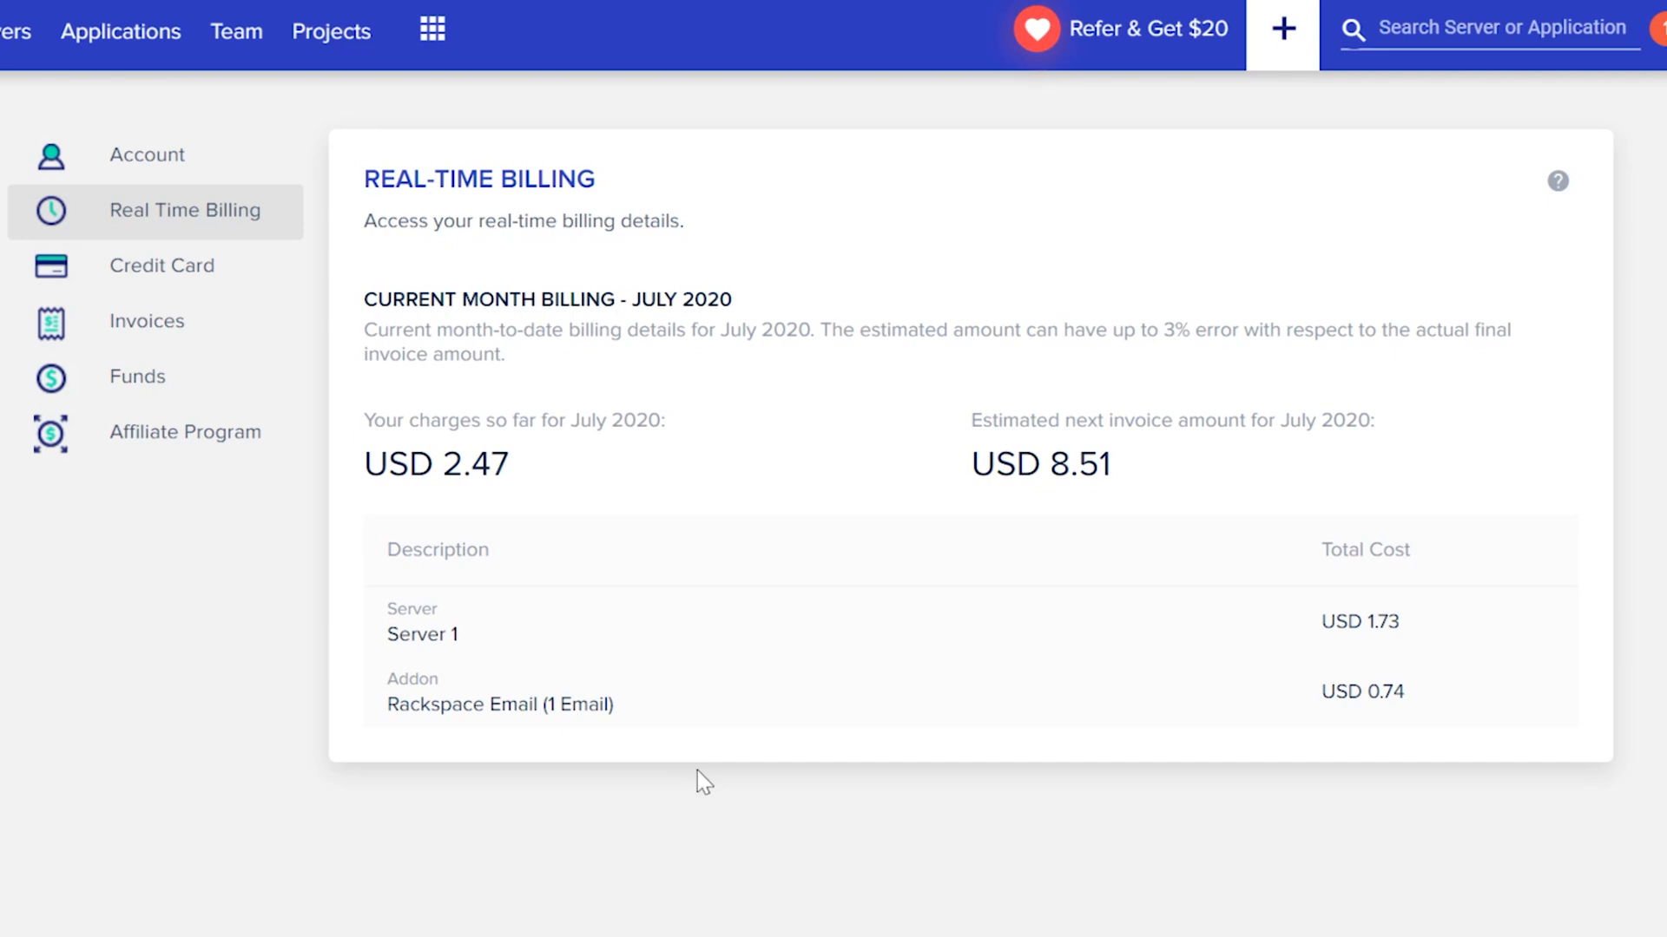
left_click(1283, 27)
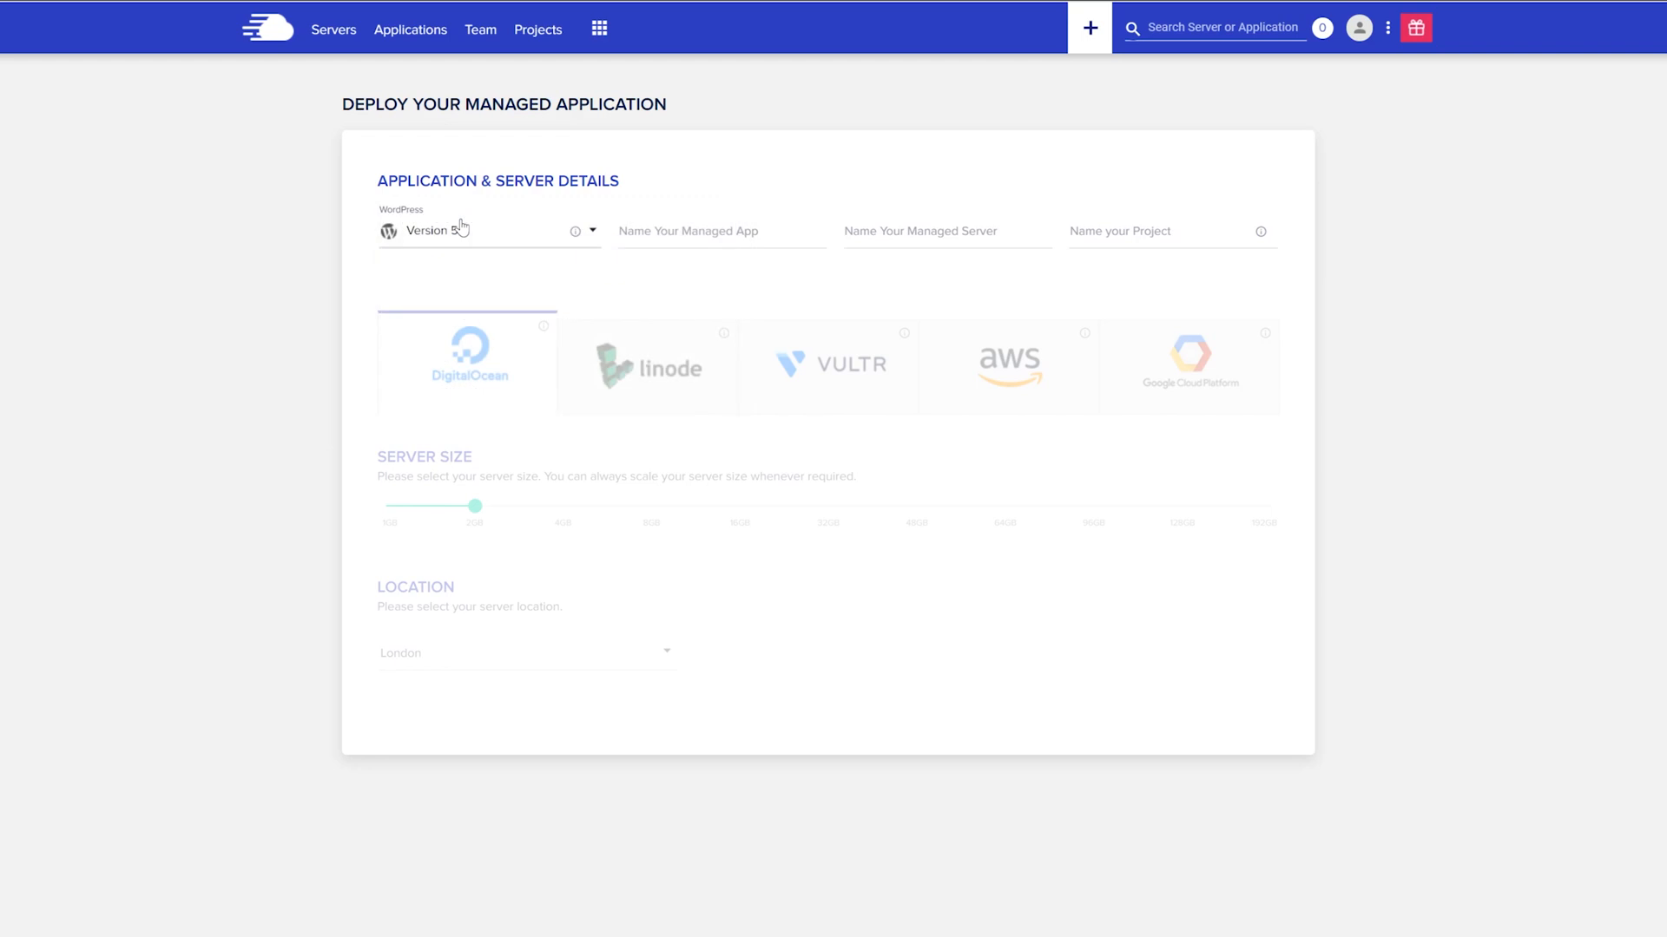
Fill the form with Emit Reviews Site on Vultr, 1GB, located in USA - New York (NJ).
type("Emit Reviews")
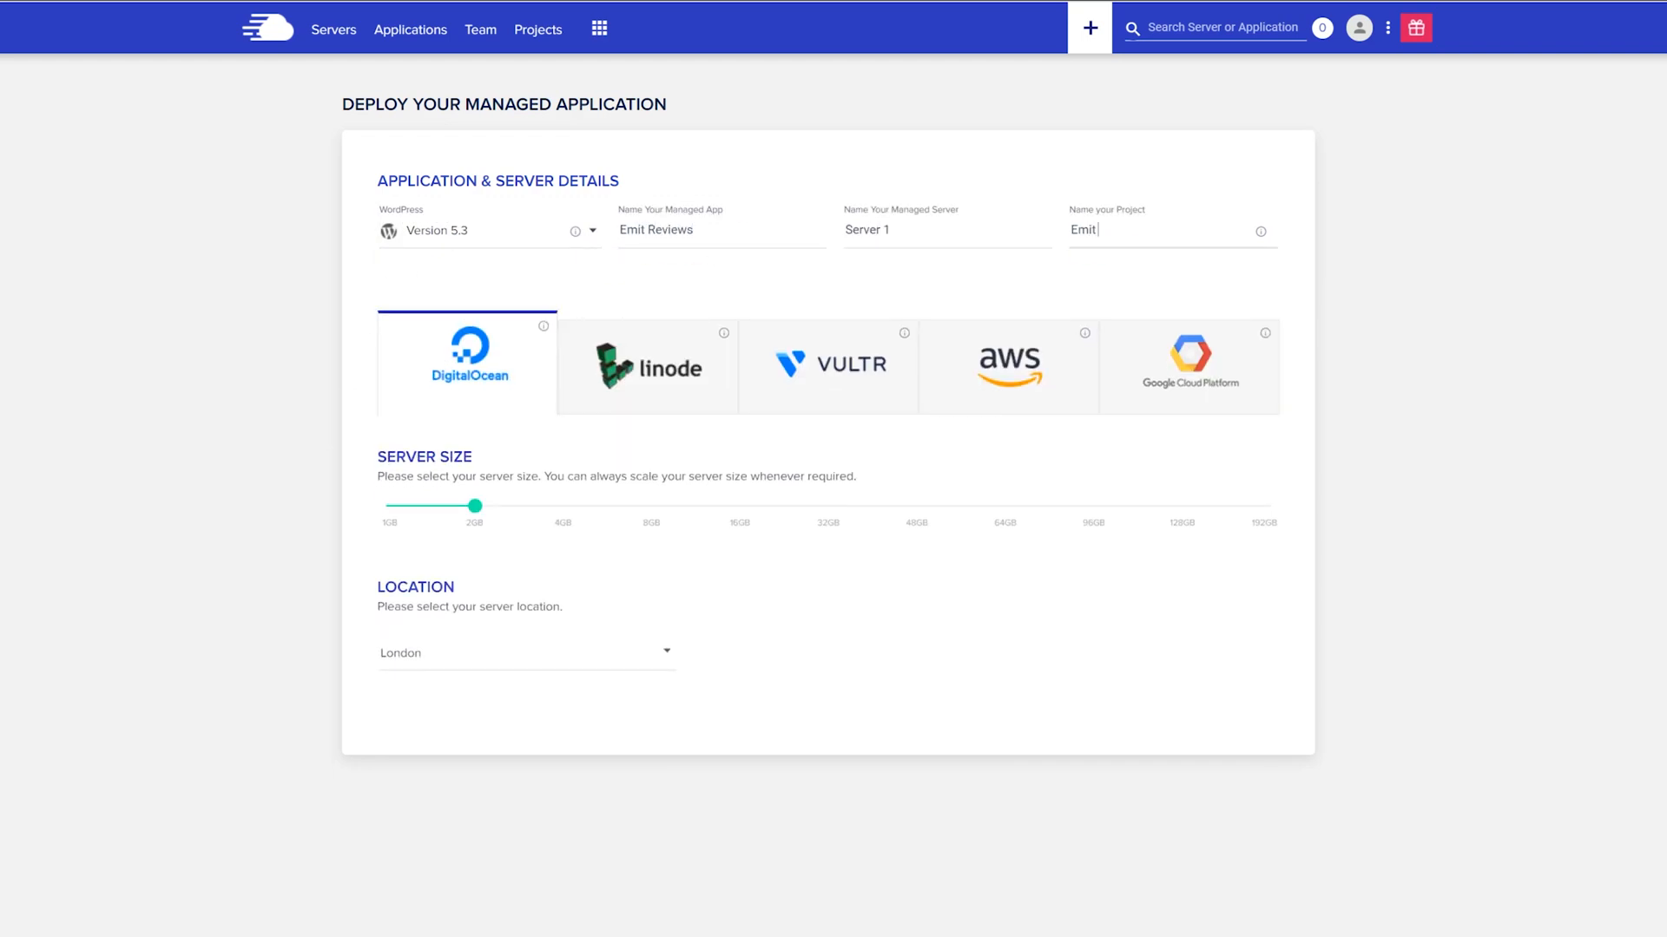
type("Reviews Site")
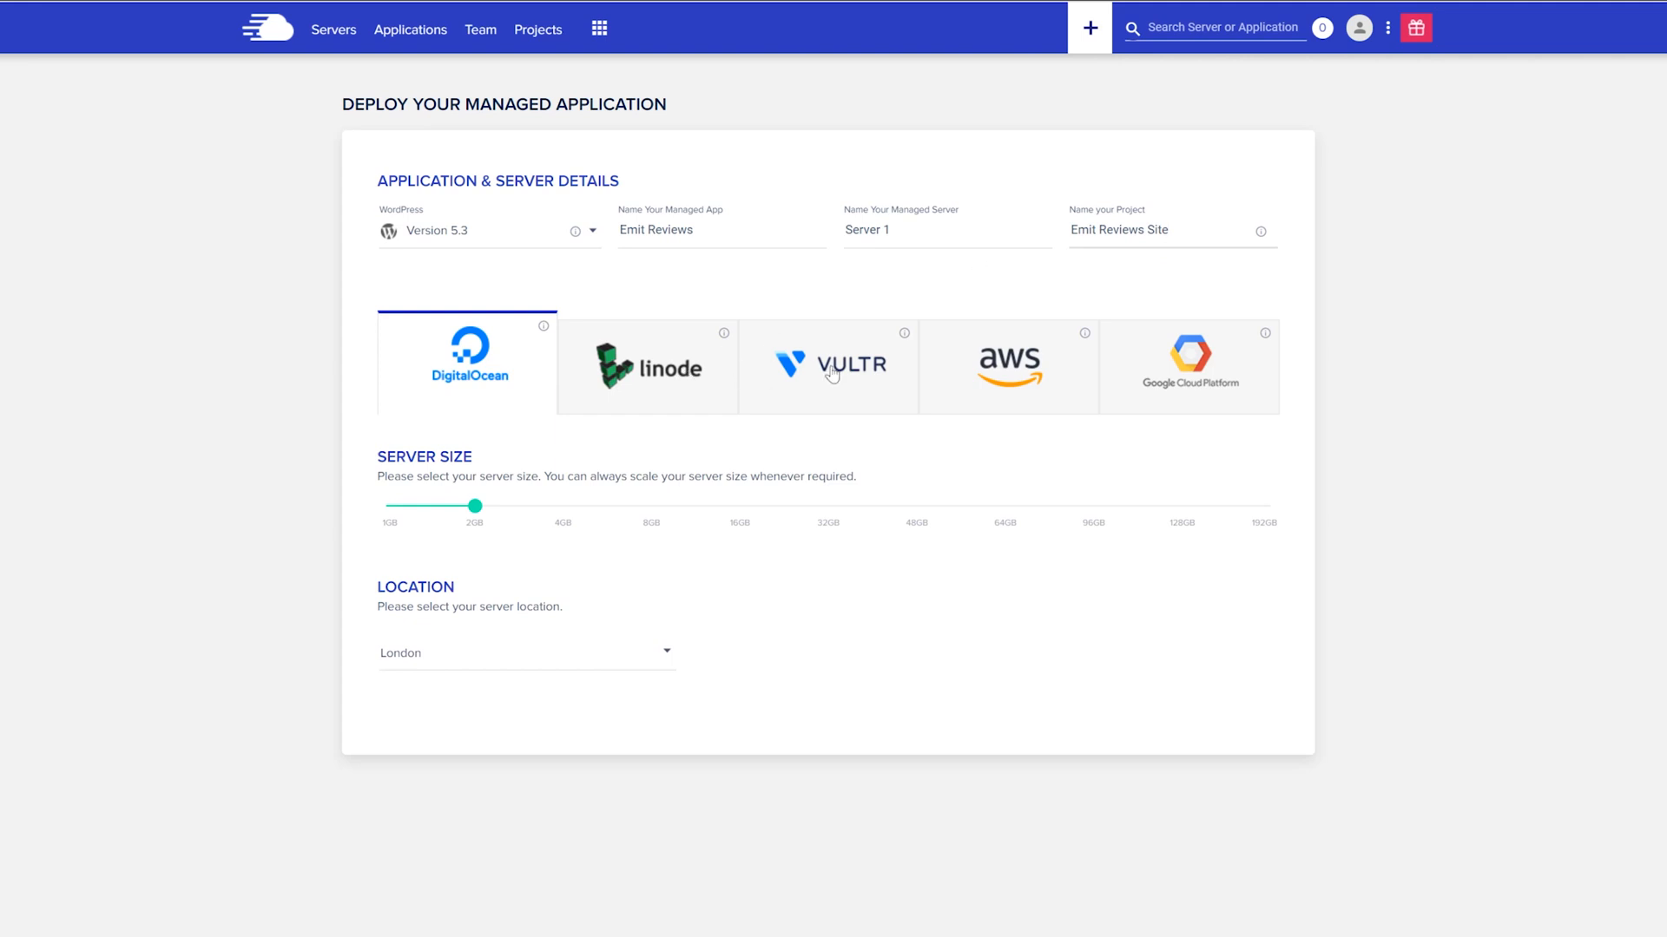
left_click(828, 367)
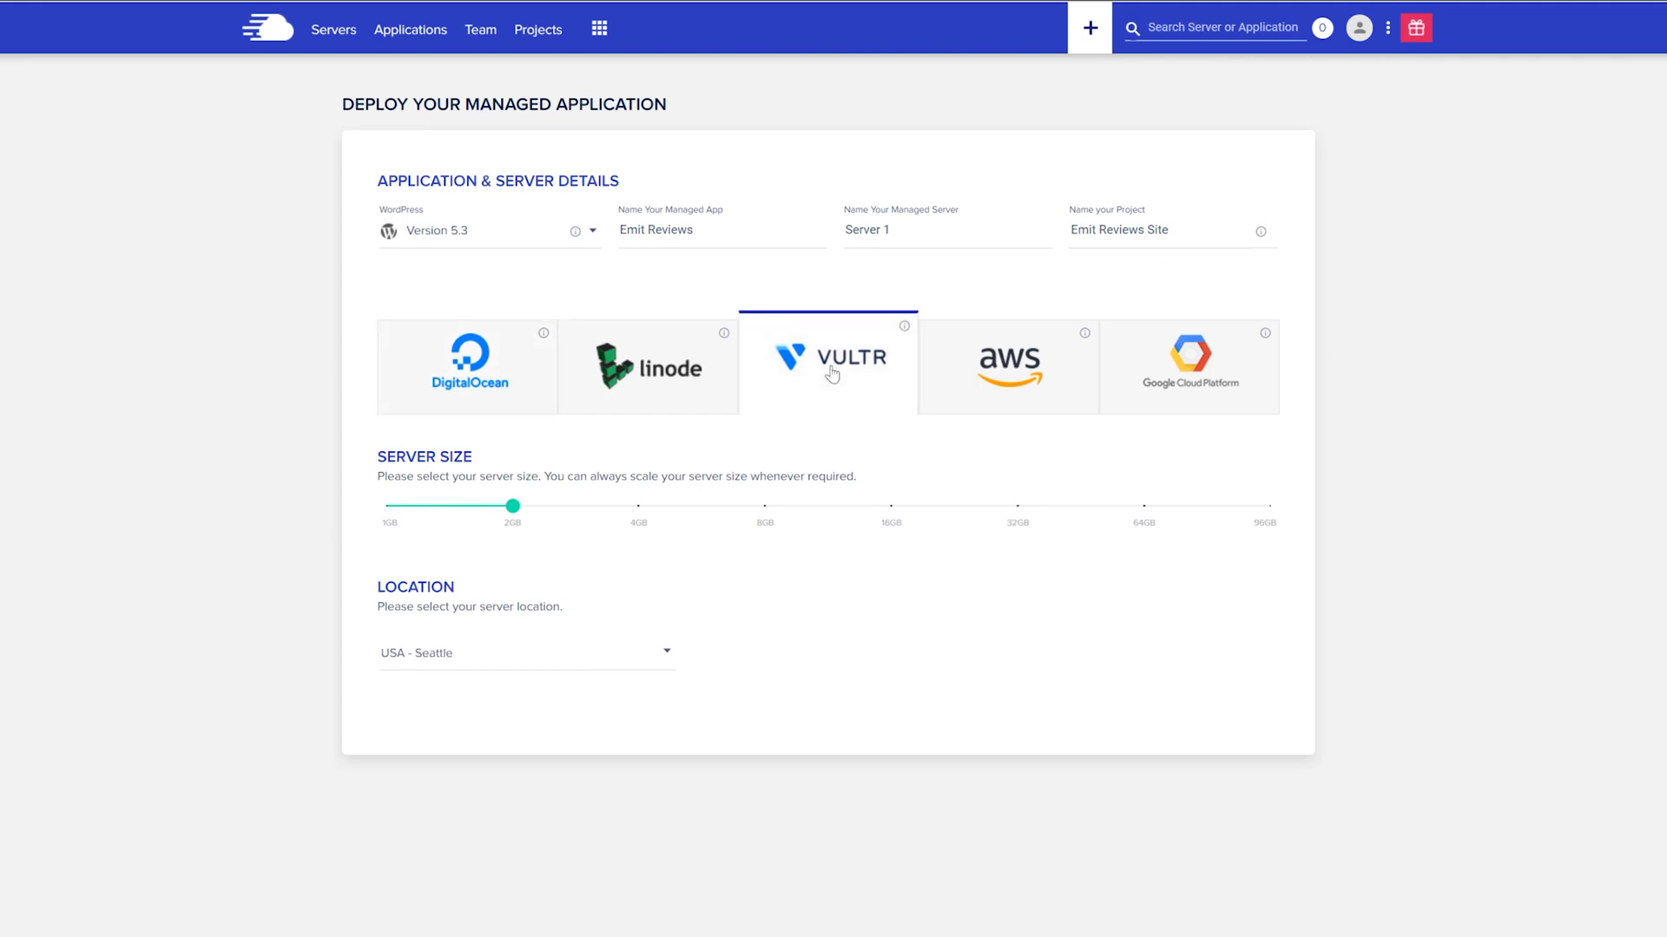
mouse_move(524, 503)
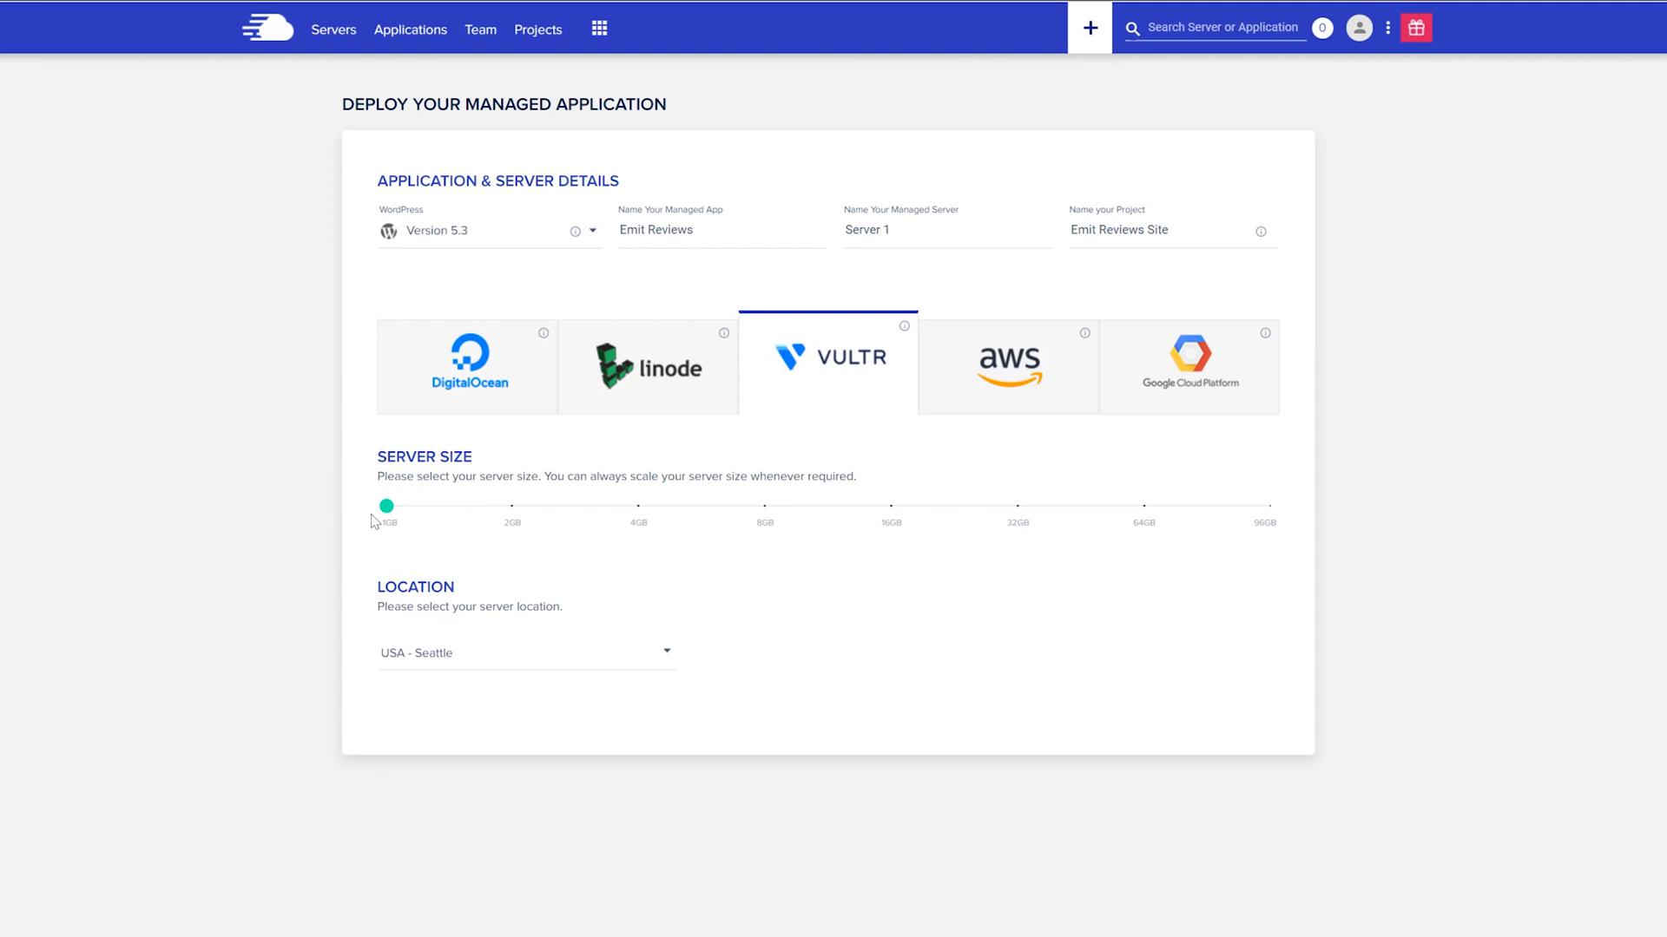
left_click(526, 652)
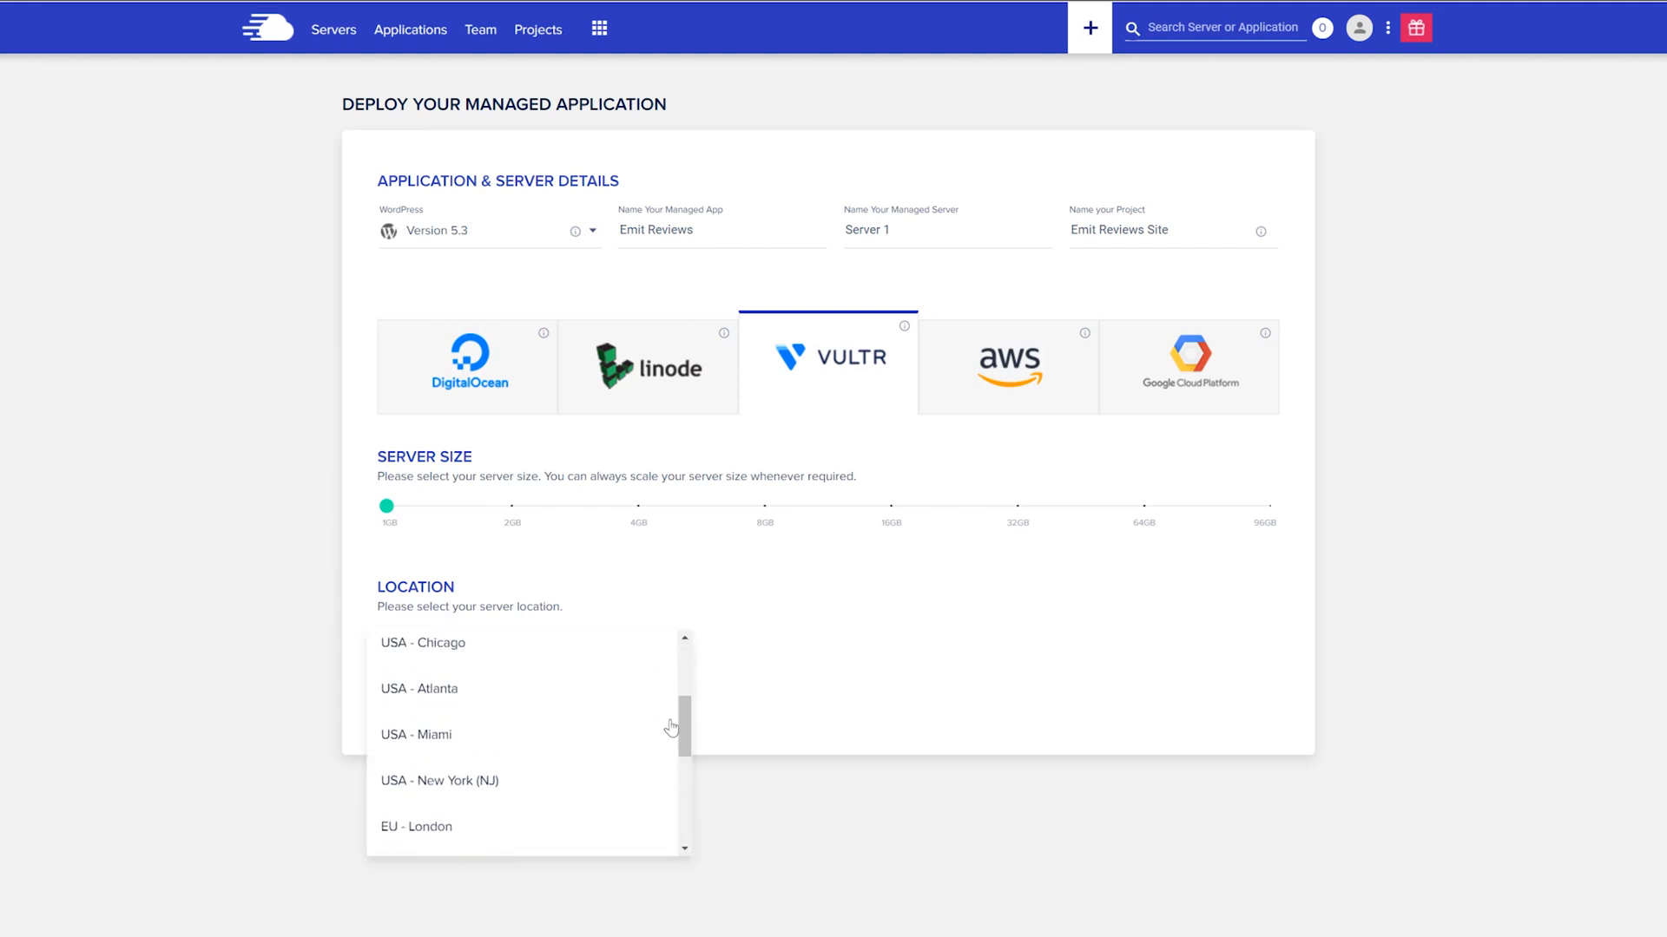
left_click(439, 780)
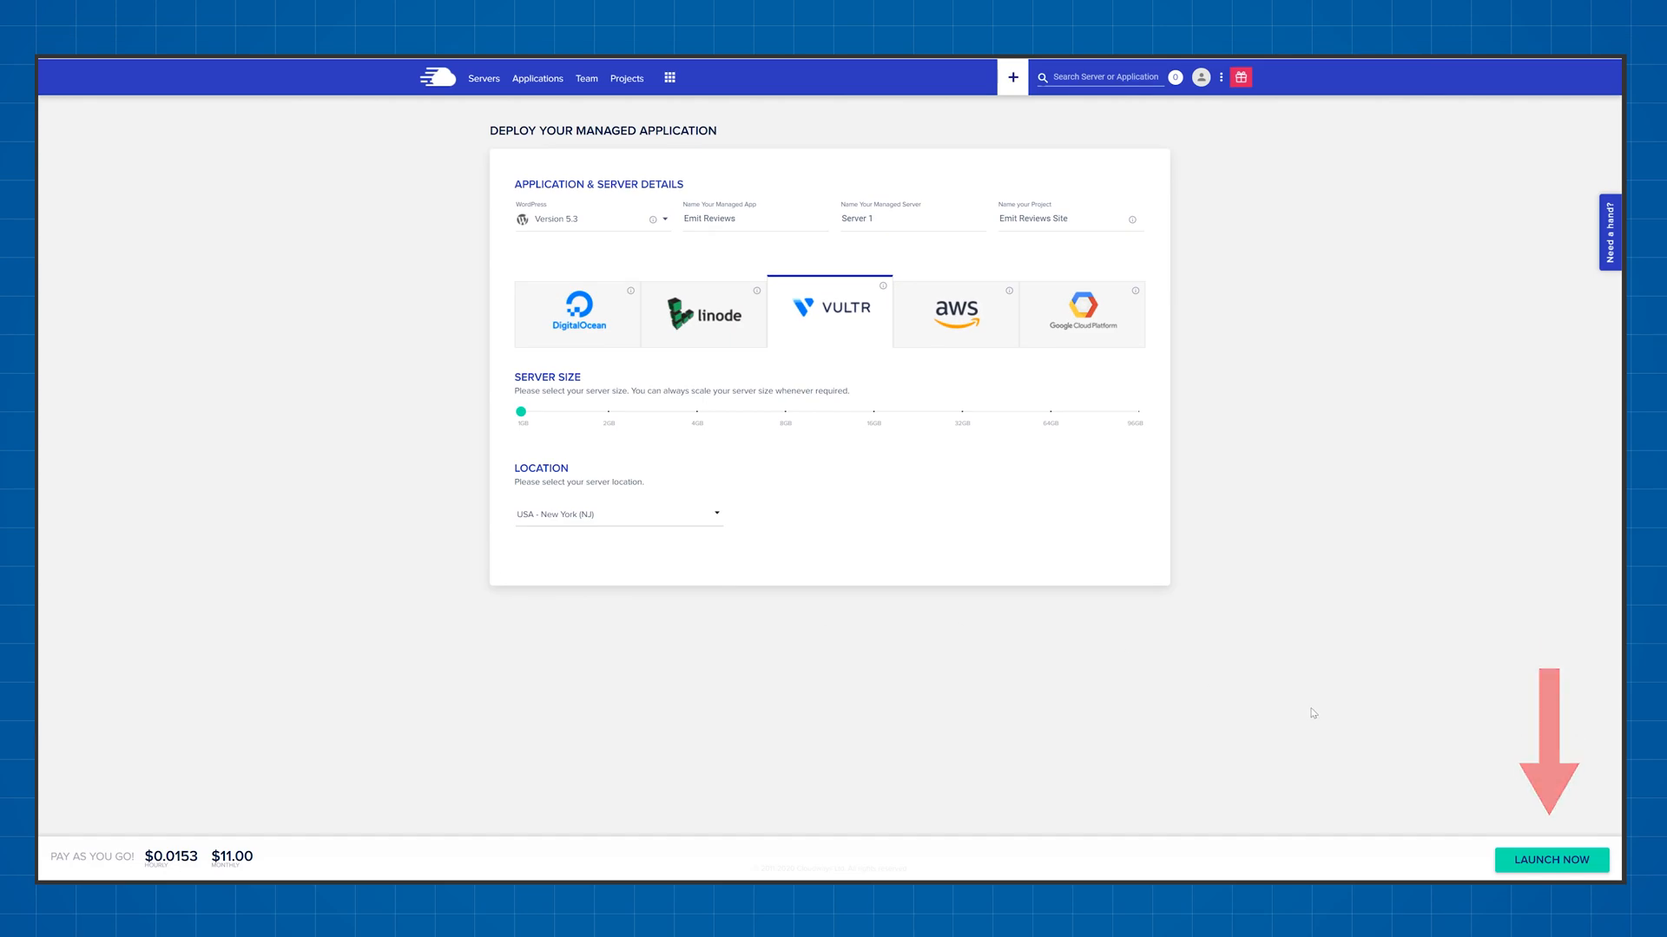
Launch the new Vultr server with Launch Now.
left_click(1550, 859)
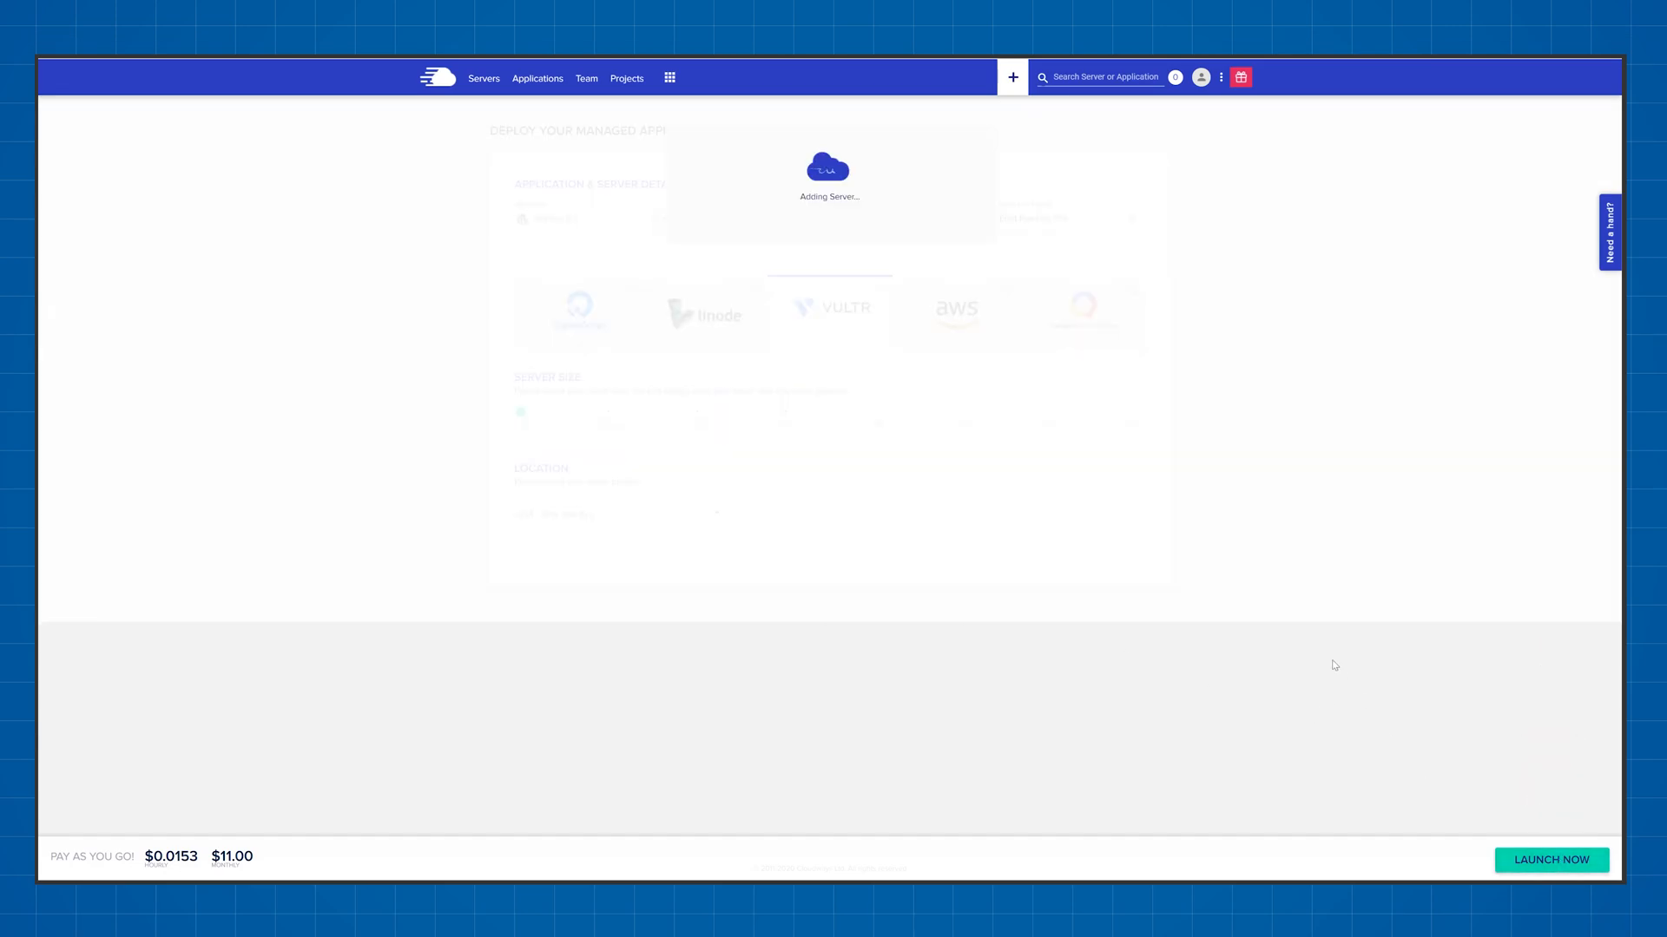
mouse_move(1227, 545)
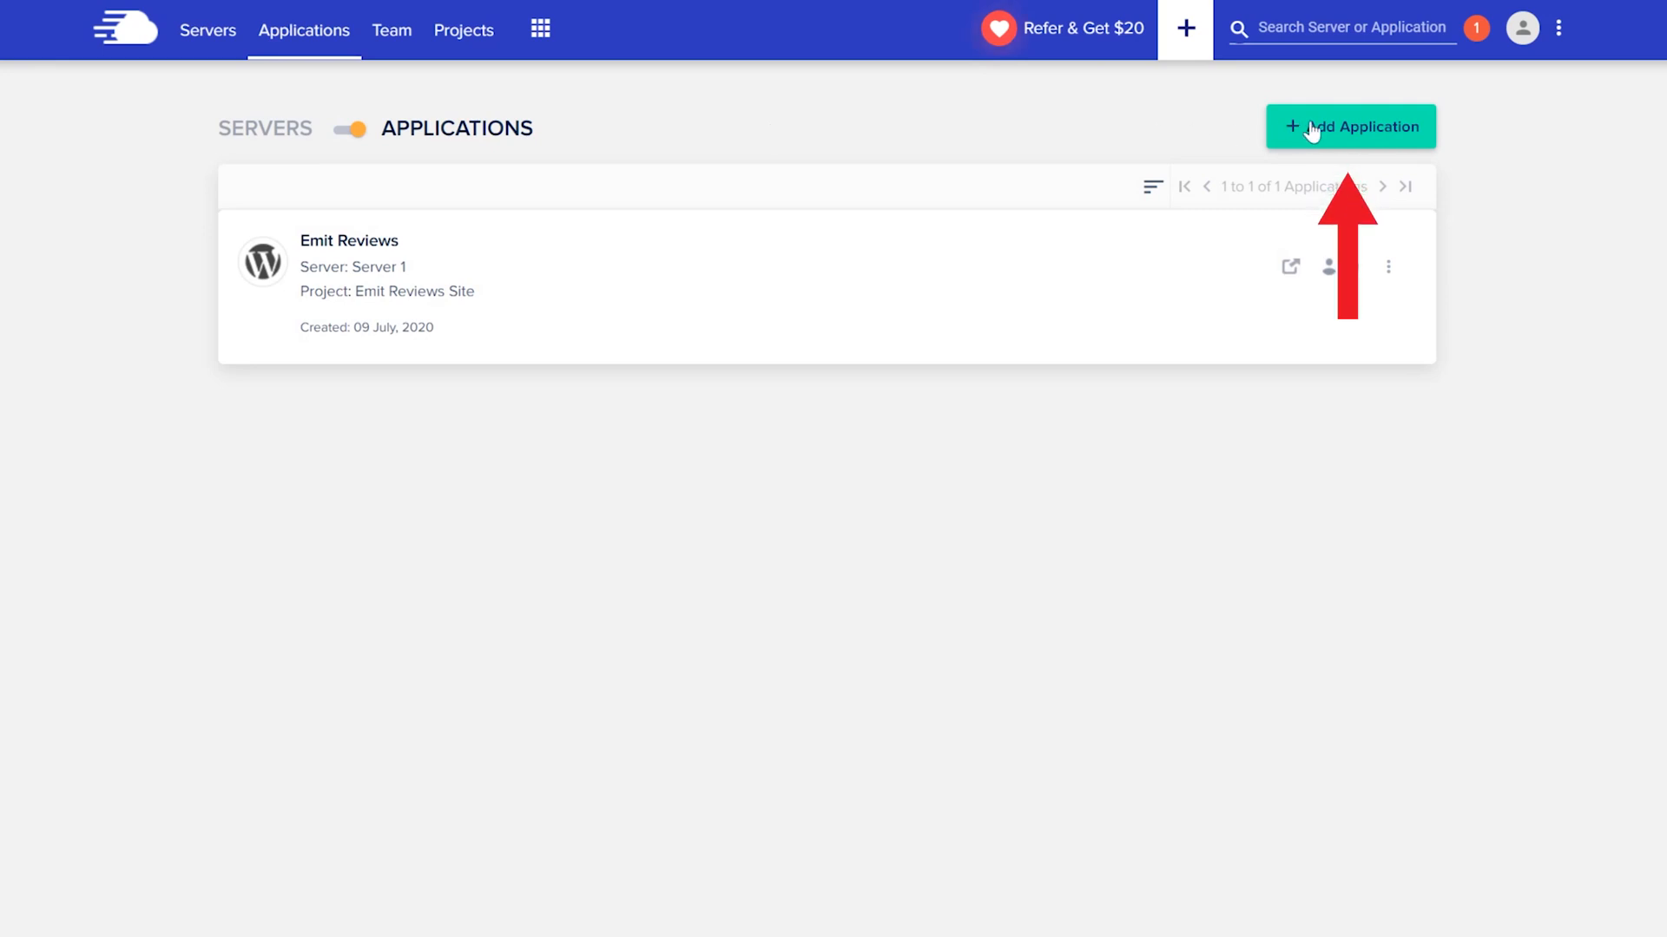
Add a new application of type WordPress 5.3 with WooCommerce to the server.
left_click(1351, 127)
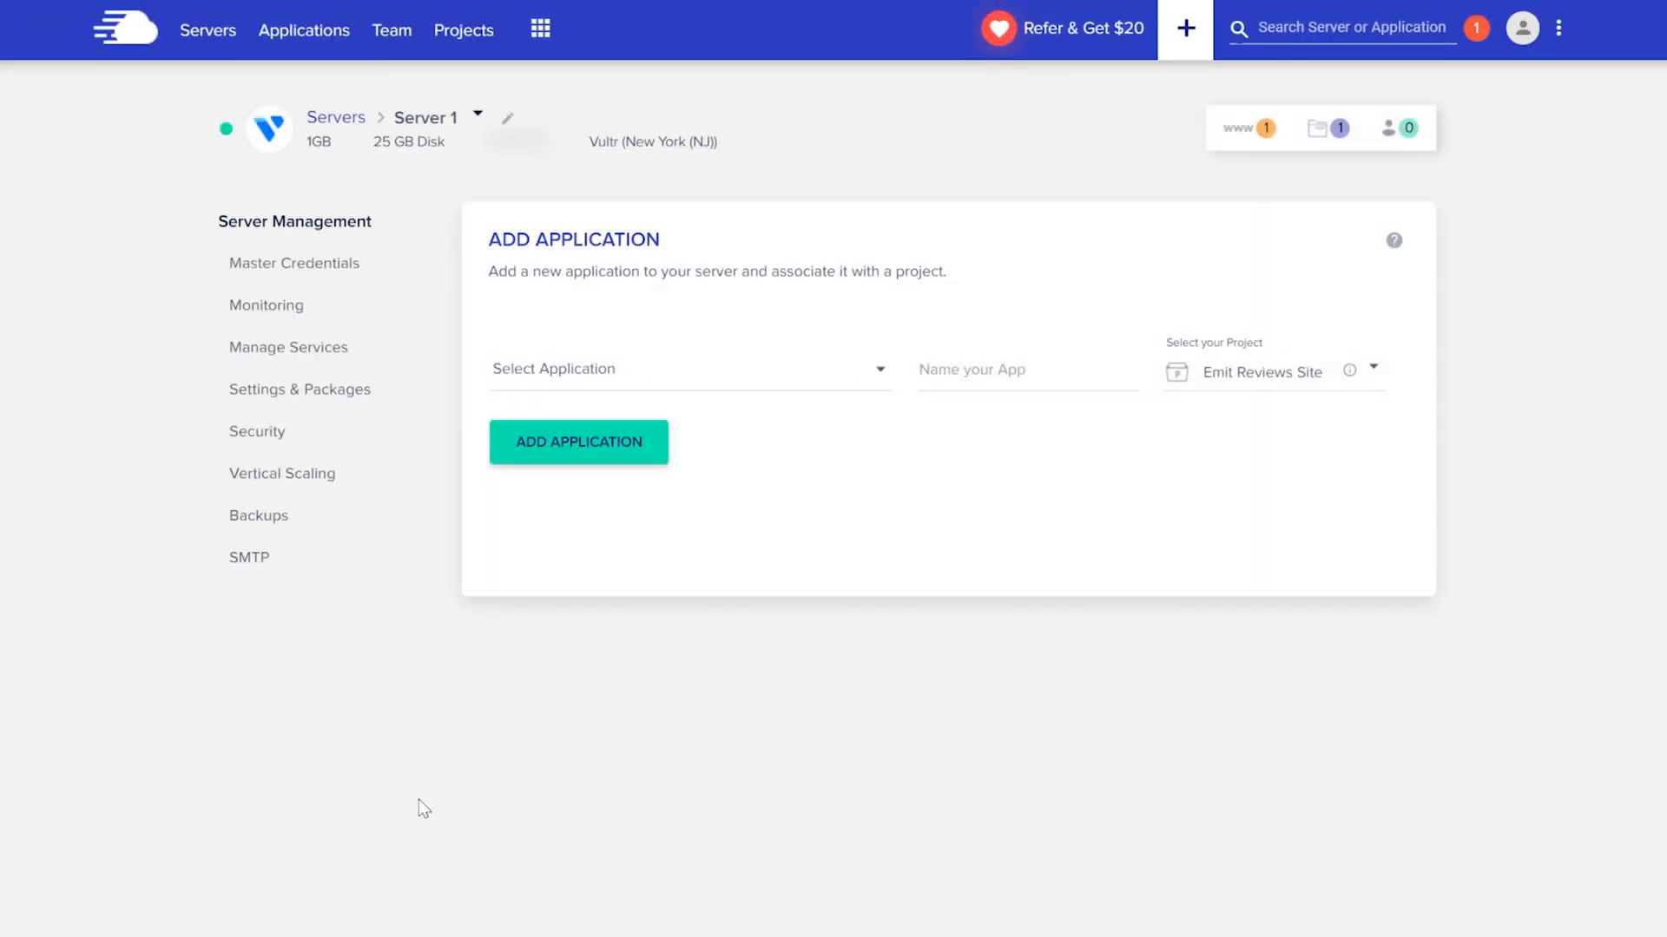
left_click(689, 368)
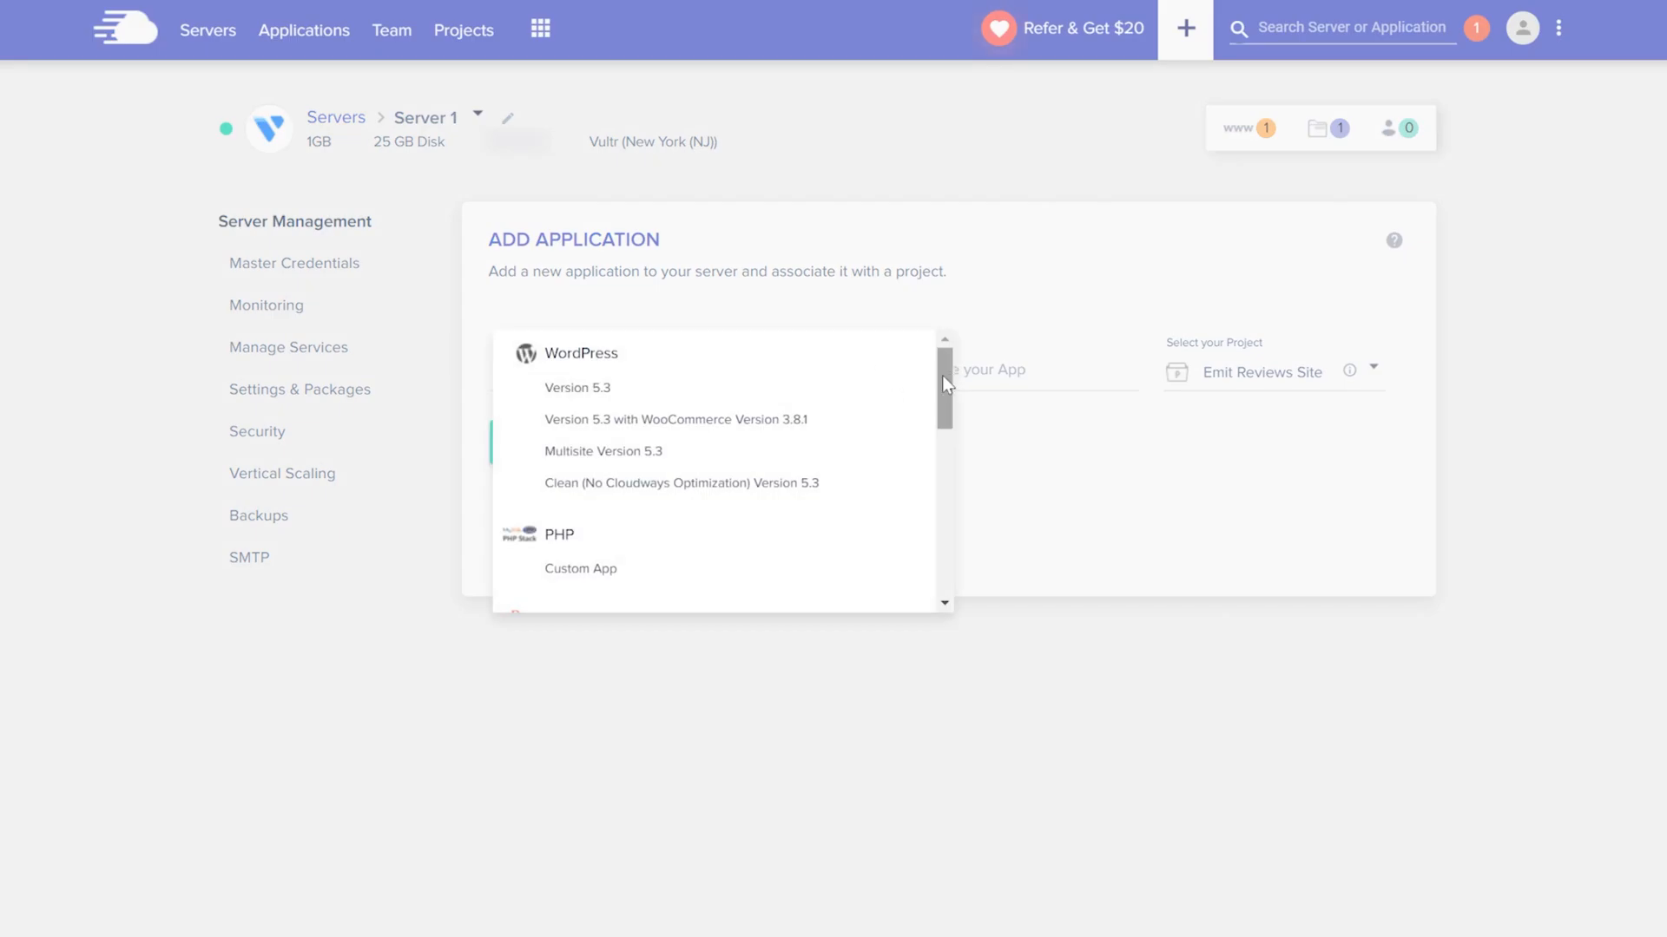
scroll("down", 3)
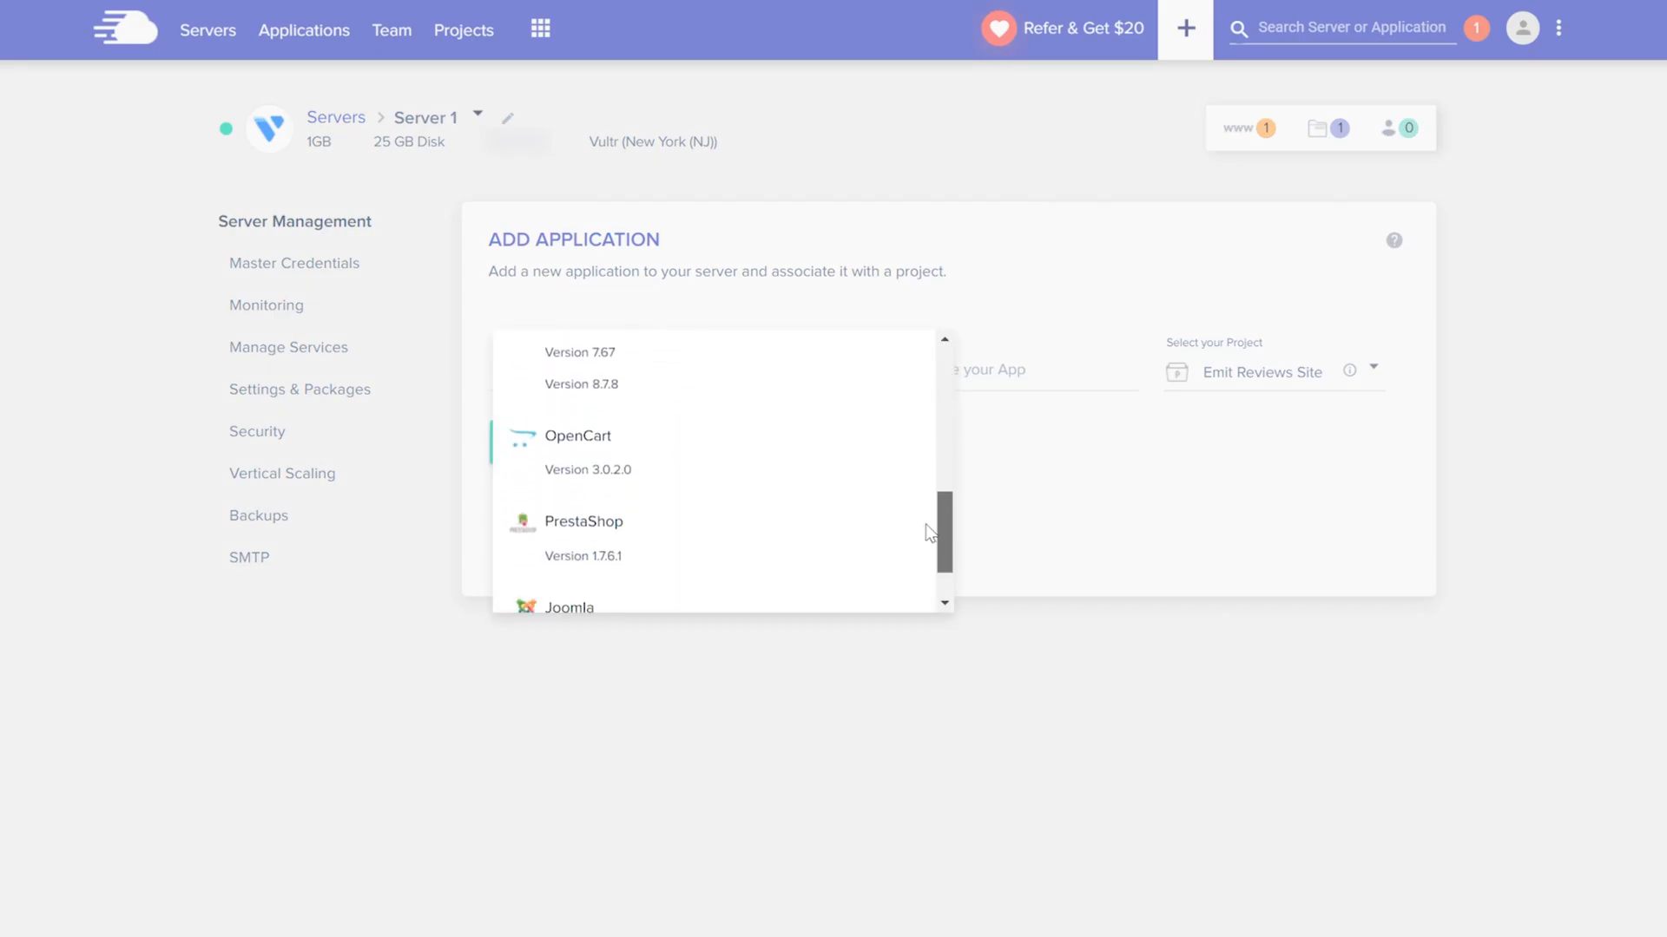
scroll("up", 3)
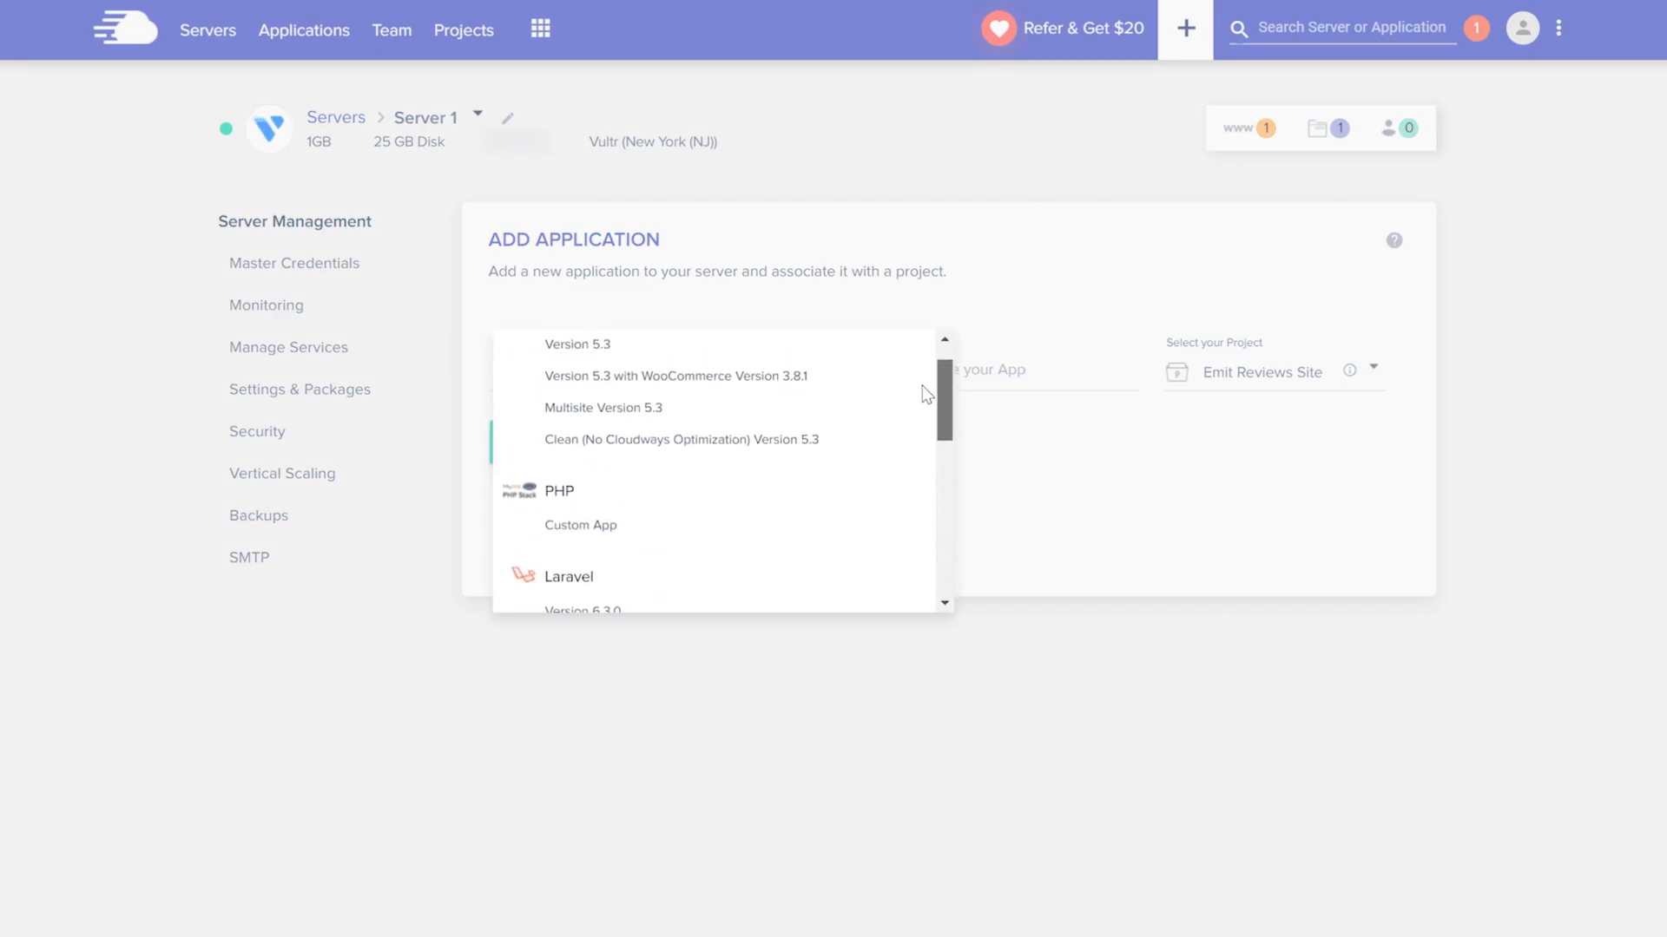
scroll("up", 3)
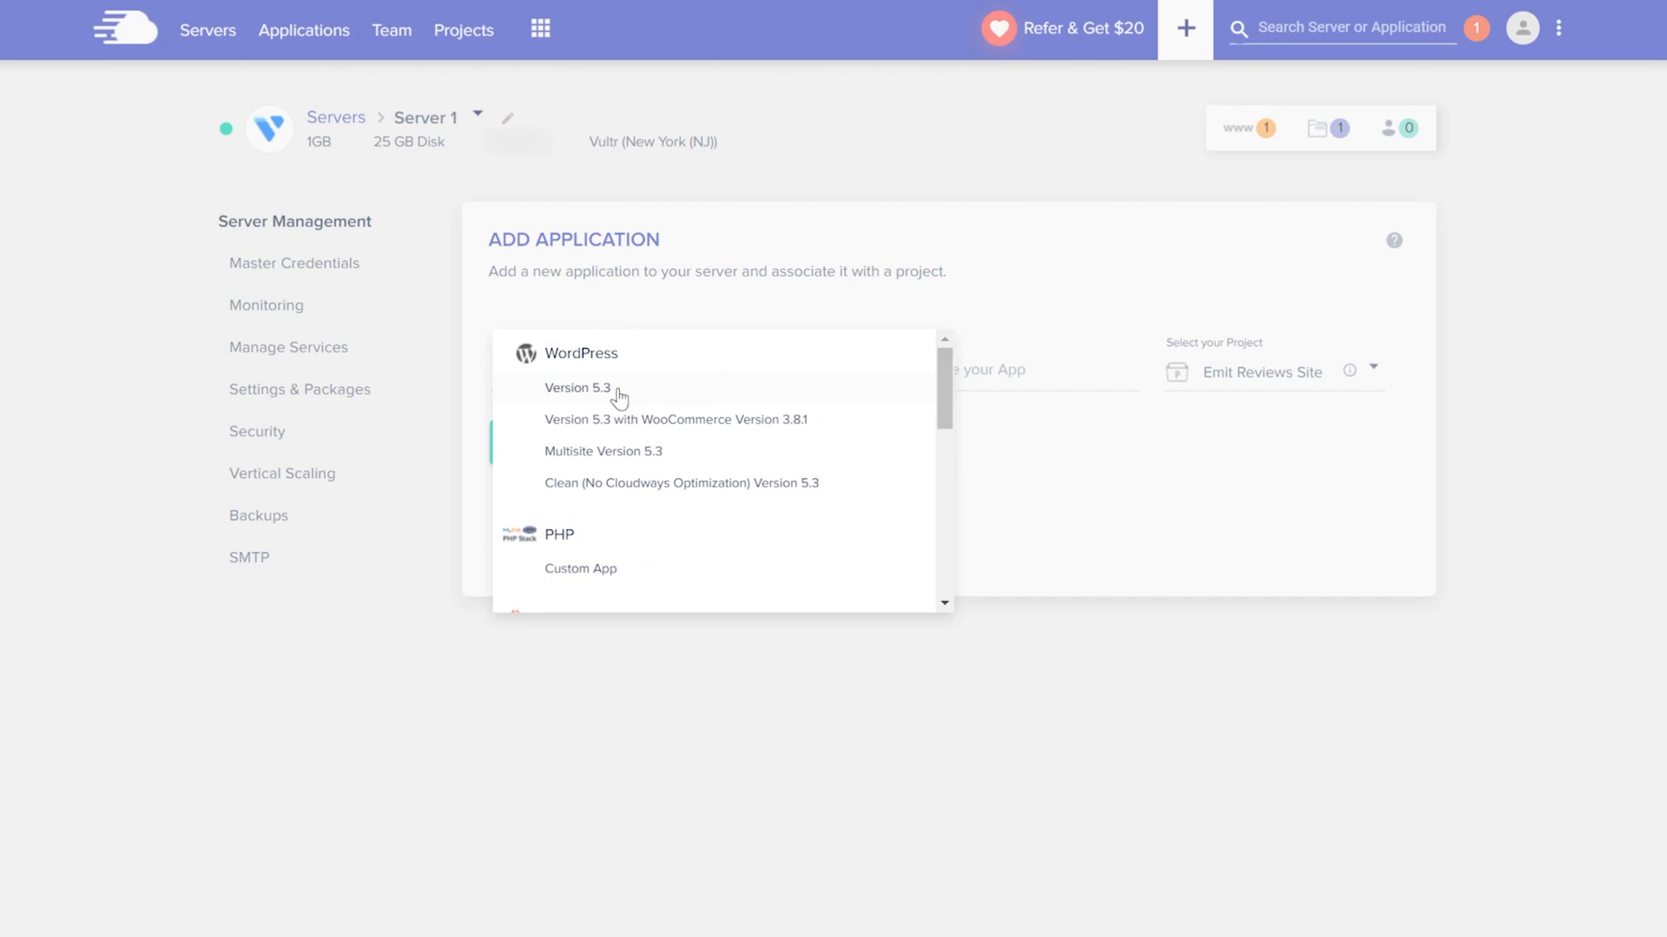
left_click(675, 419)
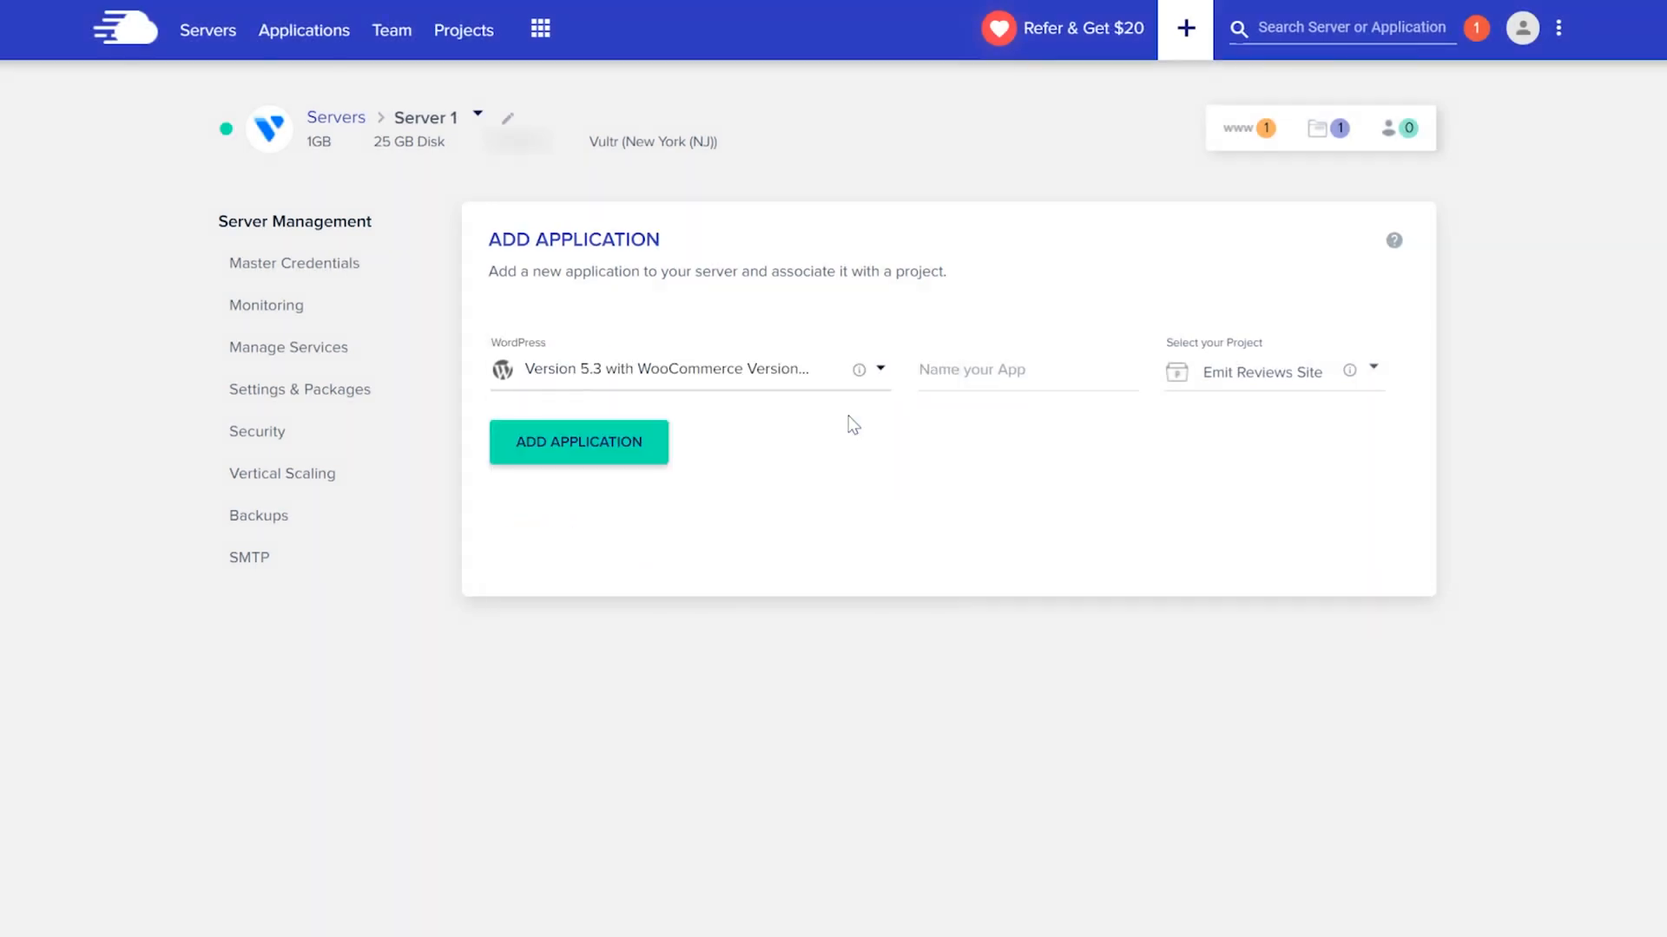
Name the app Tech2Stream.com, create it, and go into its management page.
type("Tech2Stream.com")
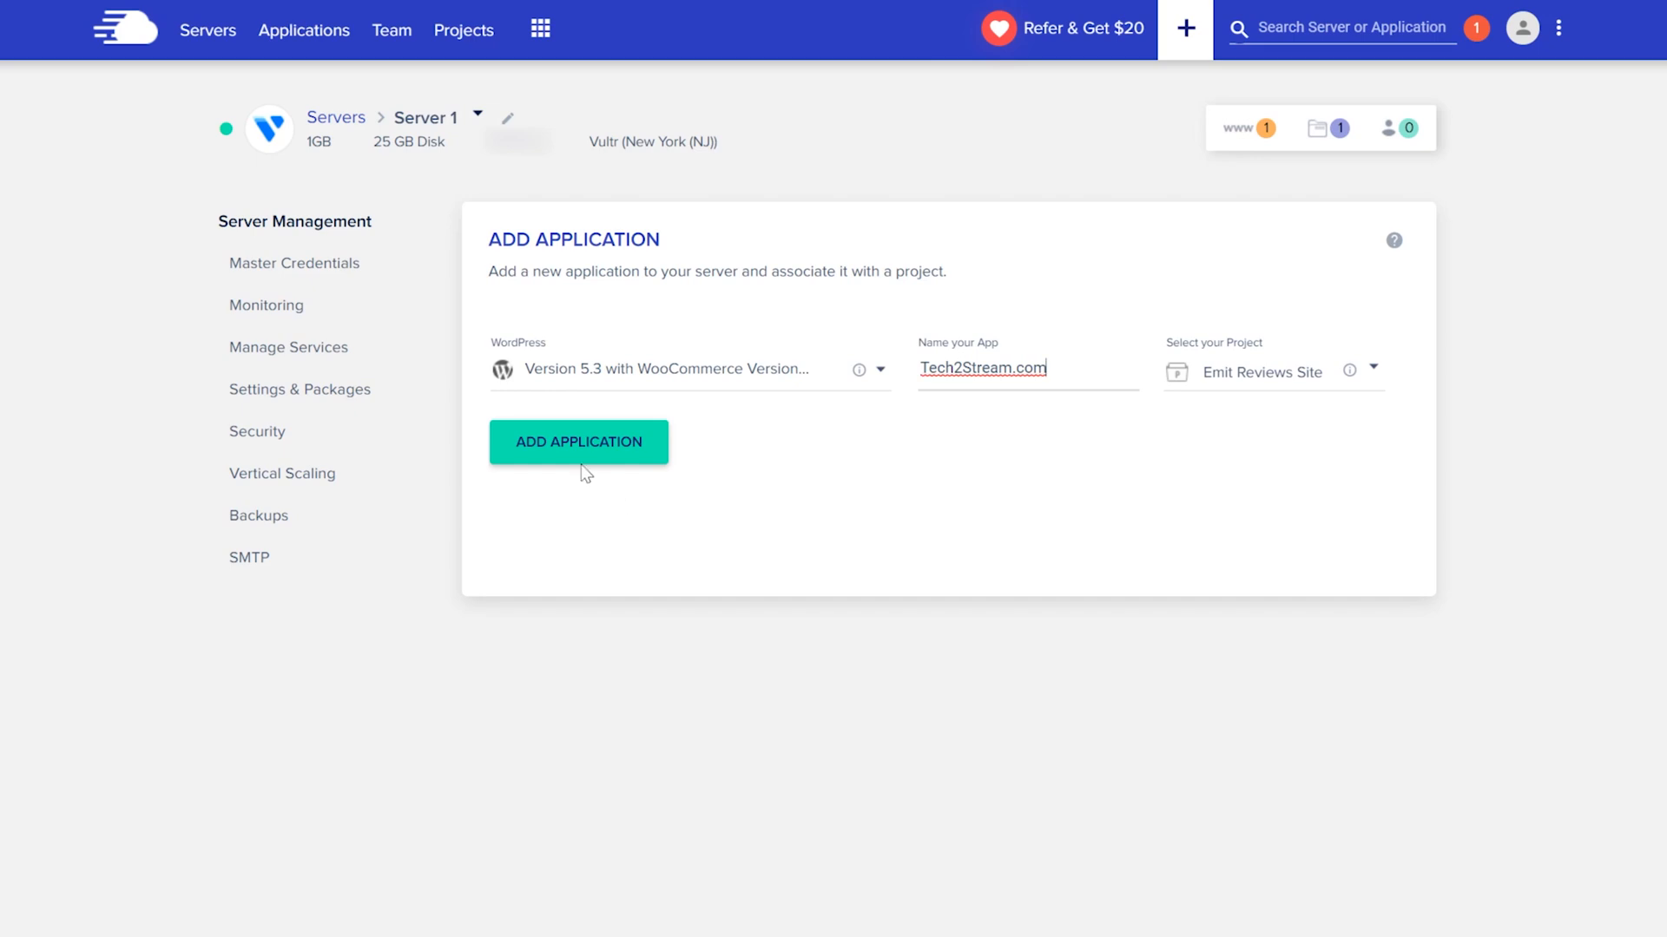
left_click(578, 443)
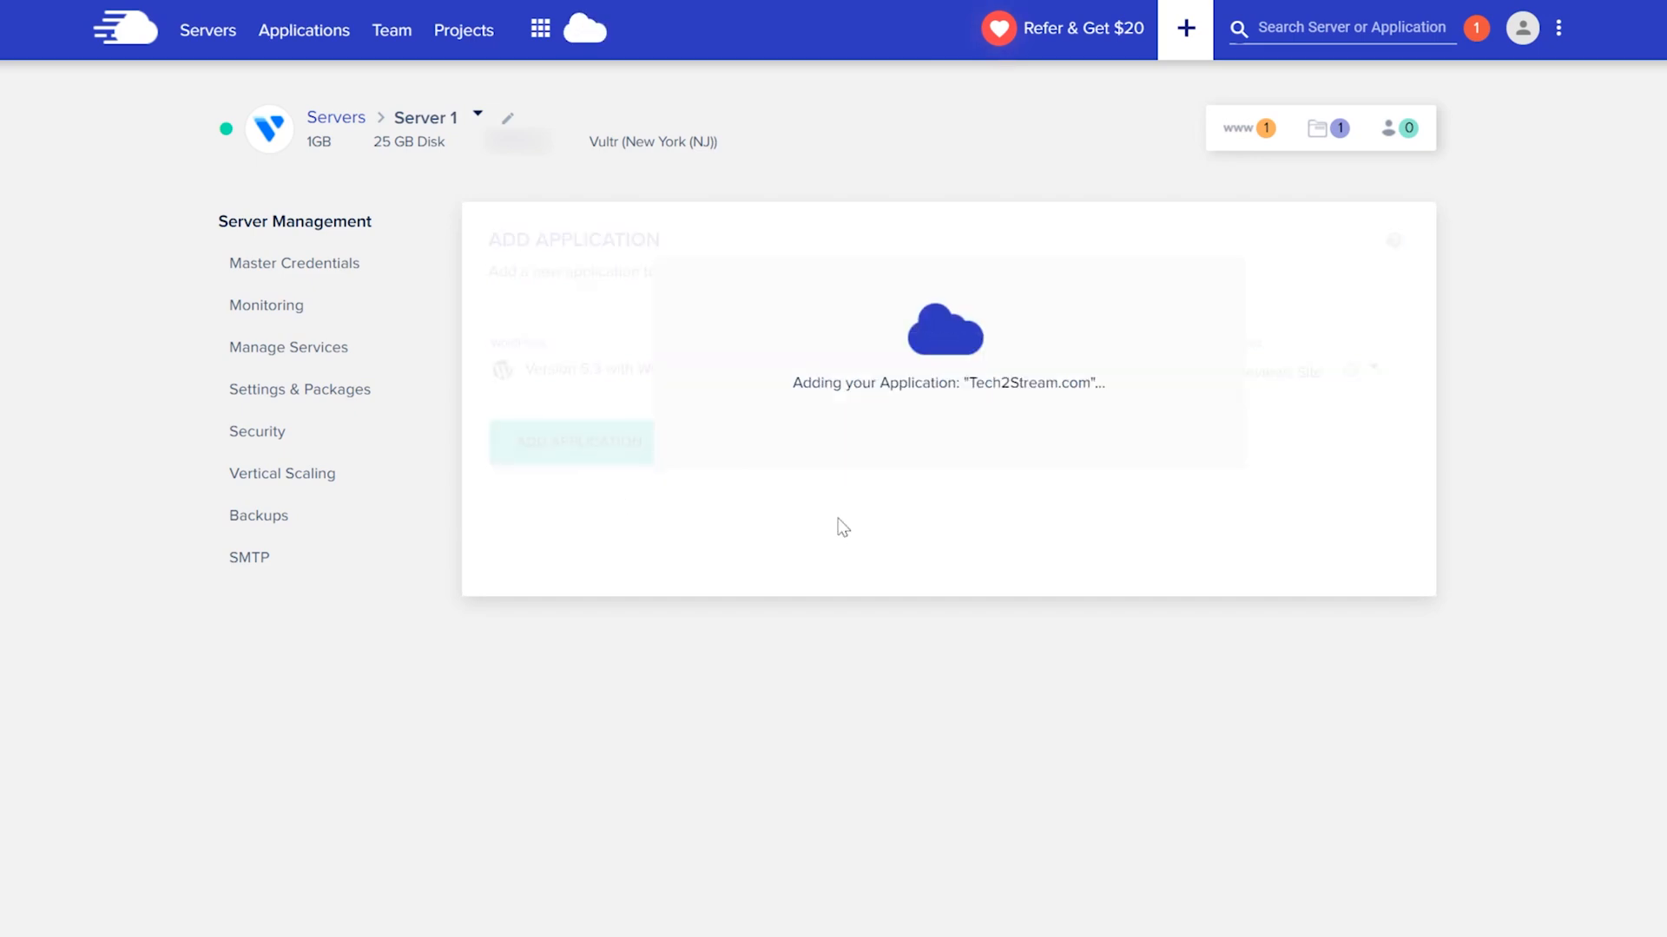
left_click(207, 30)
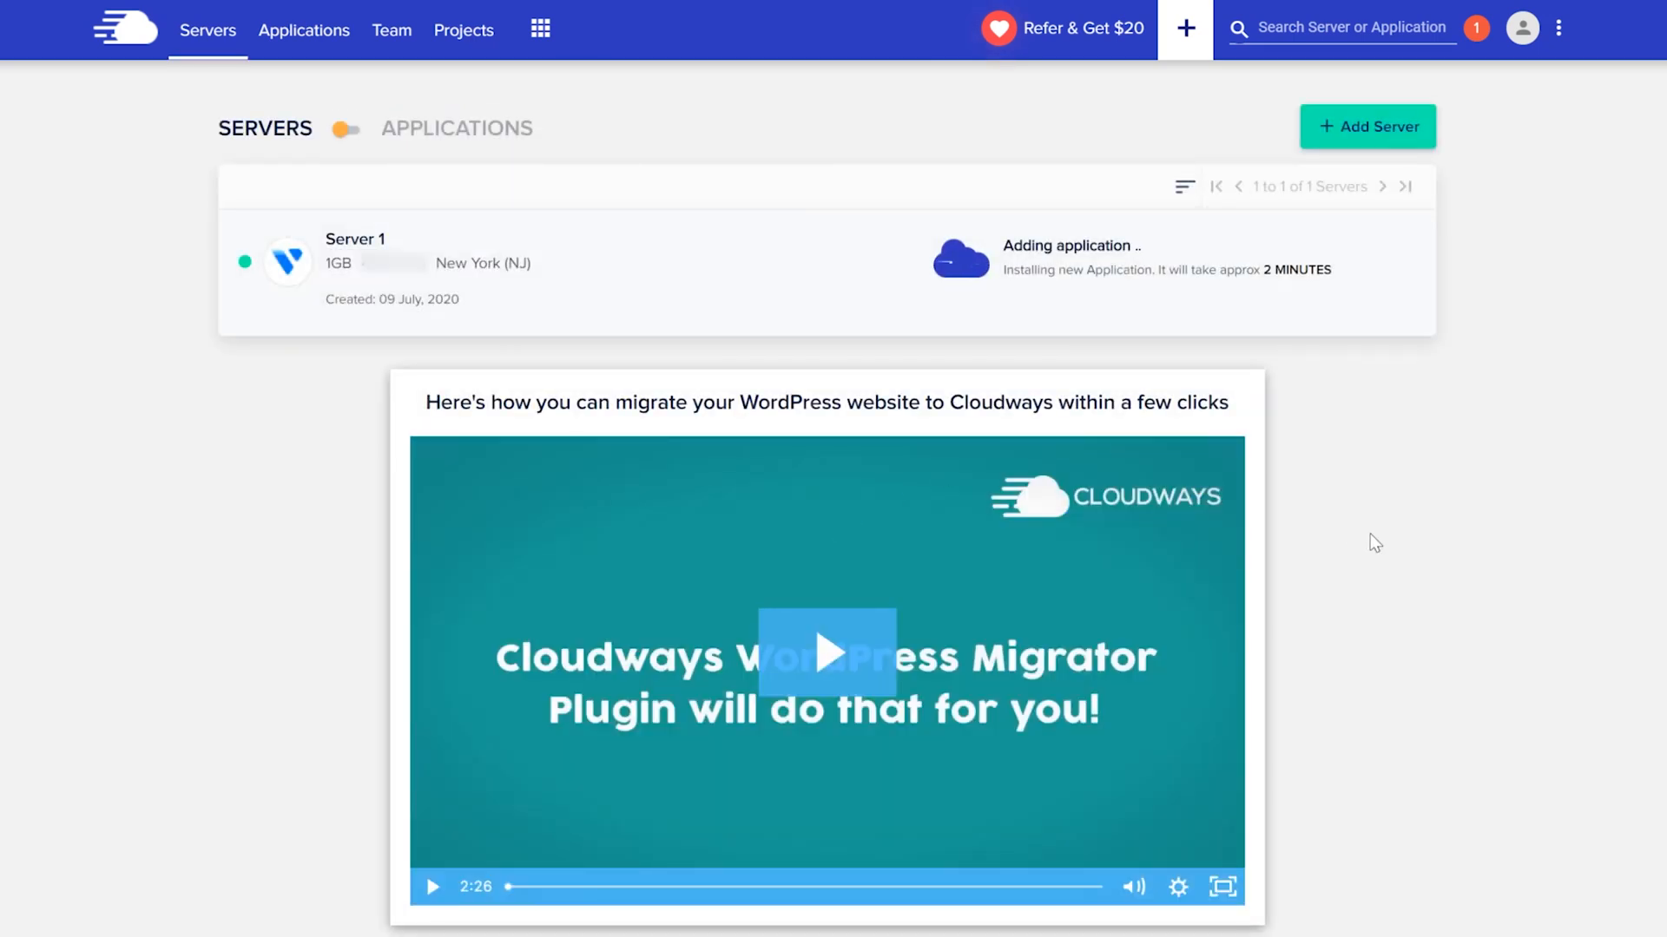
mouse_move(1429, 551)
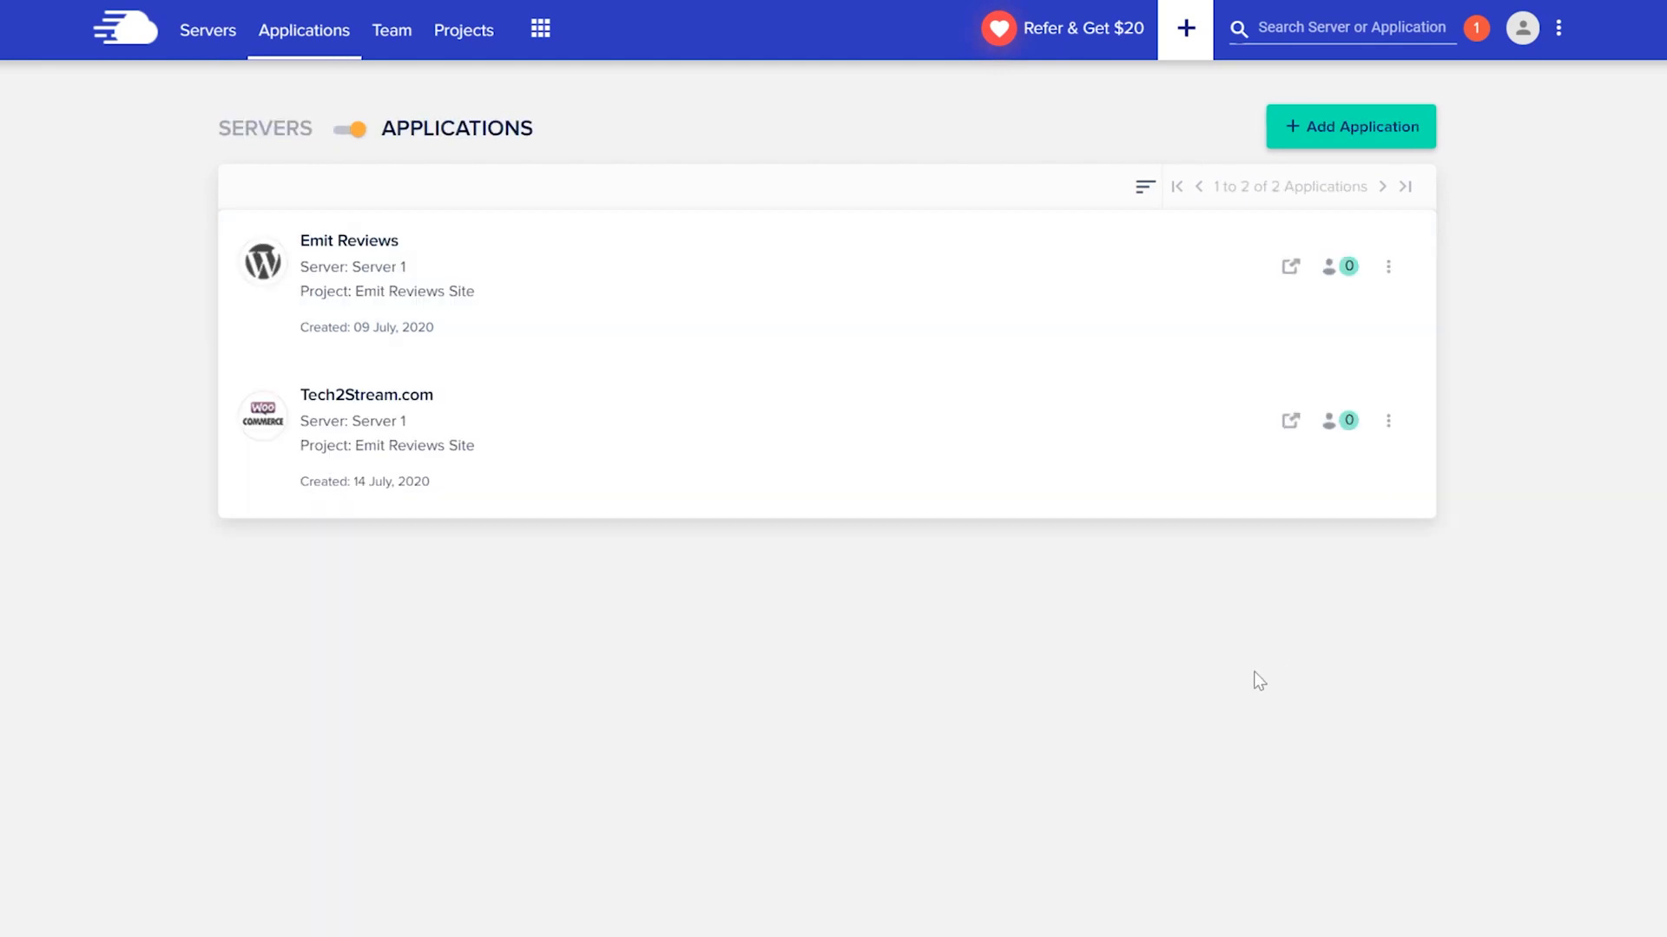
mouse_move(590, 696)
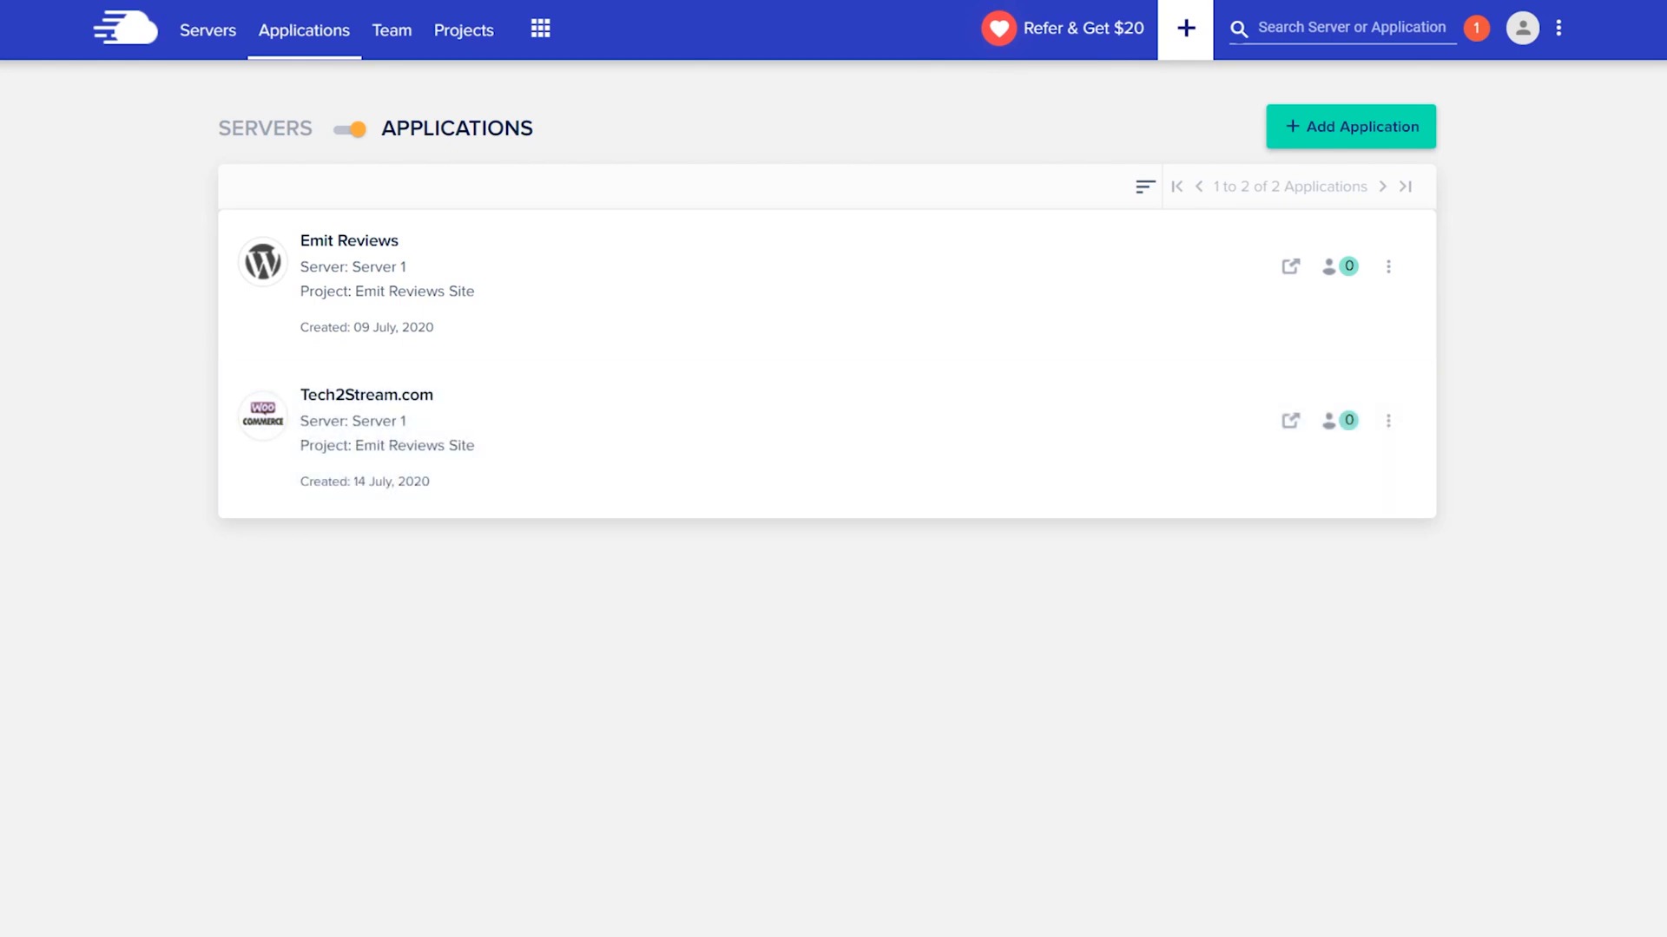
mouse_move(368, 397)
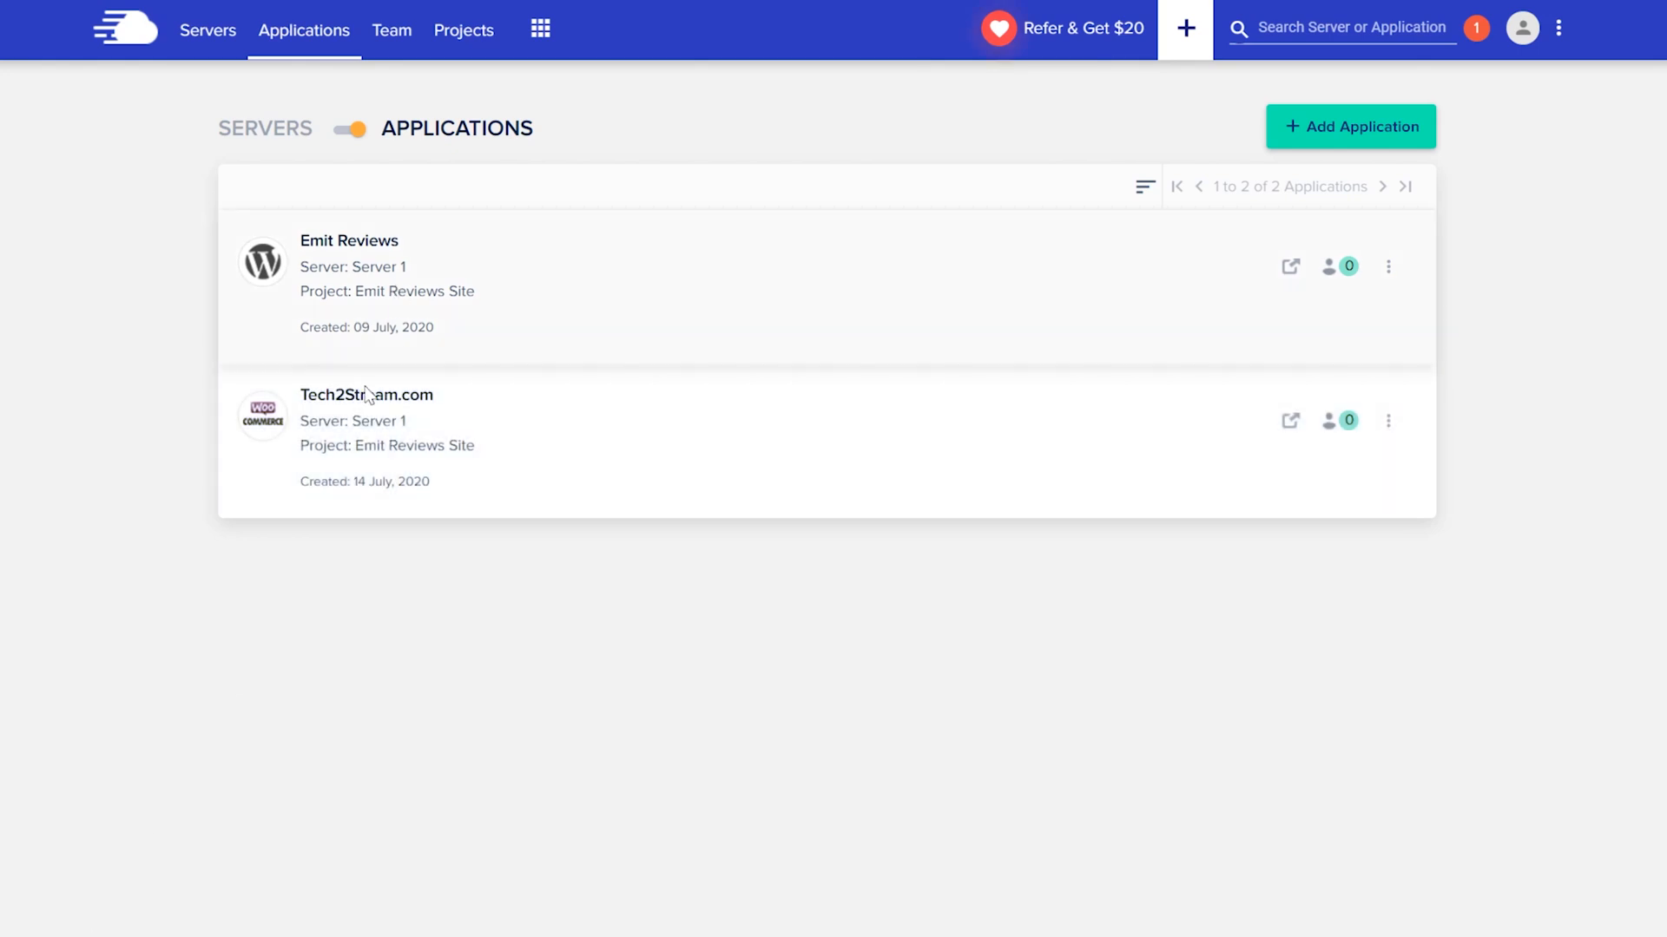
left_click(367, 394)
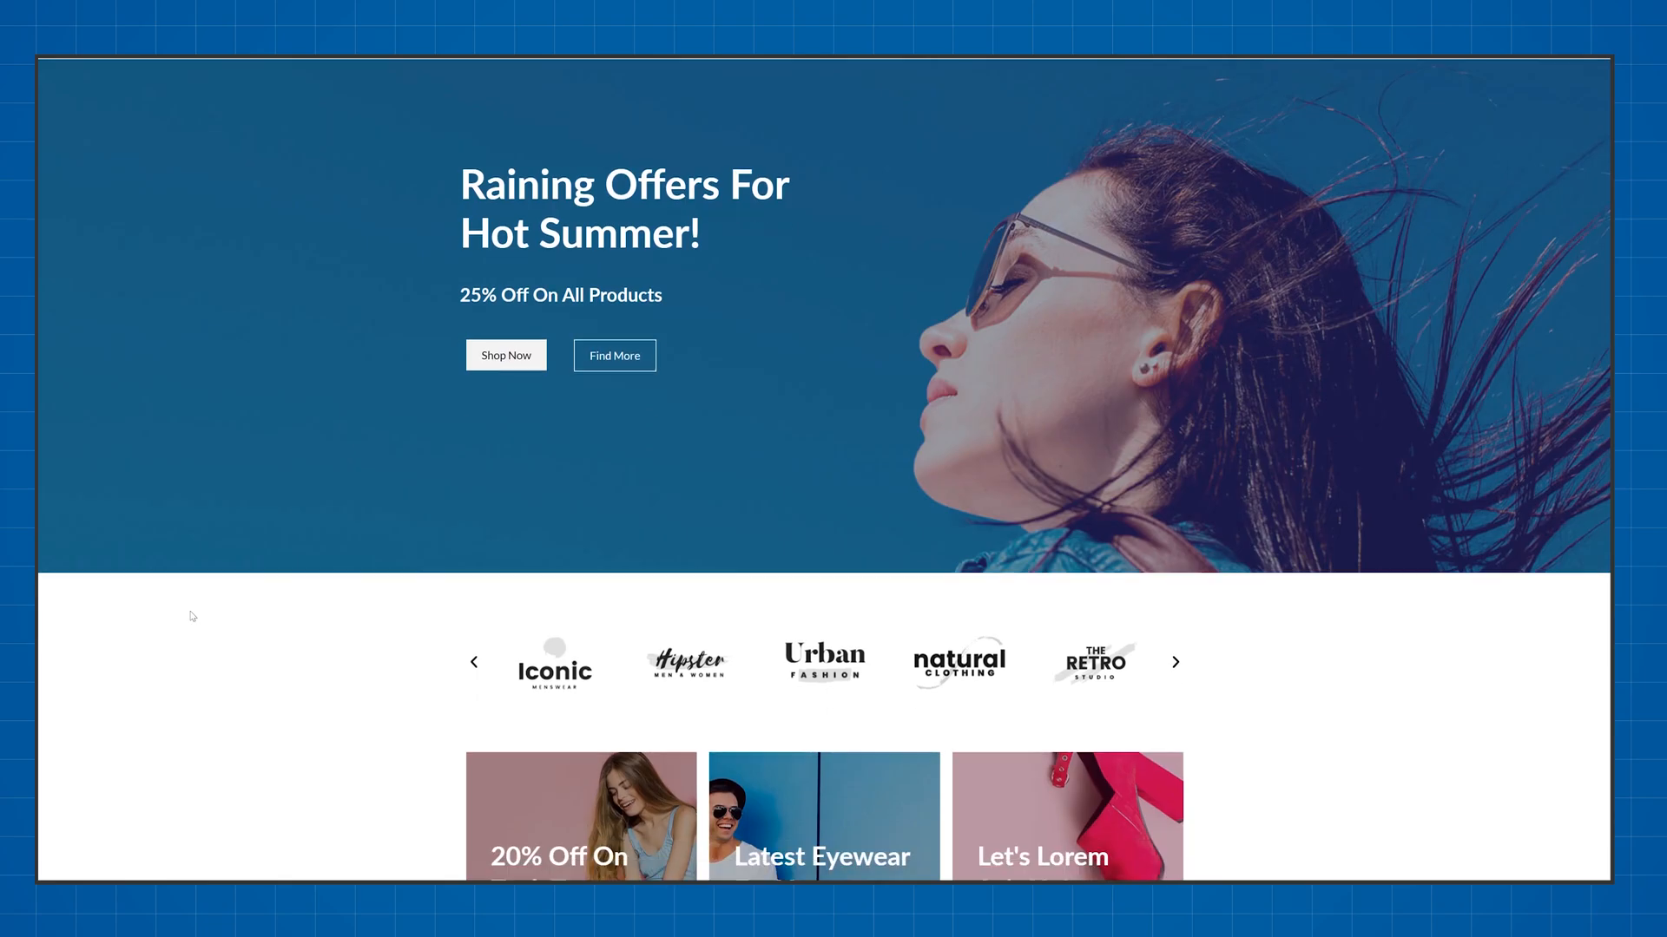
Scroll down the storefront homepage to the Featured Products grid.
scroll("down", 3)
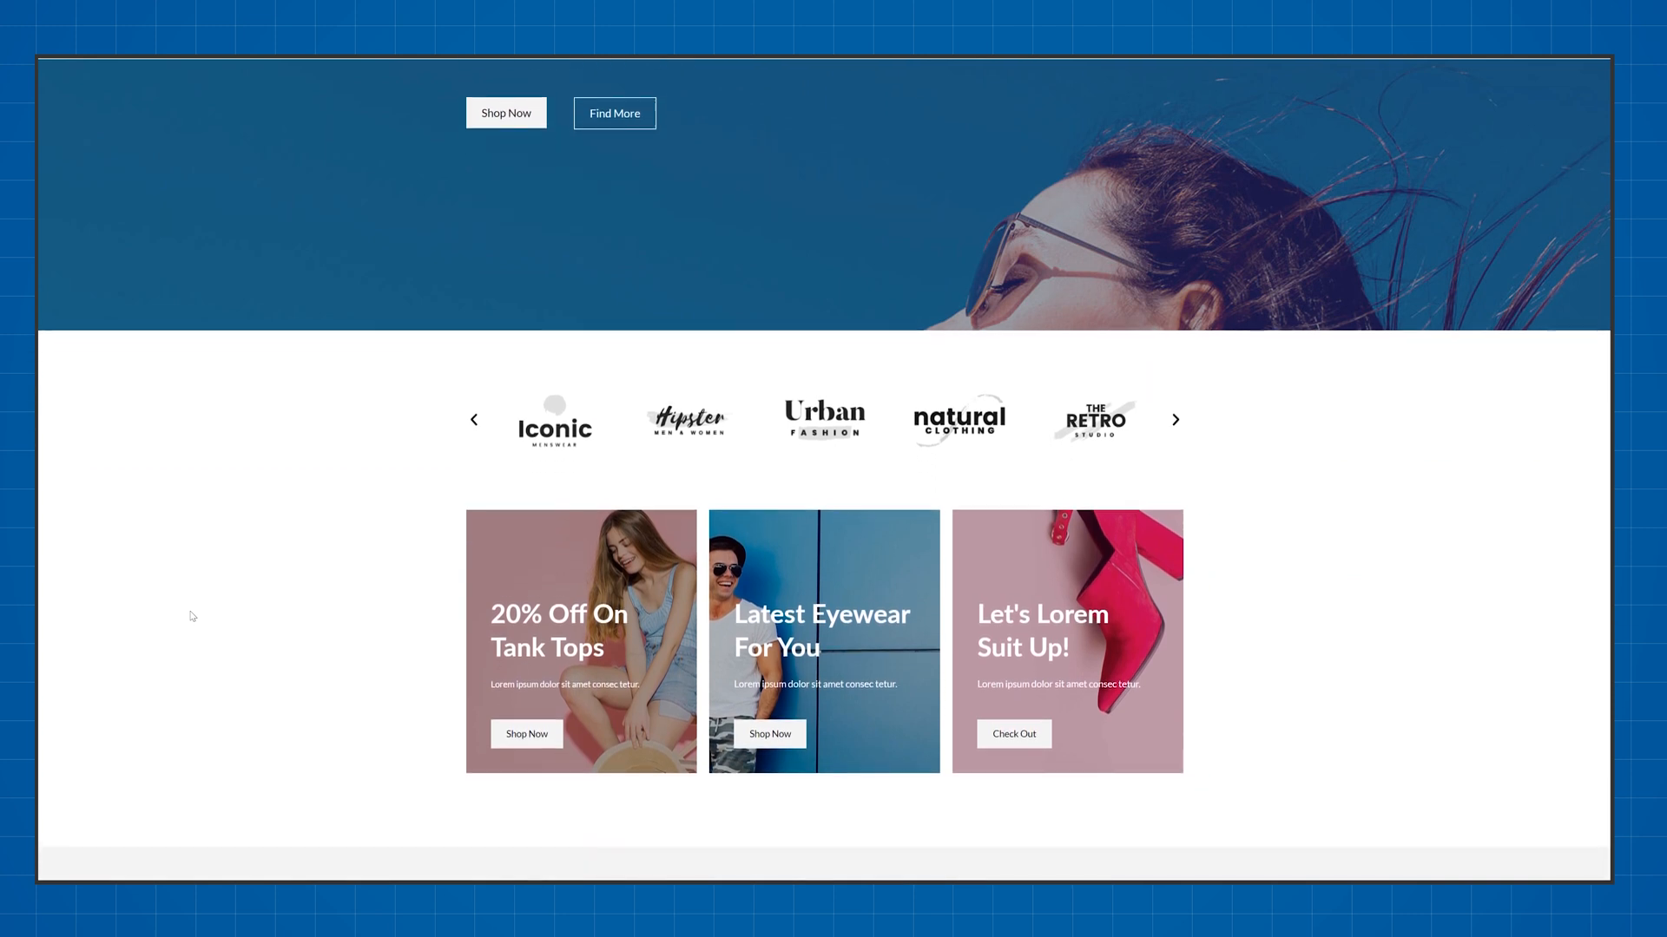
scroll("down", 3)
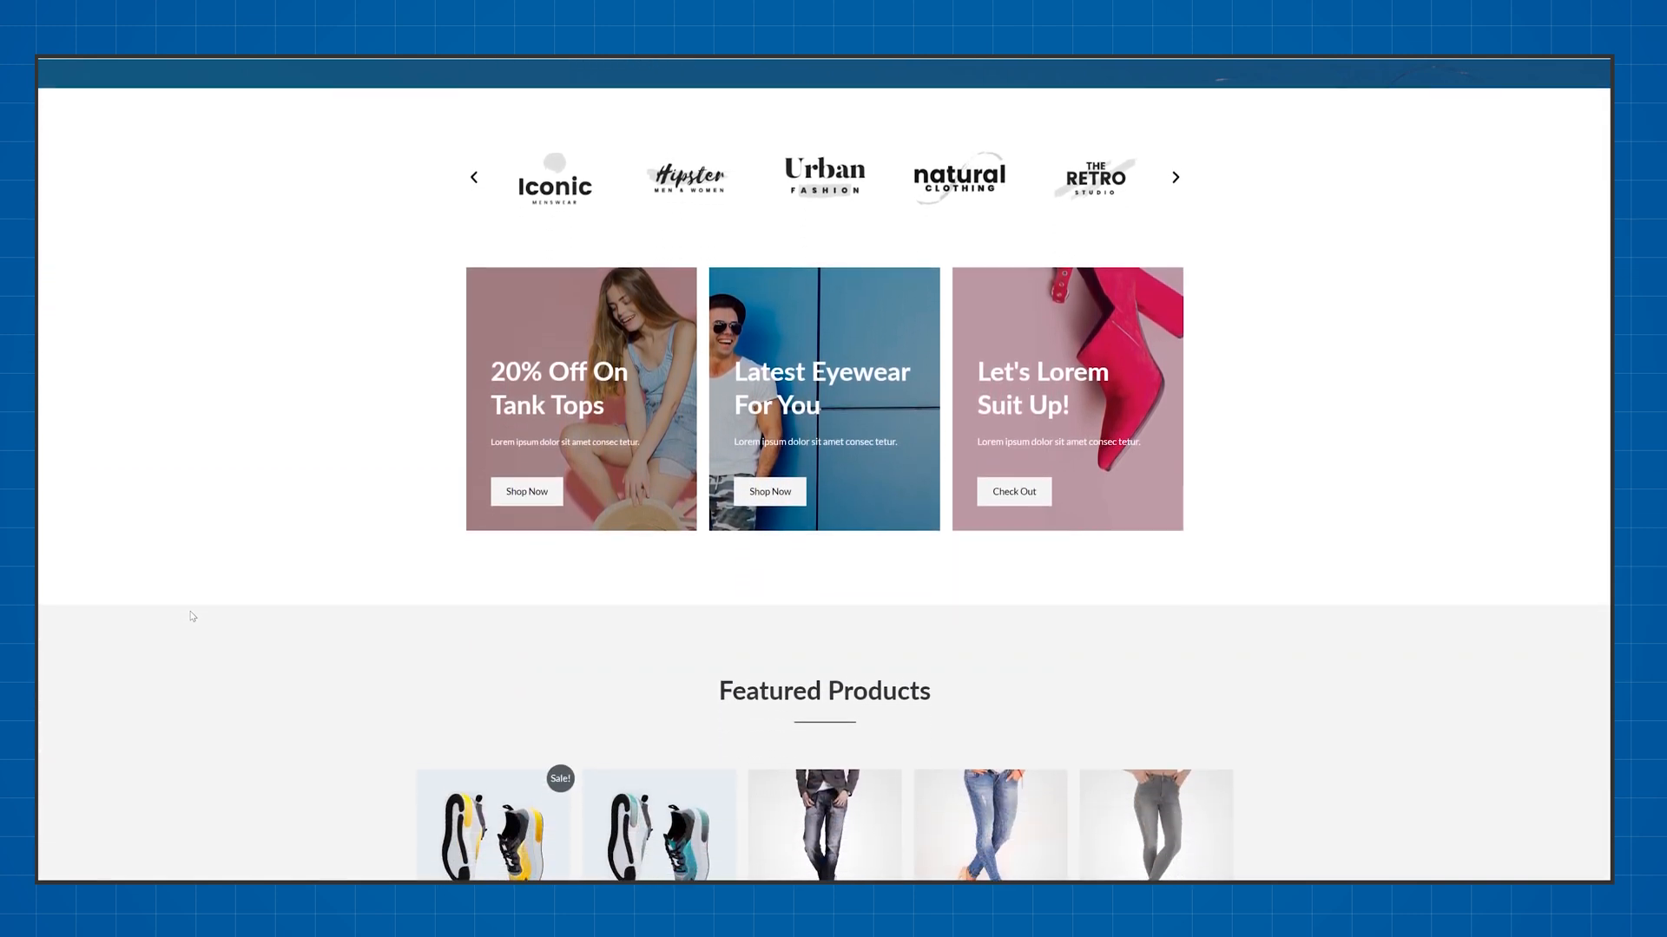
scroll("down", 3)
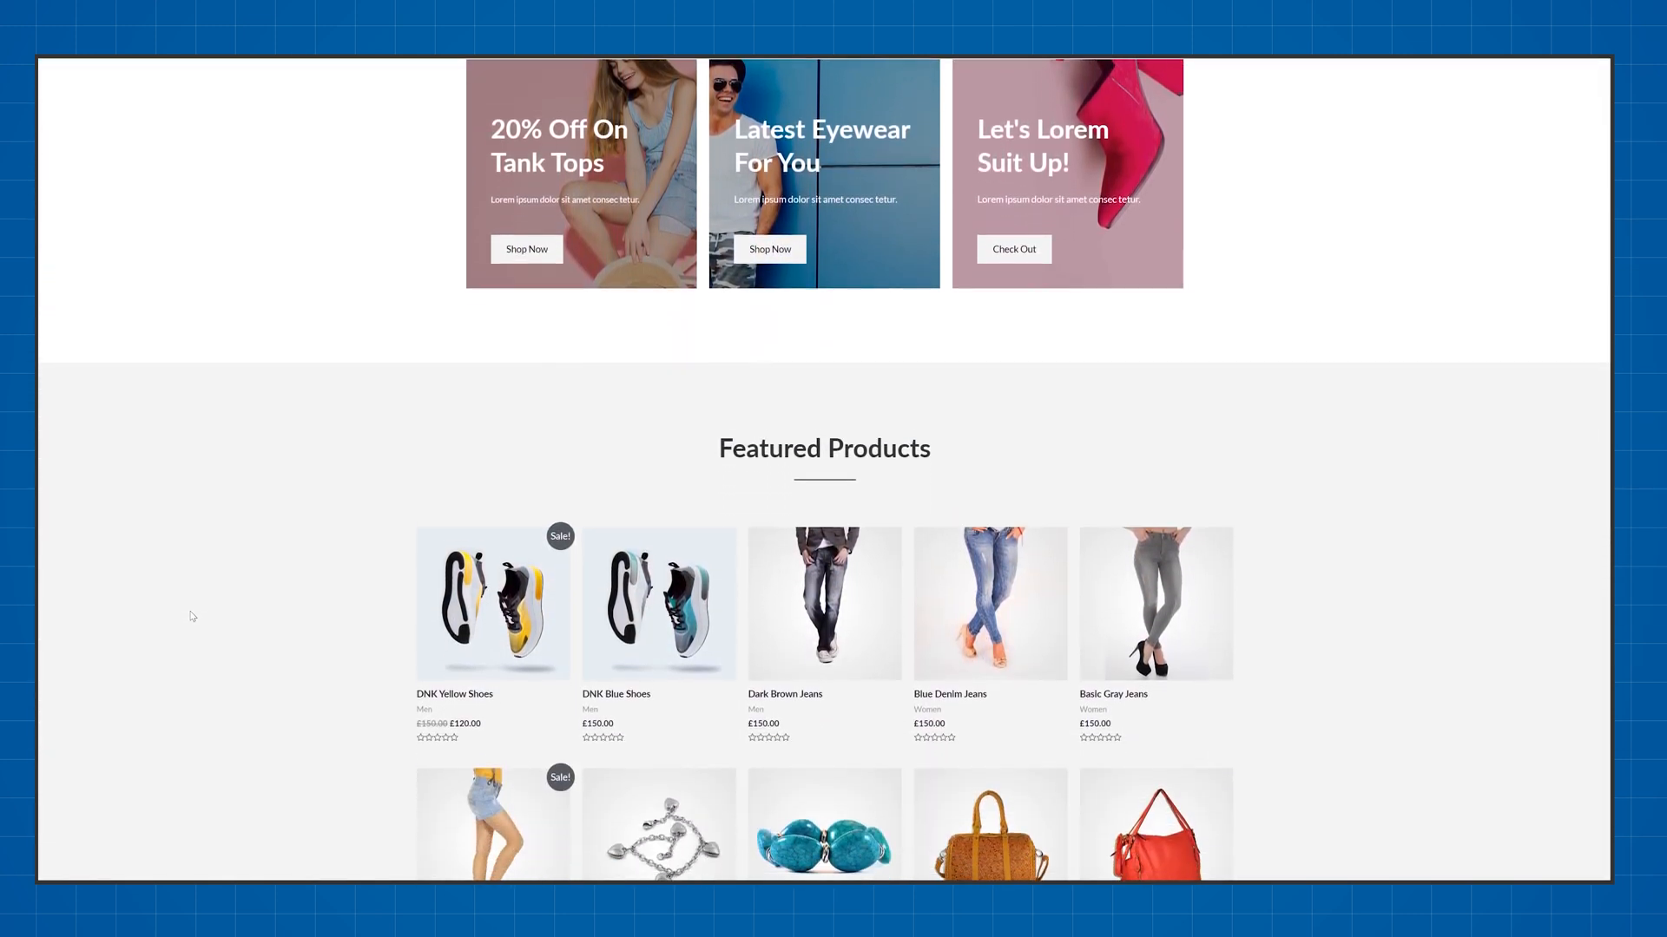
scroll("down", 3)
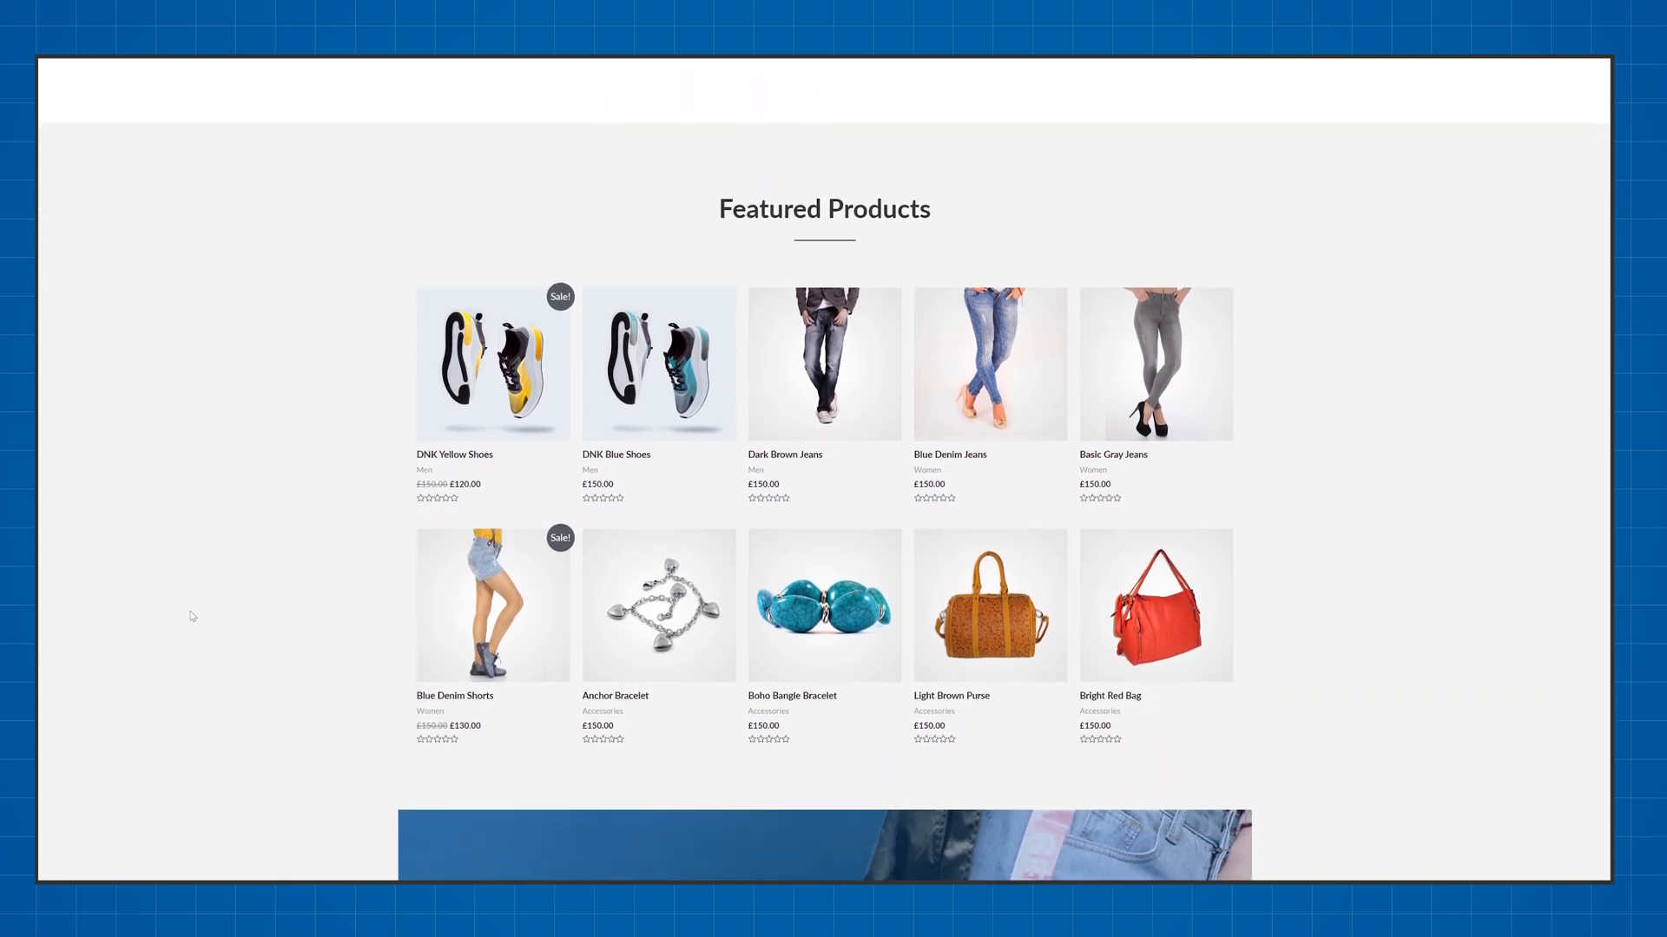
scroll("down", 3)
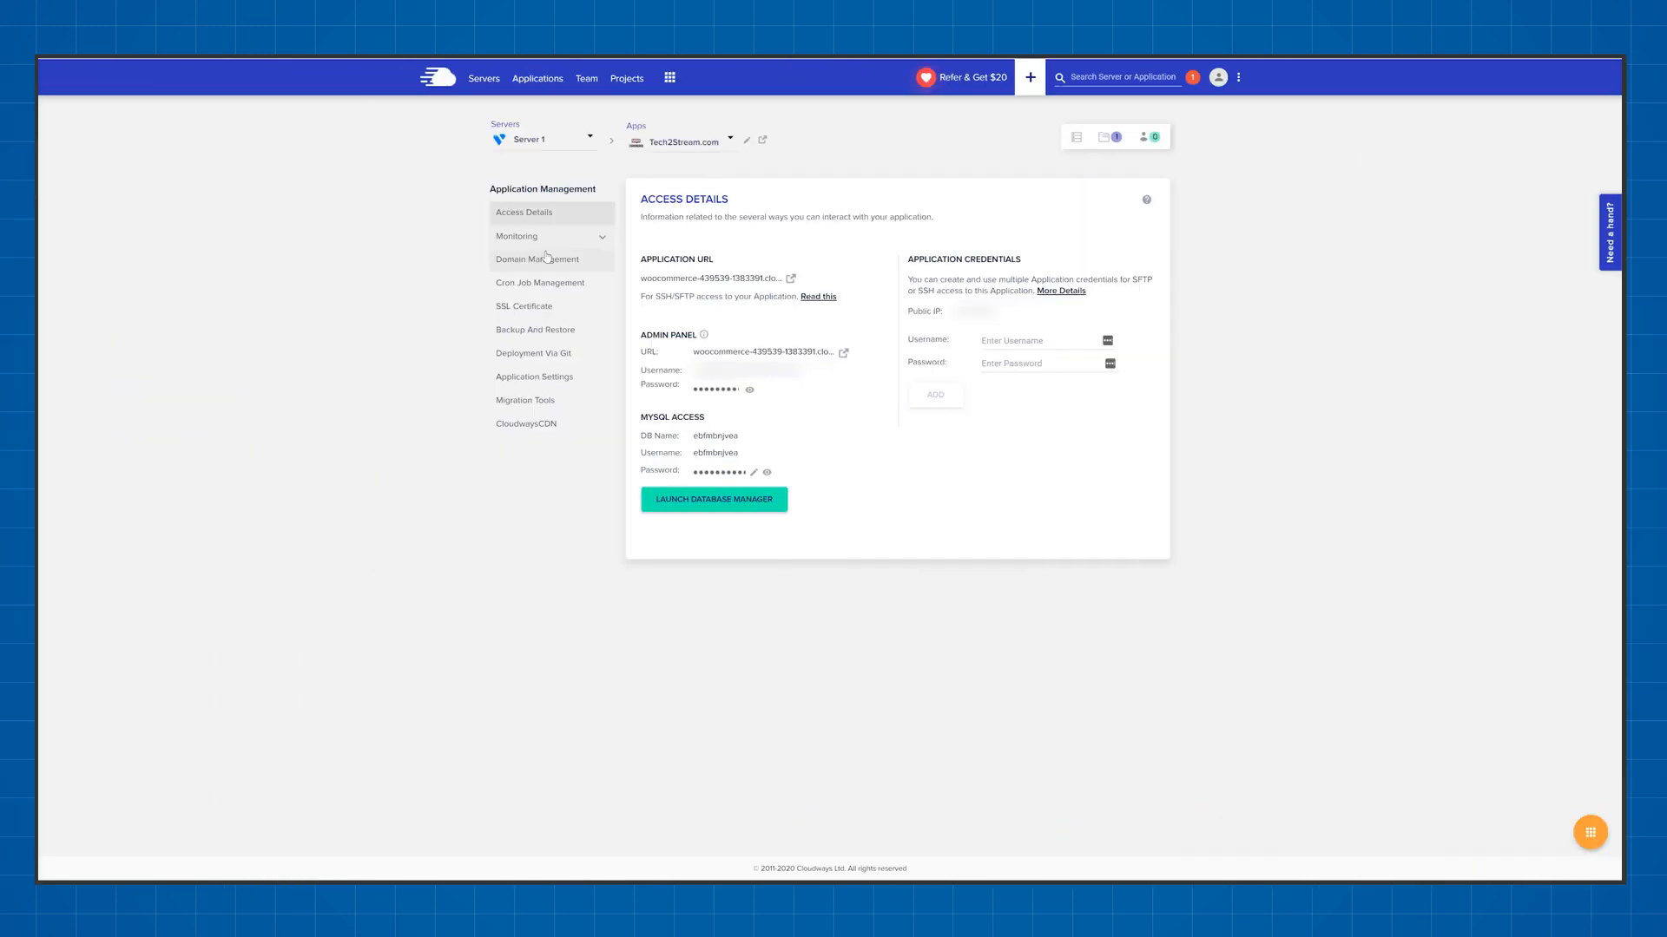
left_click(539, 258)
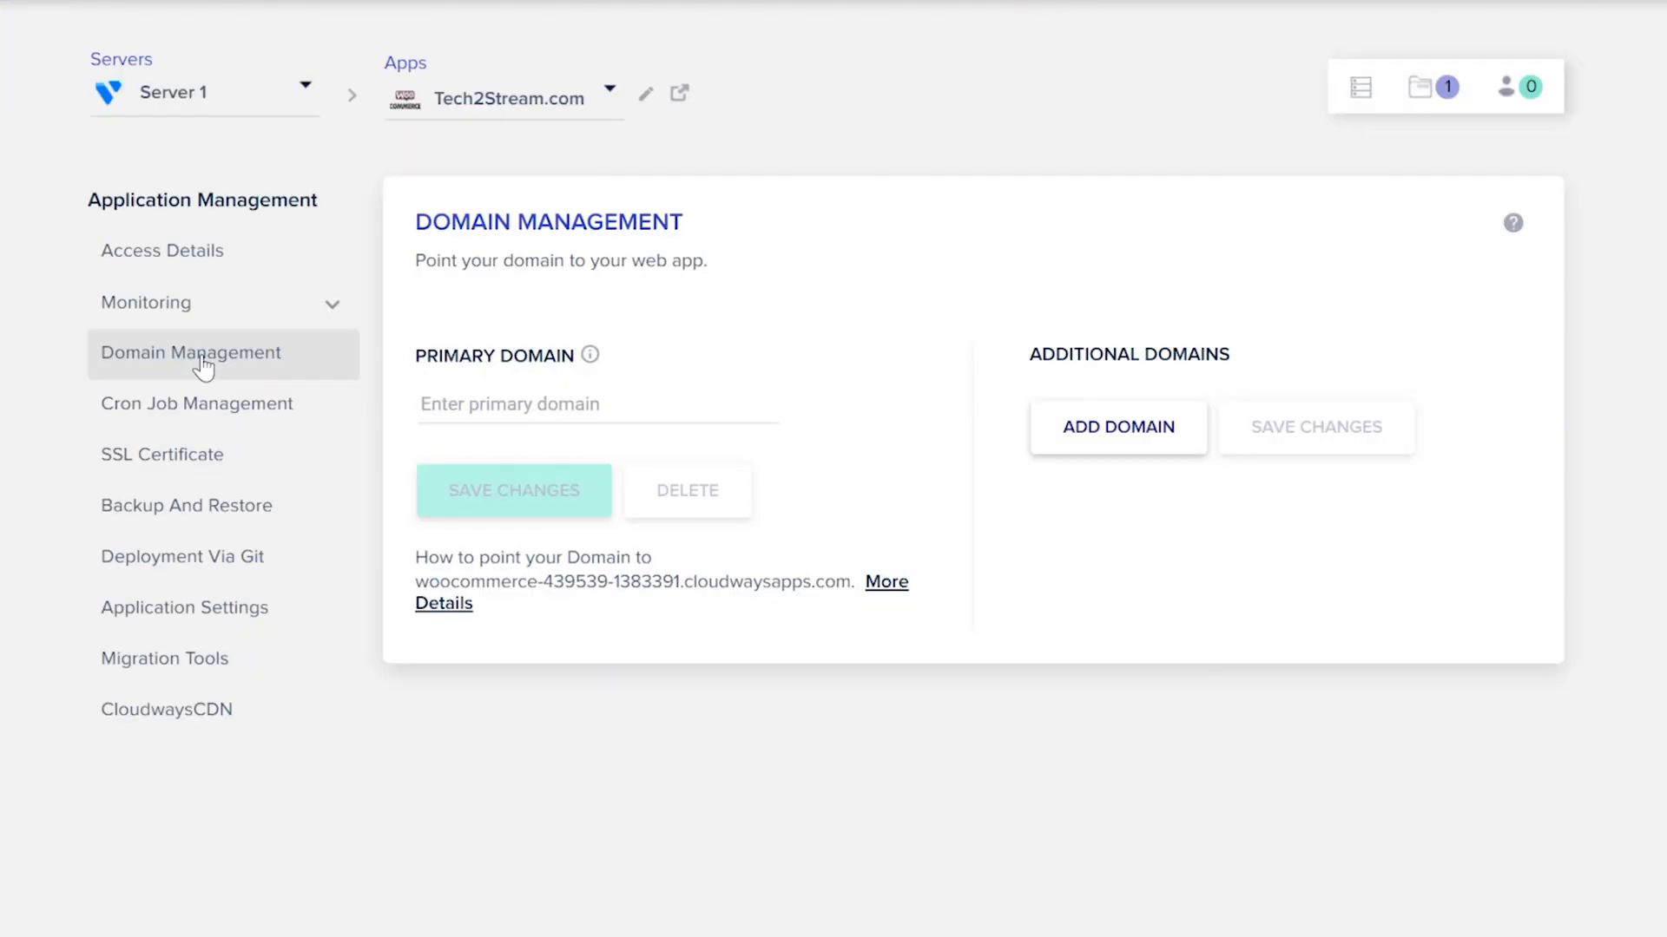
type("www.tech2stream.com")
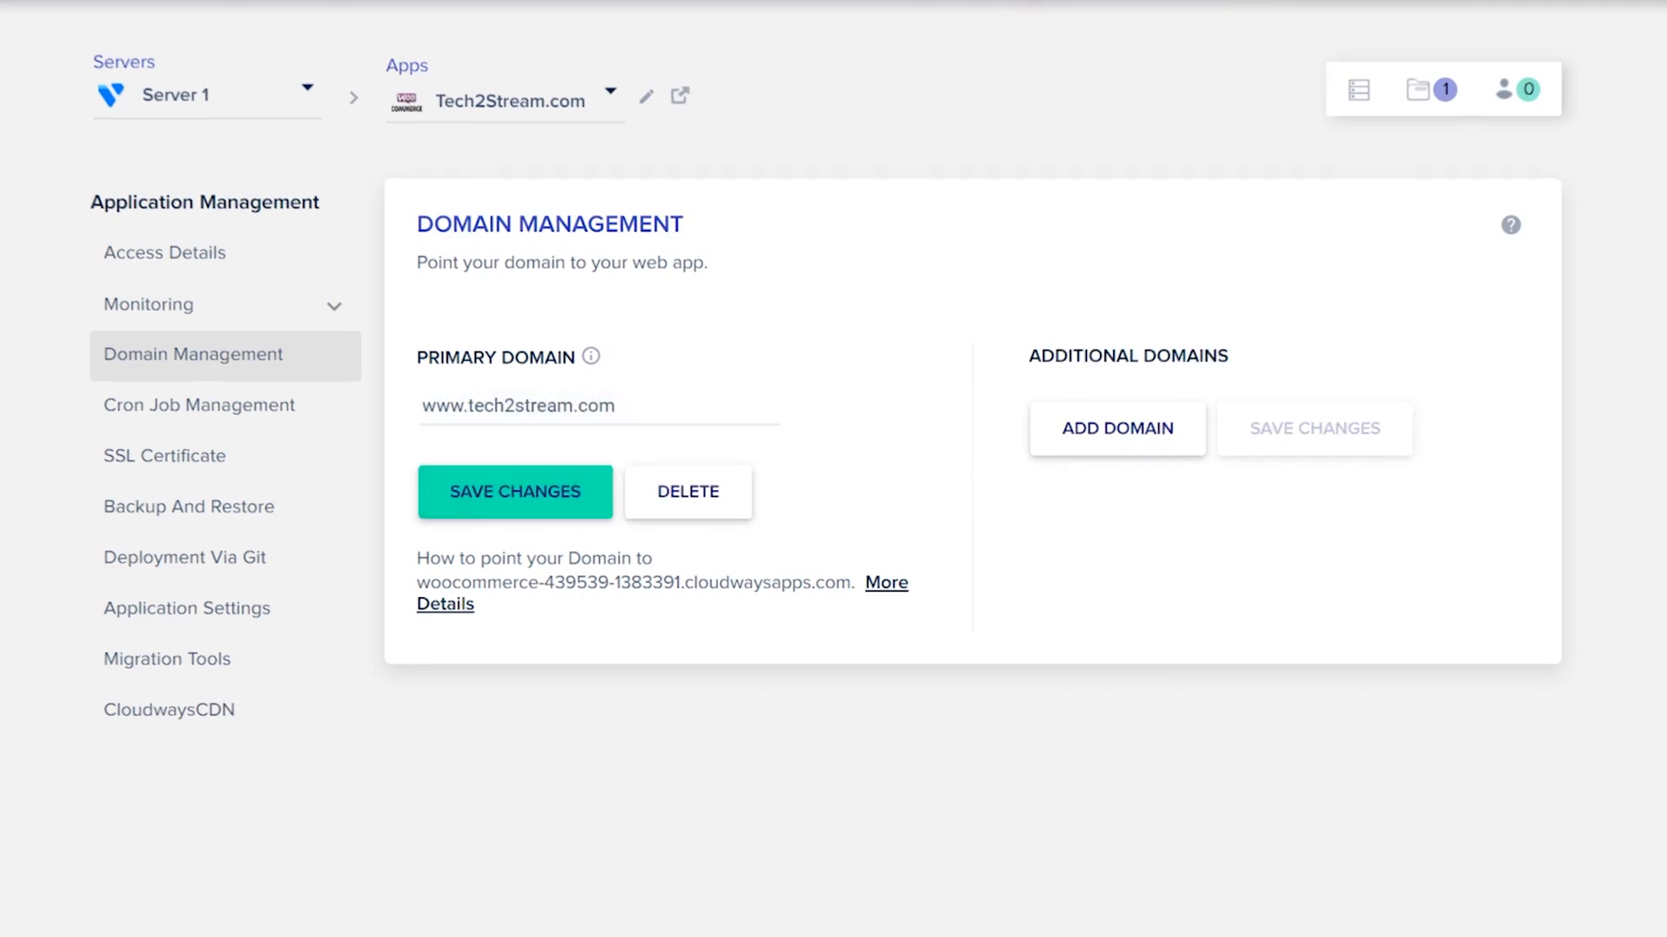
left_click(141, 35)
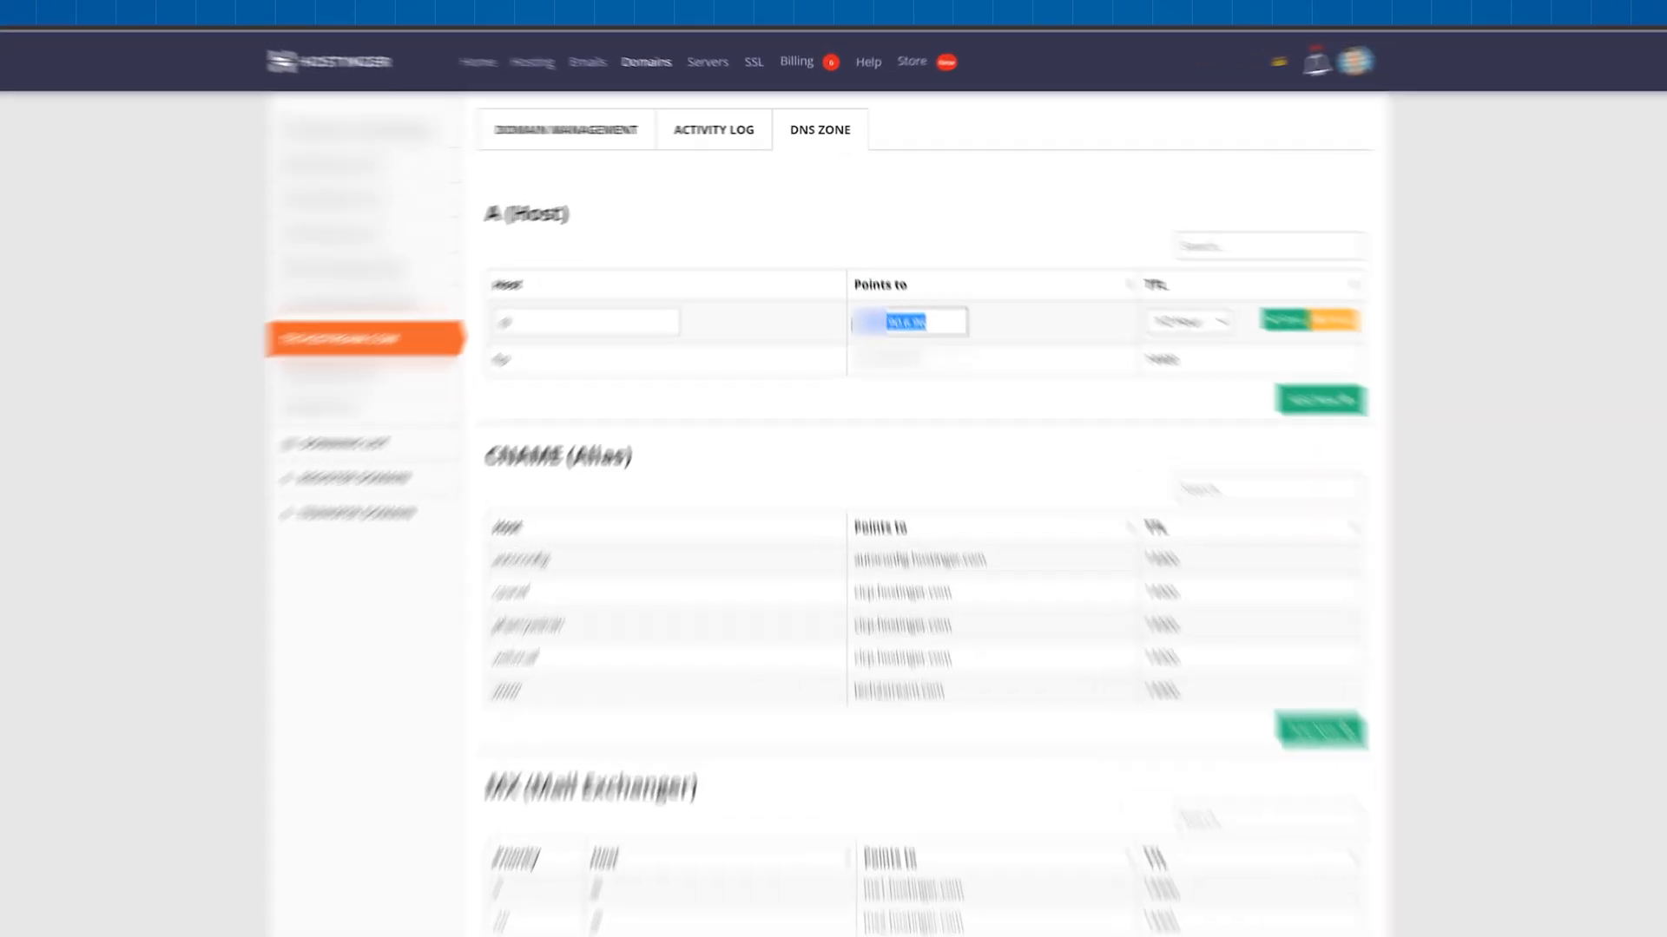
Paste the server IP into the @ A record's Points to field and update it.
right_click(908, 391)
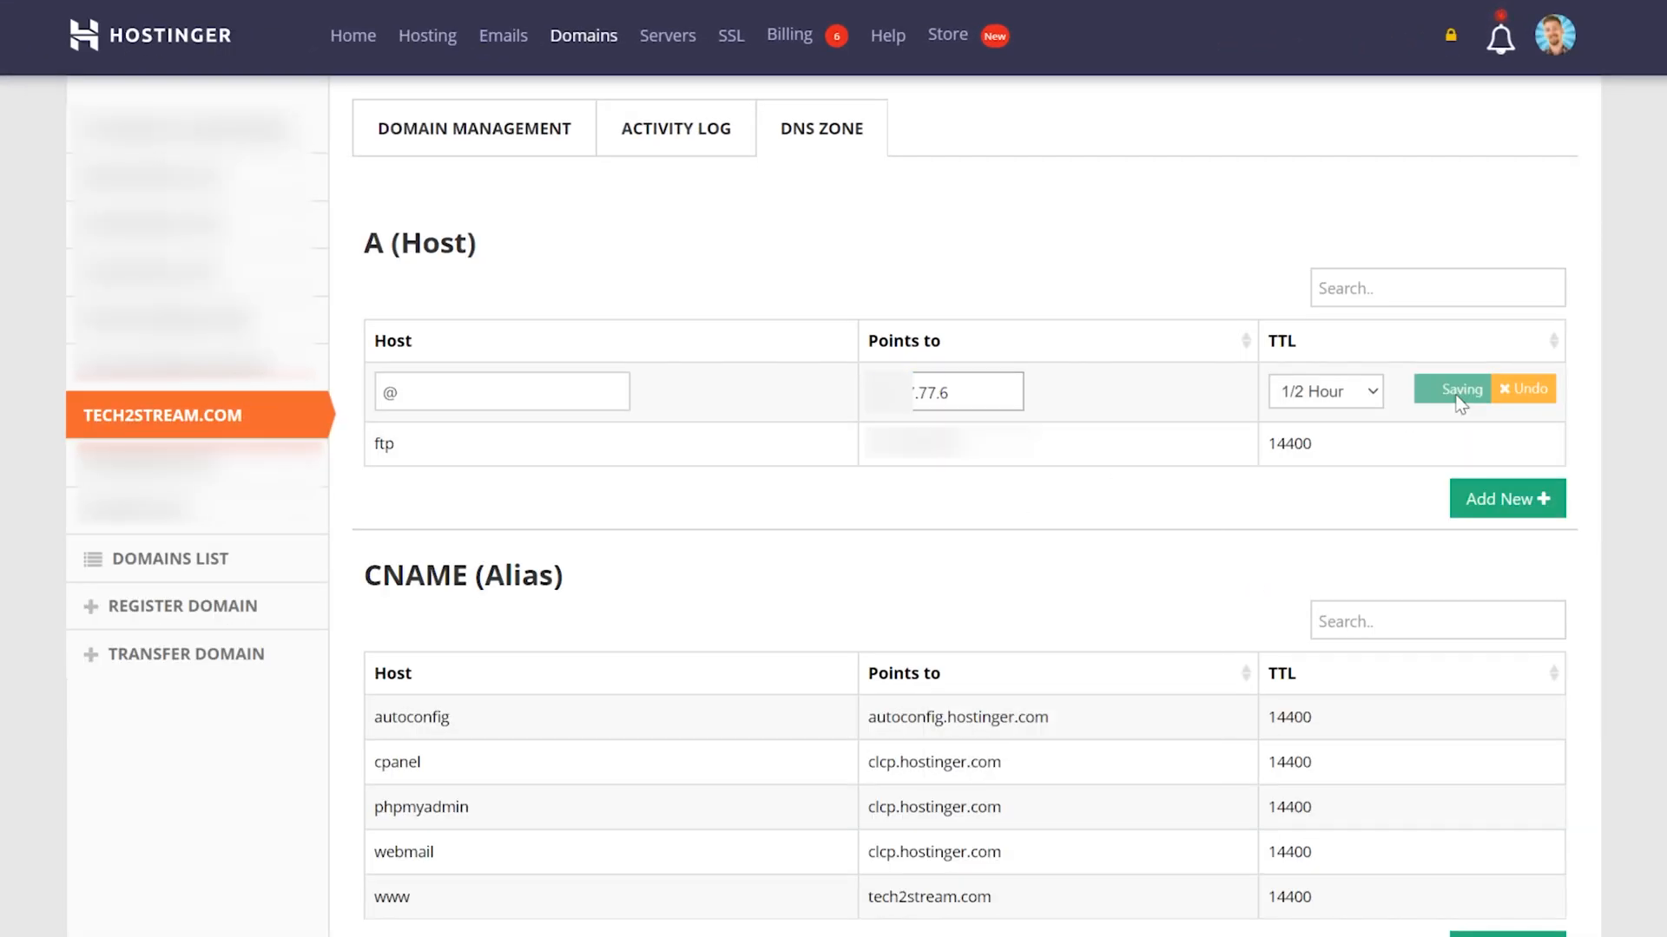
left_click(1460, 390)
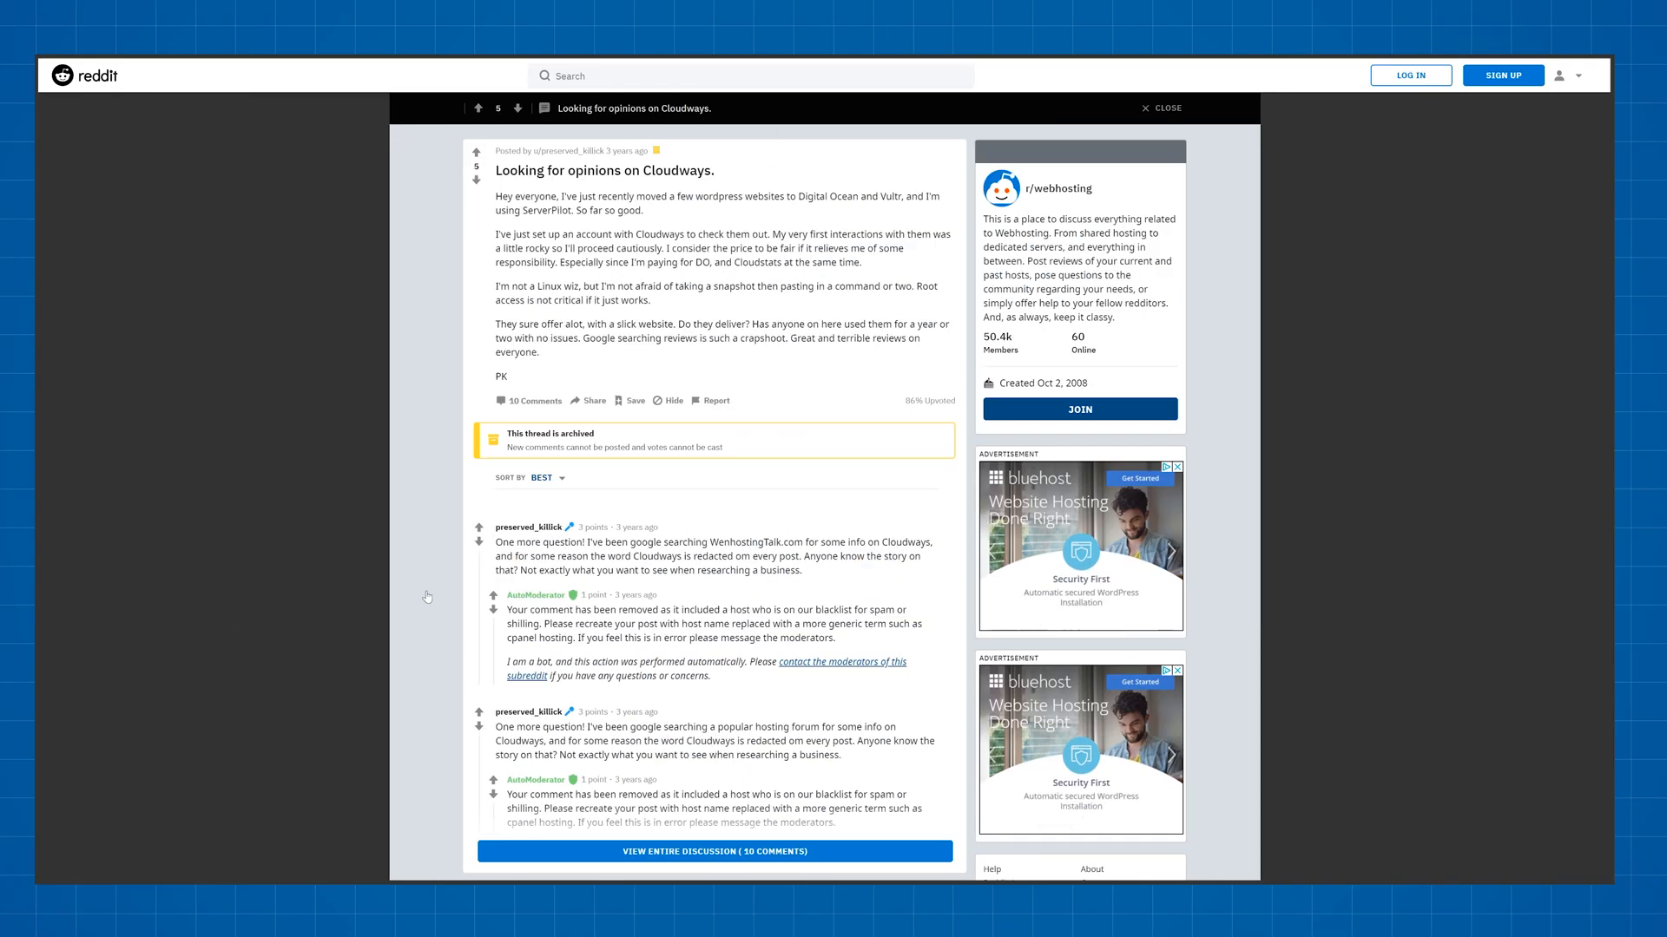
Scroll through the comments of the r/webhosting 'Looking for opinions on Cloudways' thread.
scroll("down", 3)
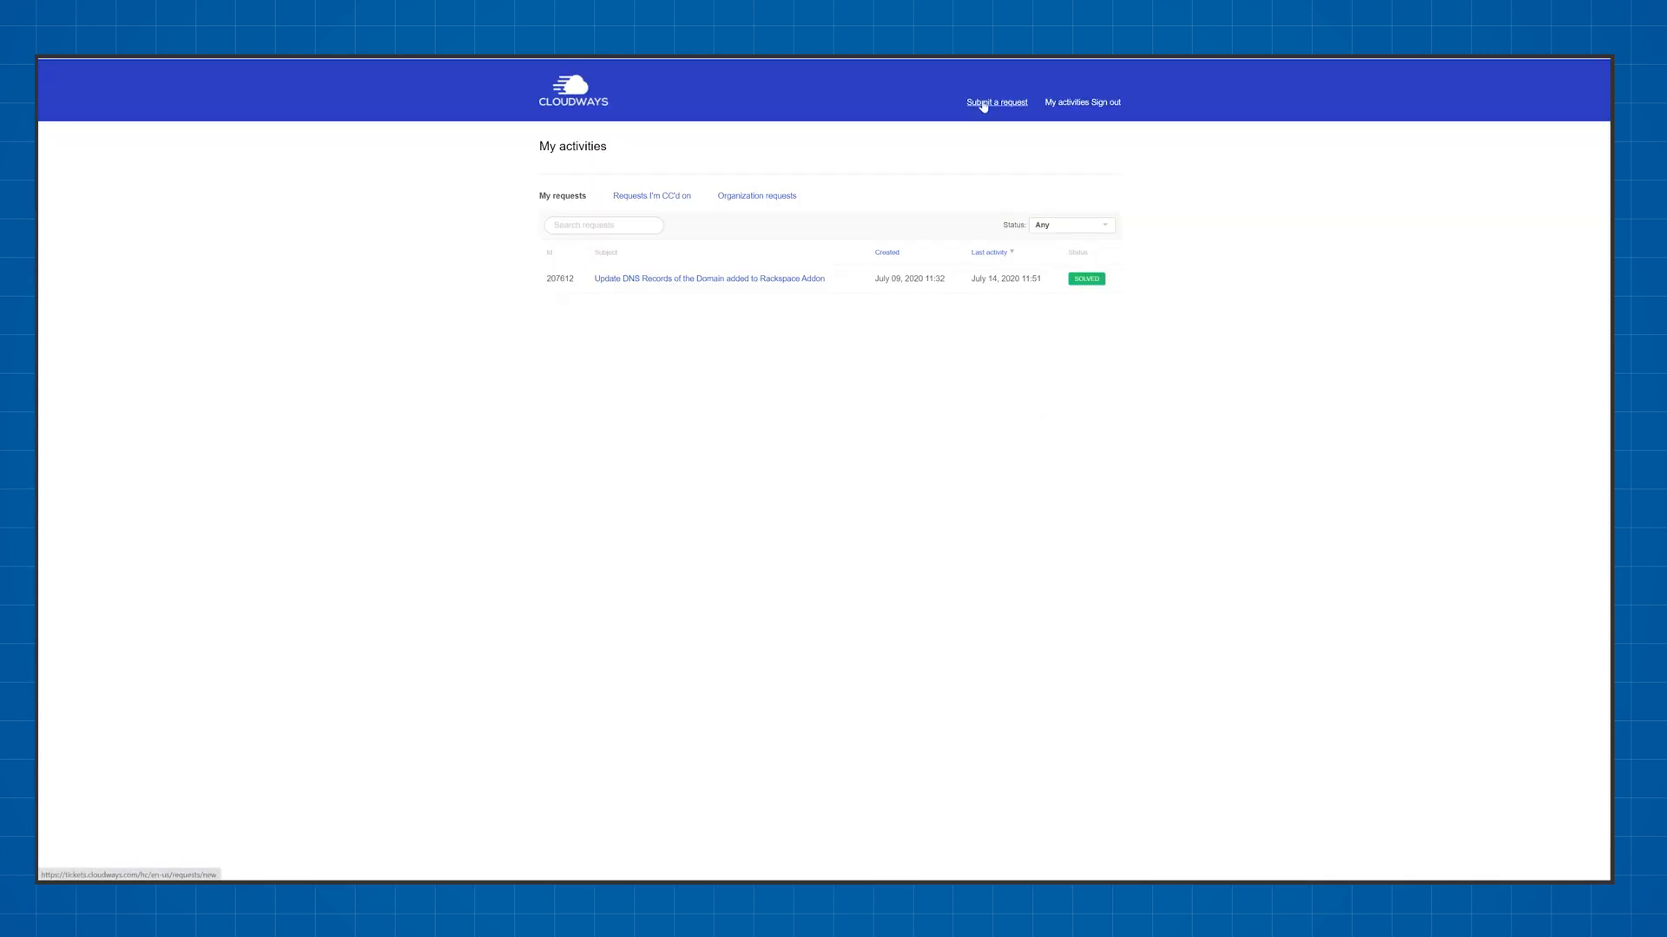
Start a new support request via 'Submit a request' to reach the Contact Cloudways form.
left_click(995, 102)
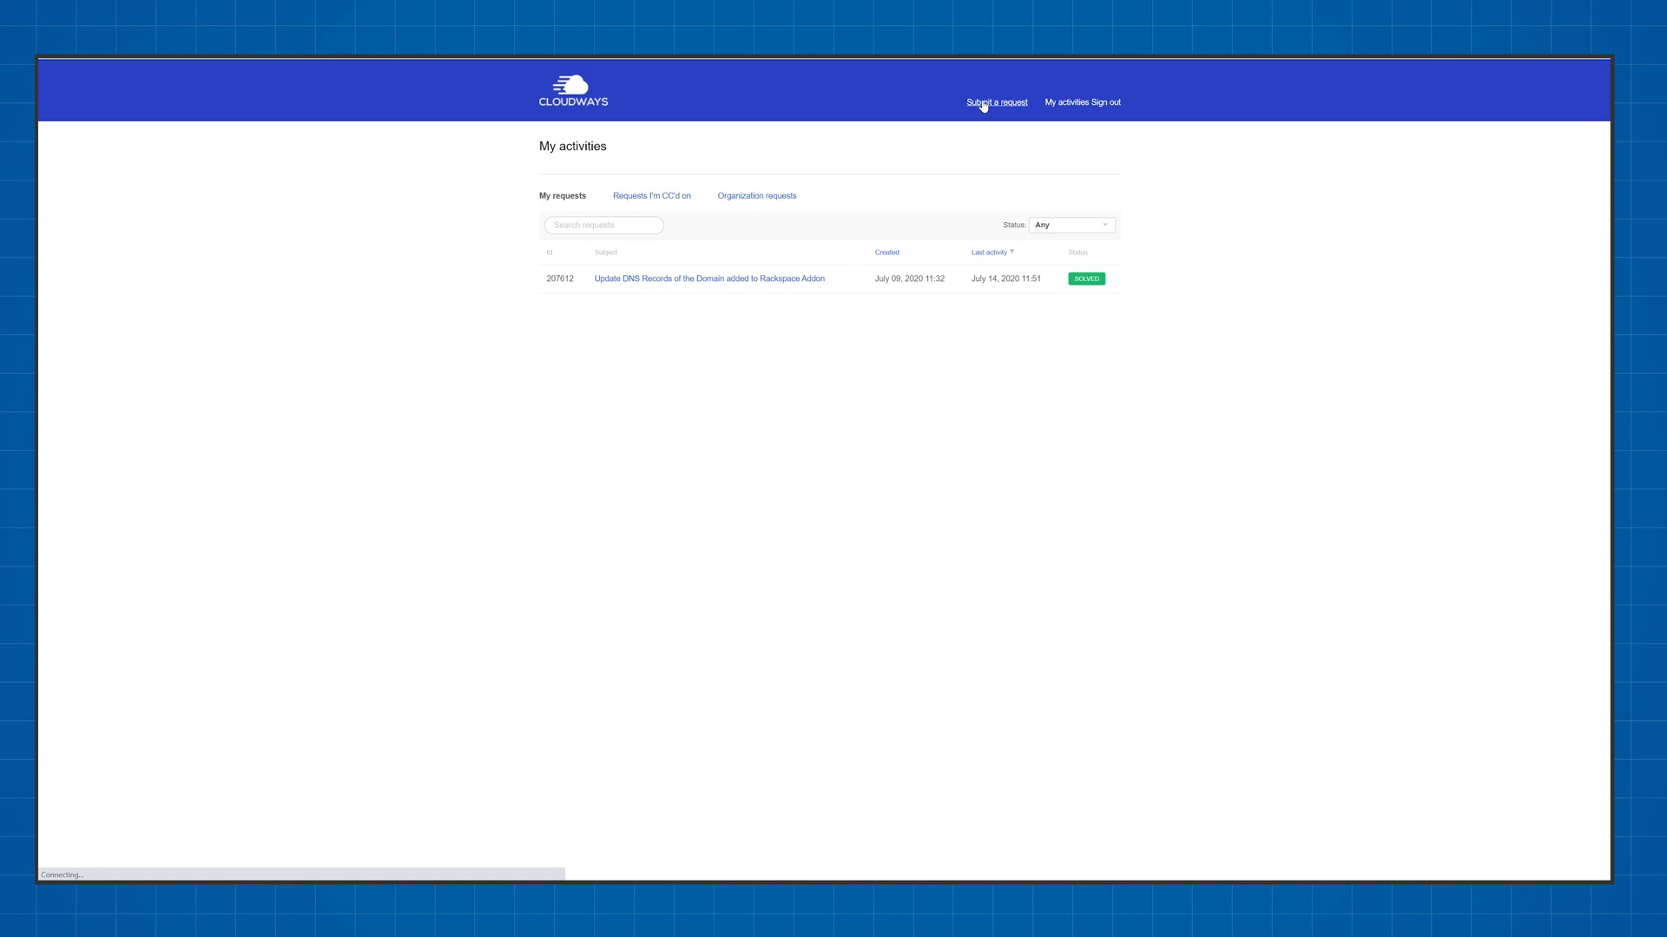
left_click(996, 102)
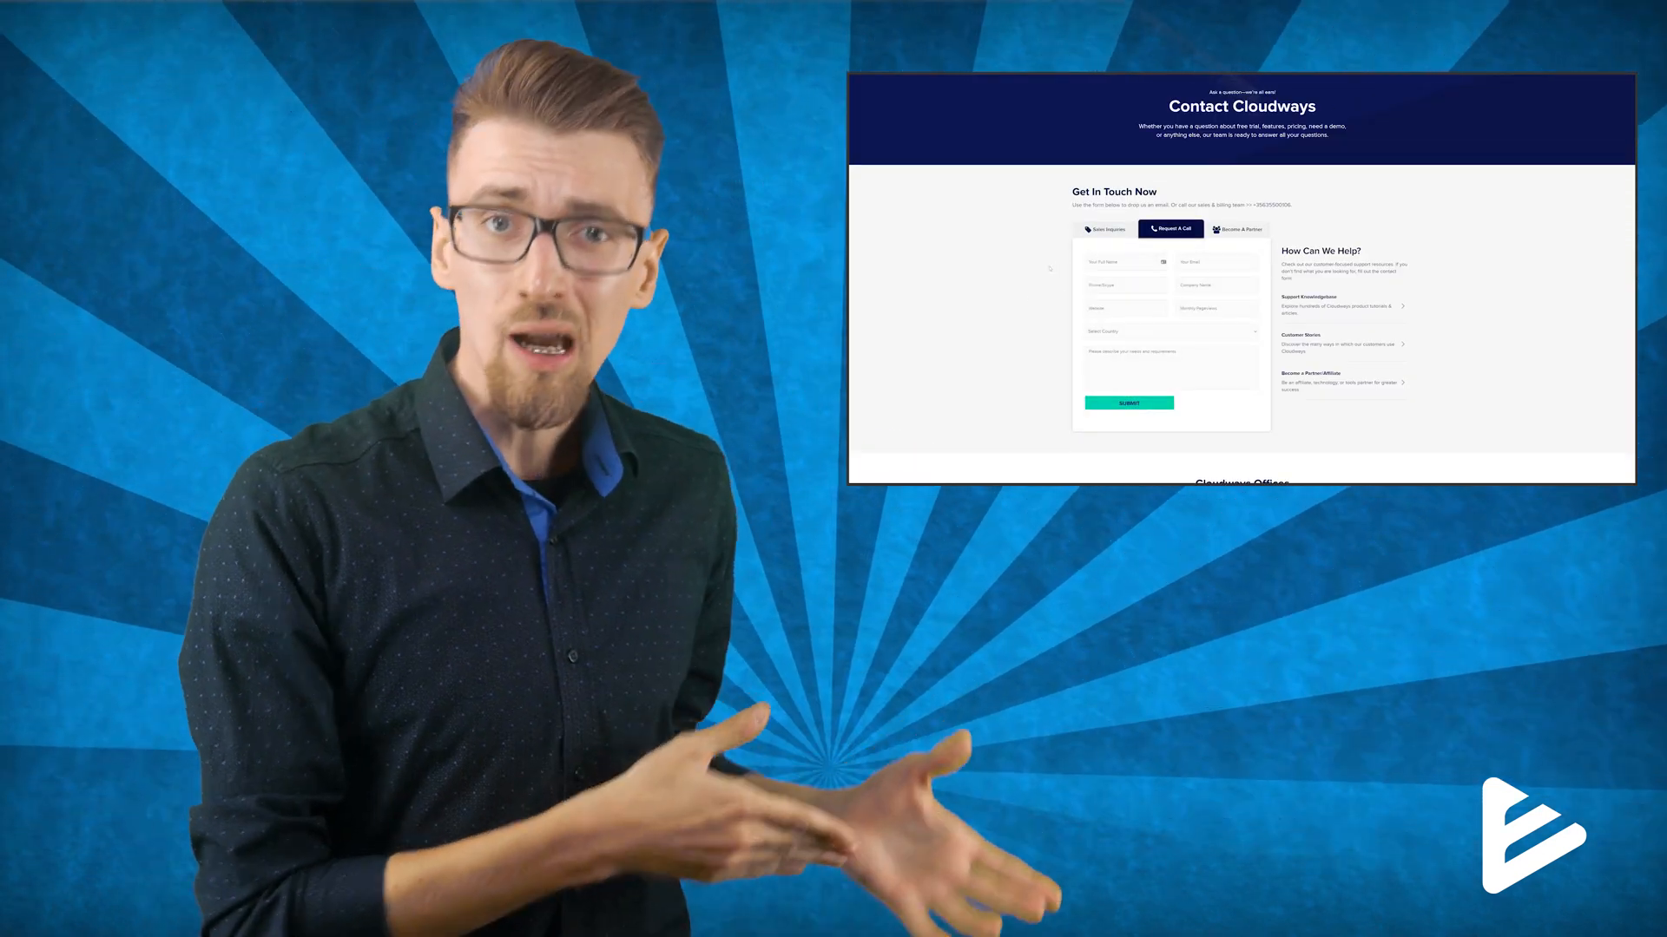
Scroll down the contact page toward the live chat widget.
scroll("down", 3)
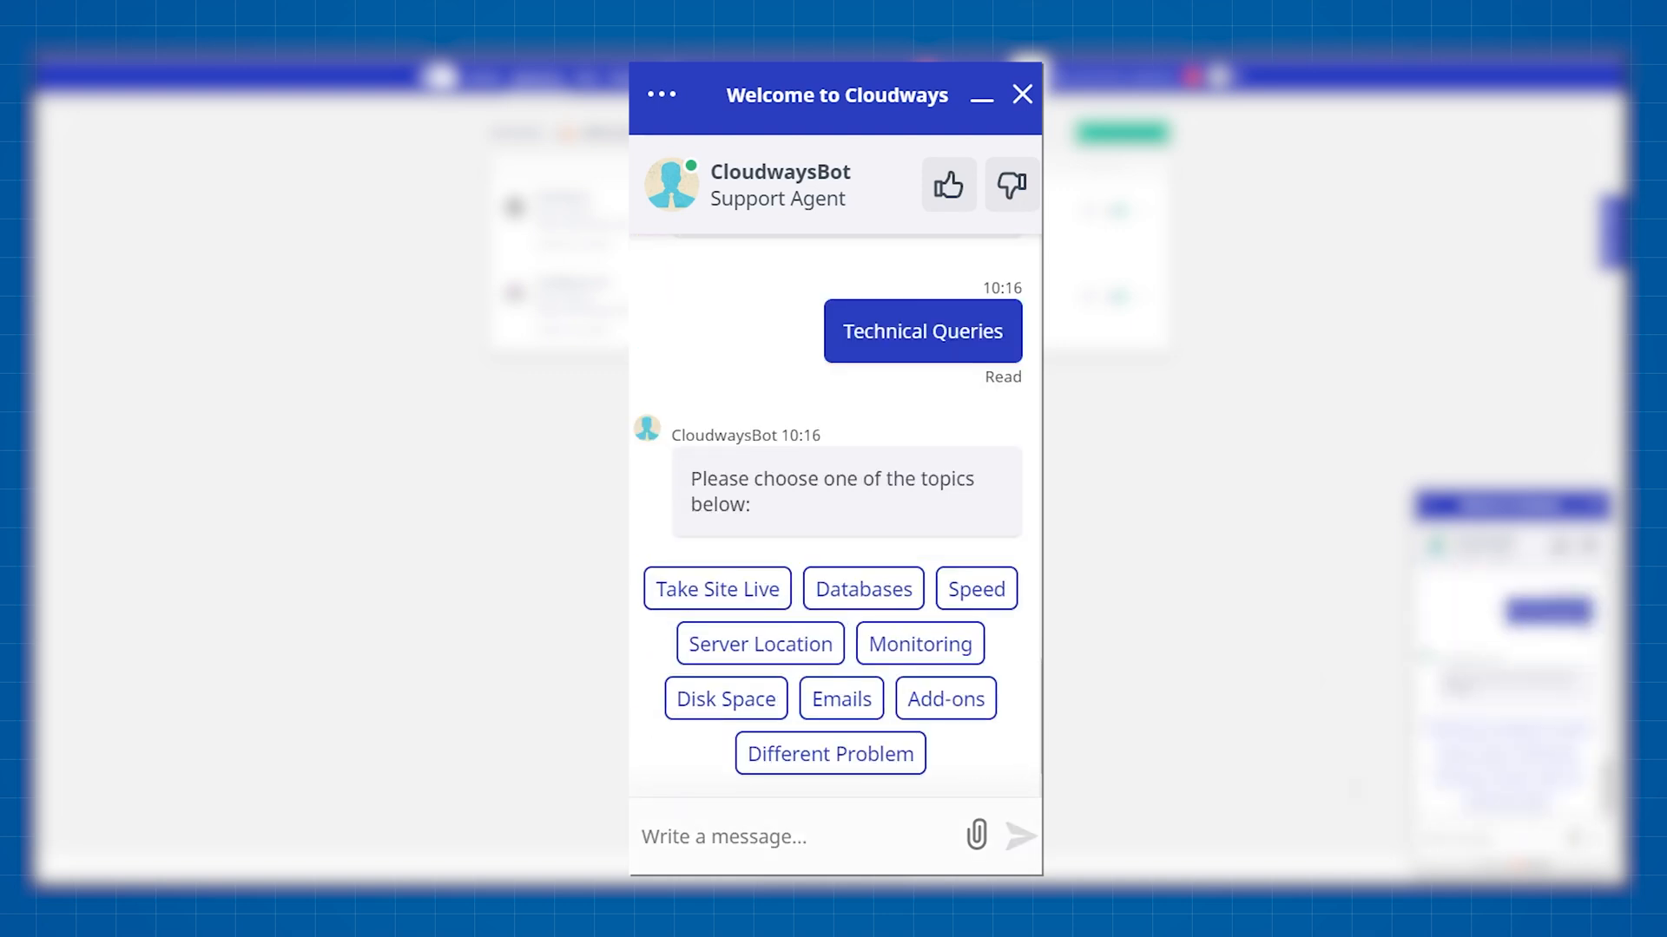
Choose Other Reason and ask whether 2 domains can link to 2 different applications on one server.
left_click(830, 753)
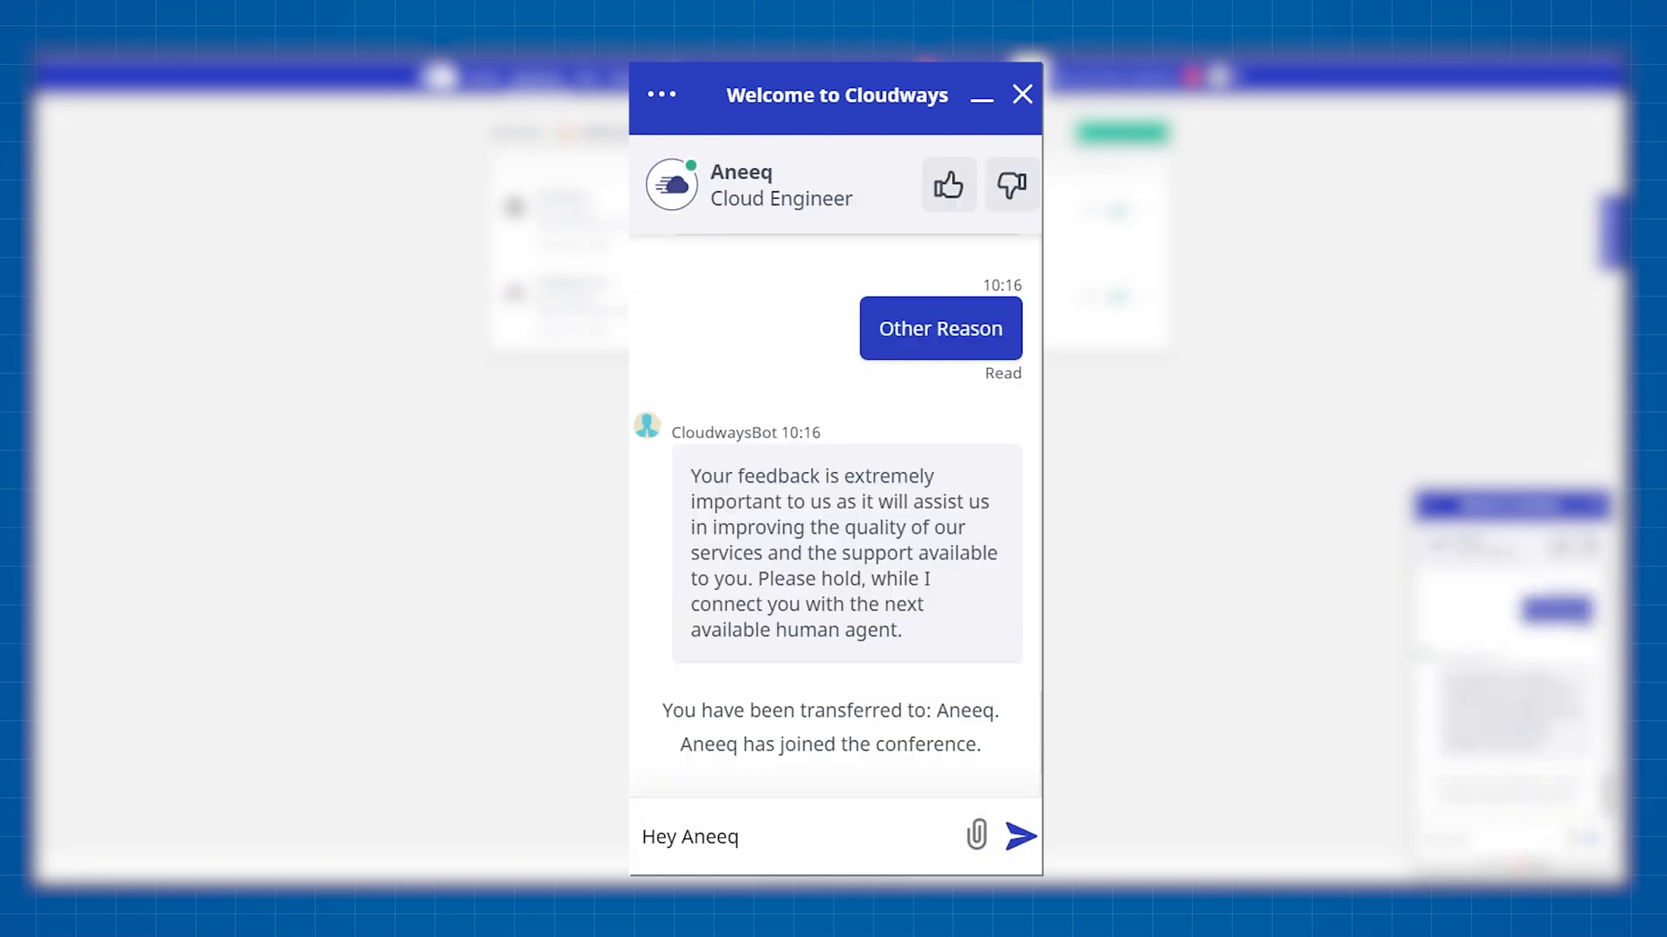
type("I wanted to ask can I have 2 different domains, linking to 2 different applications")
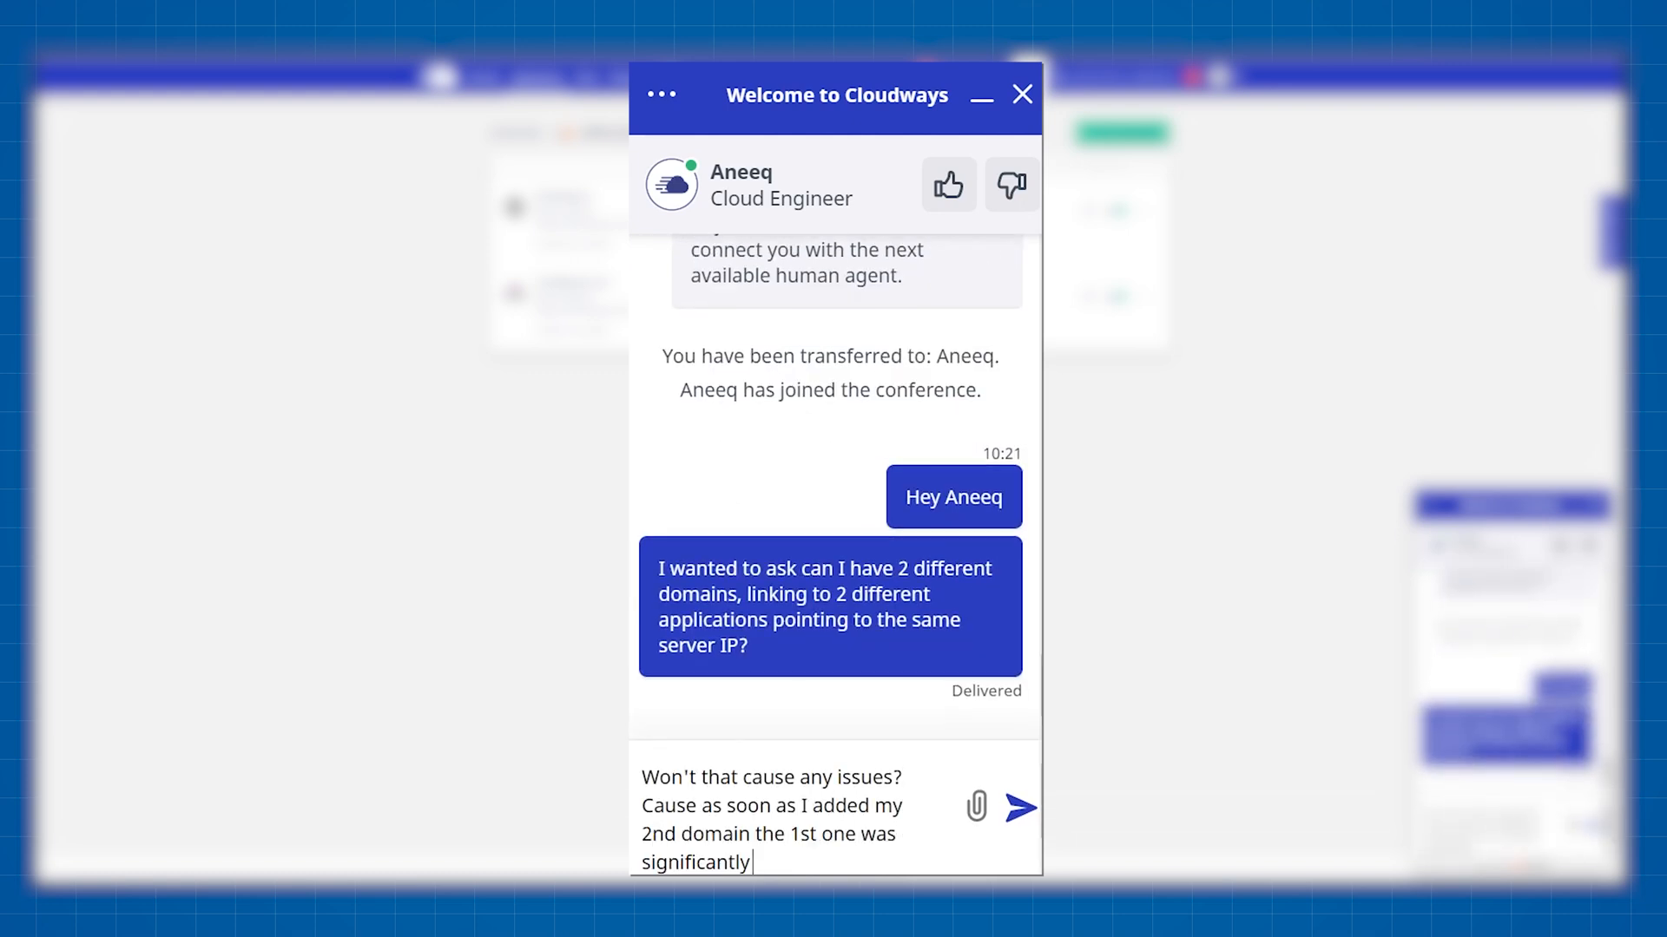
left_click(1019, 807)
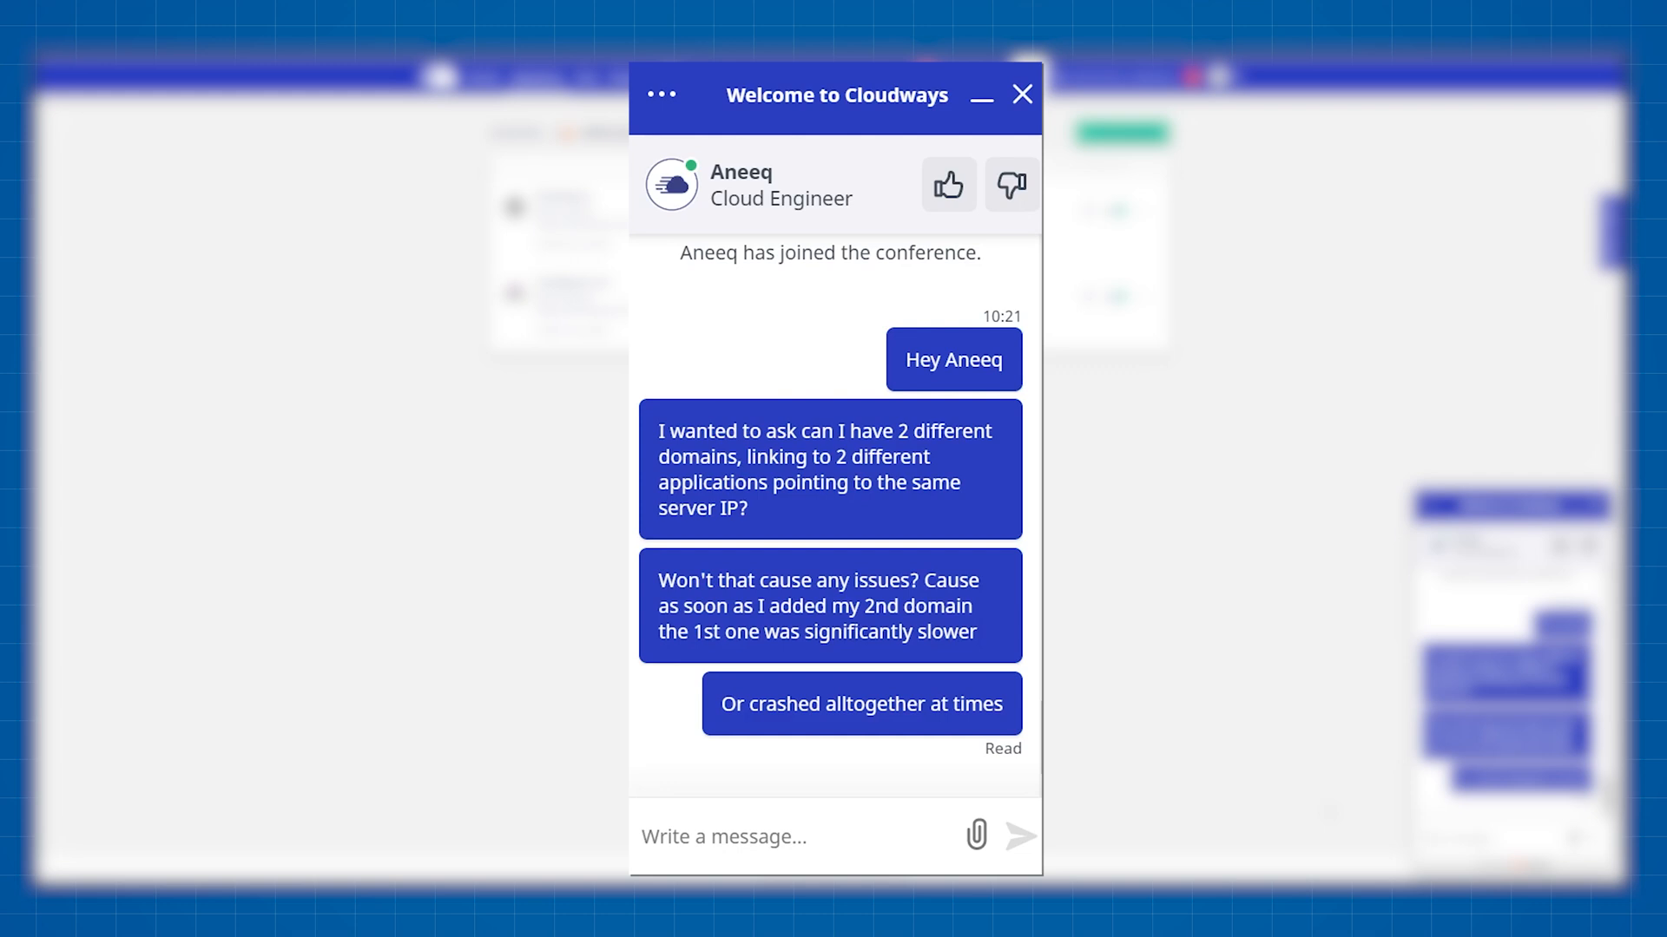
Send a follow-up asking if pointing multiple domains needs any special process.
scroll("down", 3)
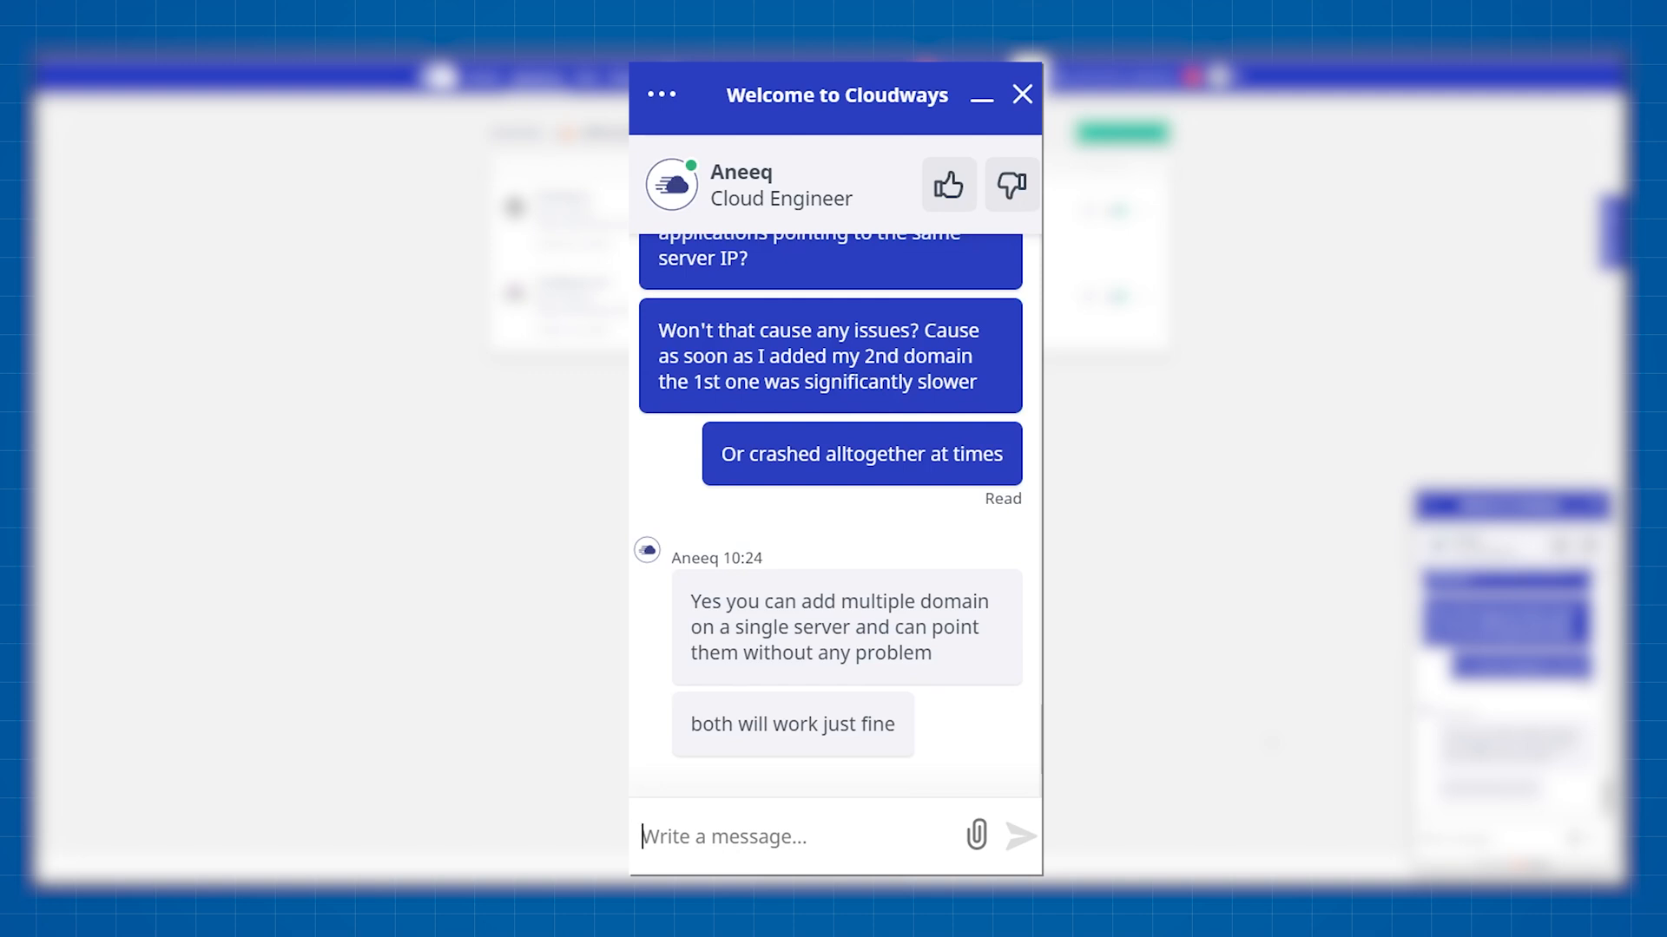
type("So there are no special ways to do it when pointing multple domains? It's the same process always?")
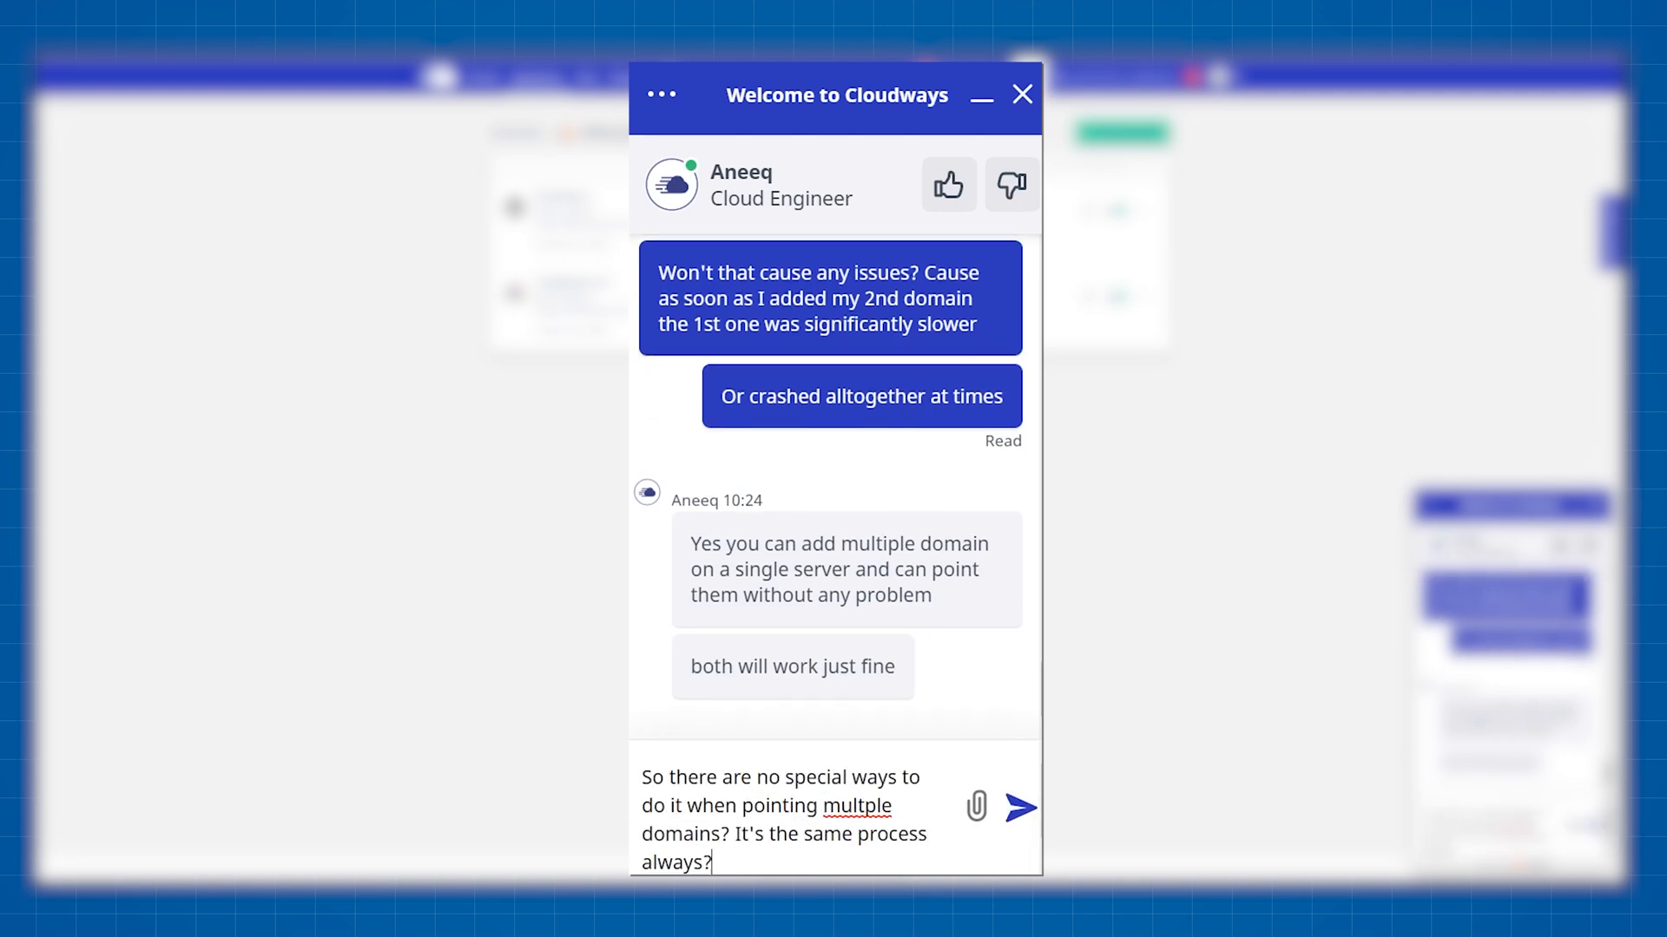
left_click(1019, 808)
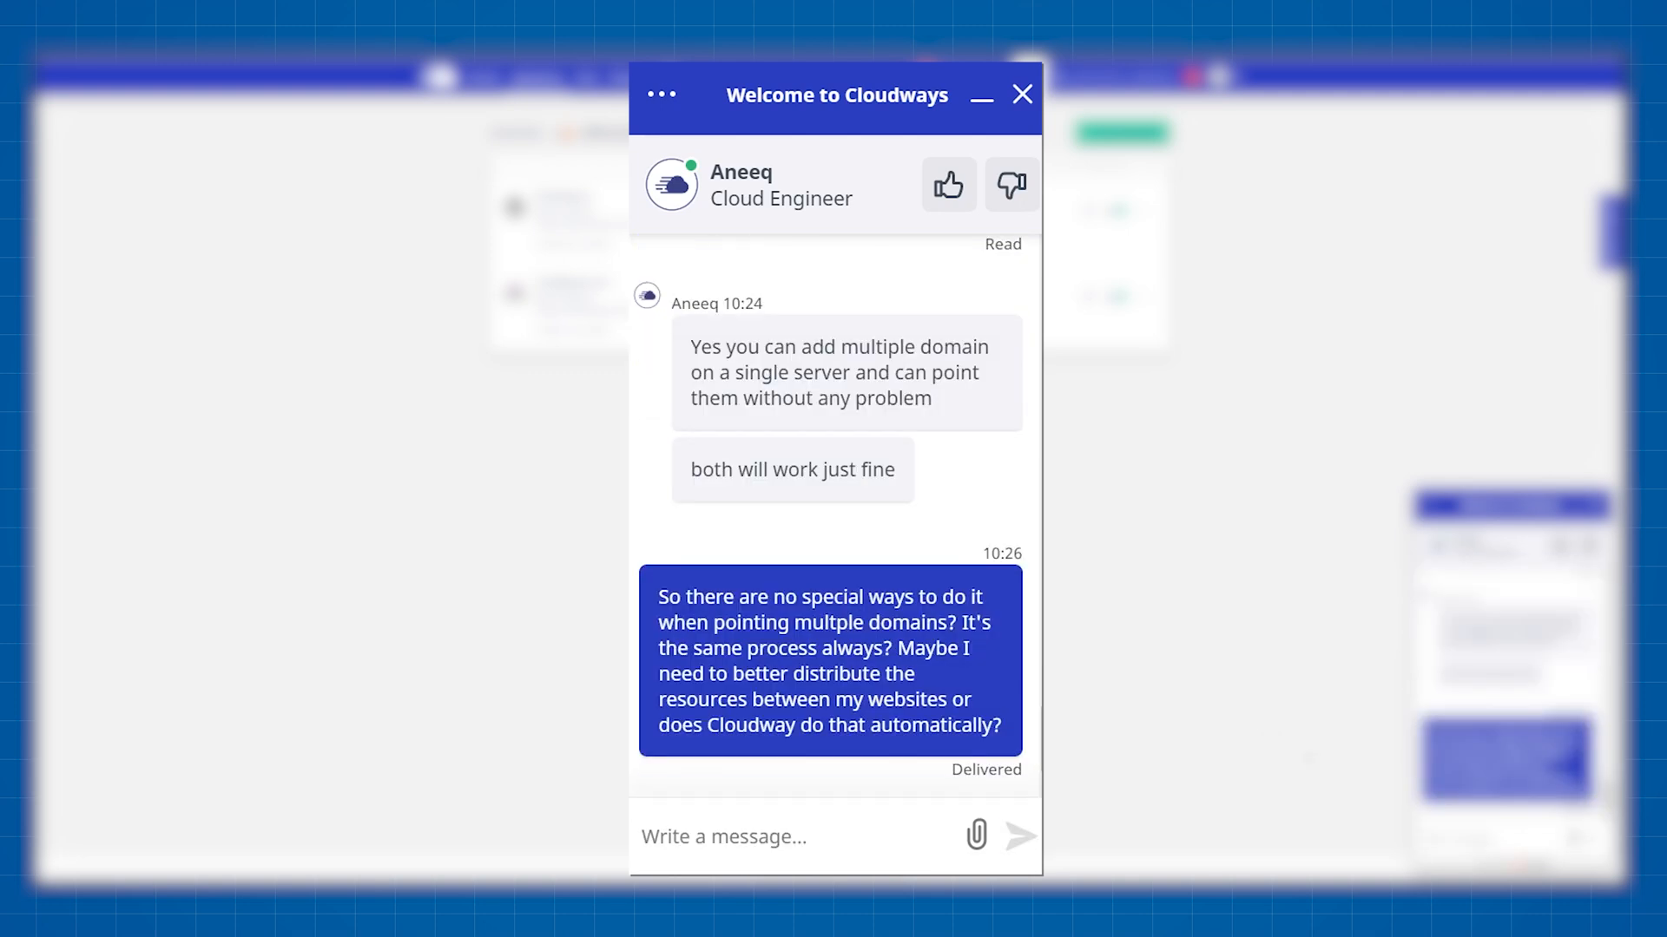
left_click(723, 836)
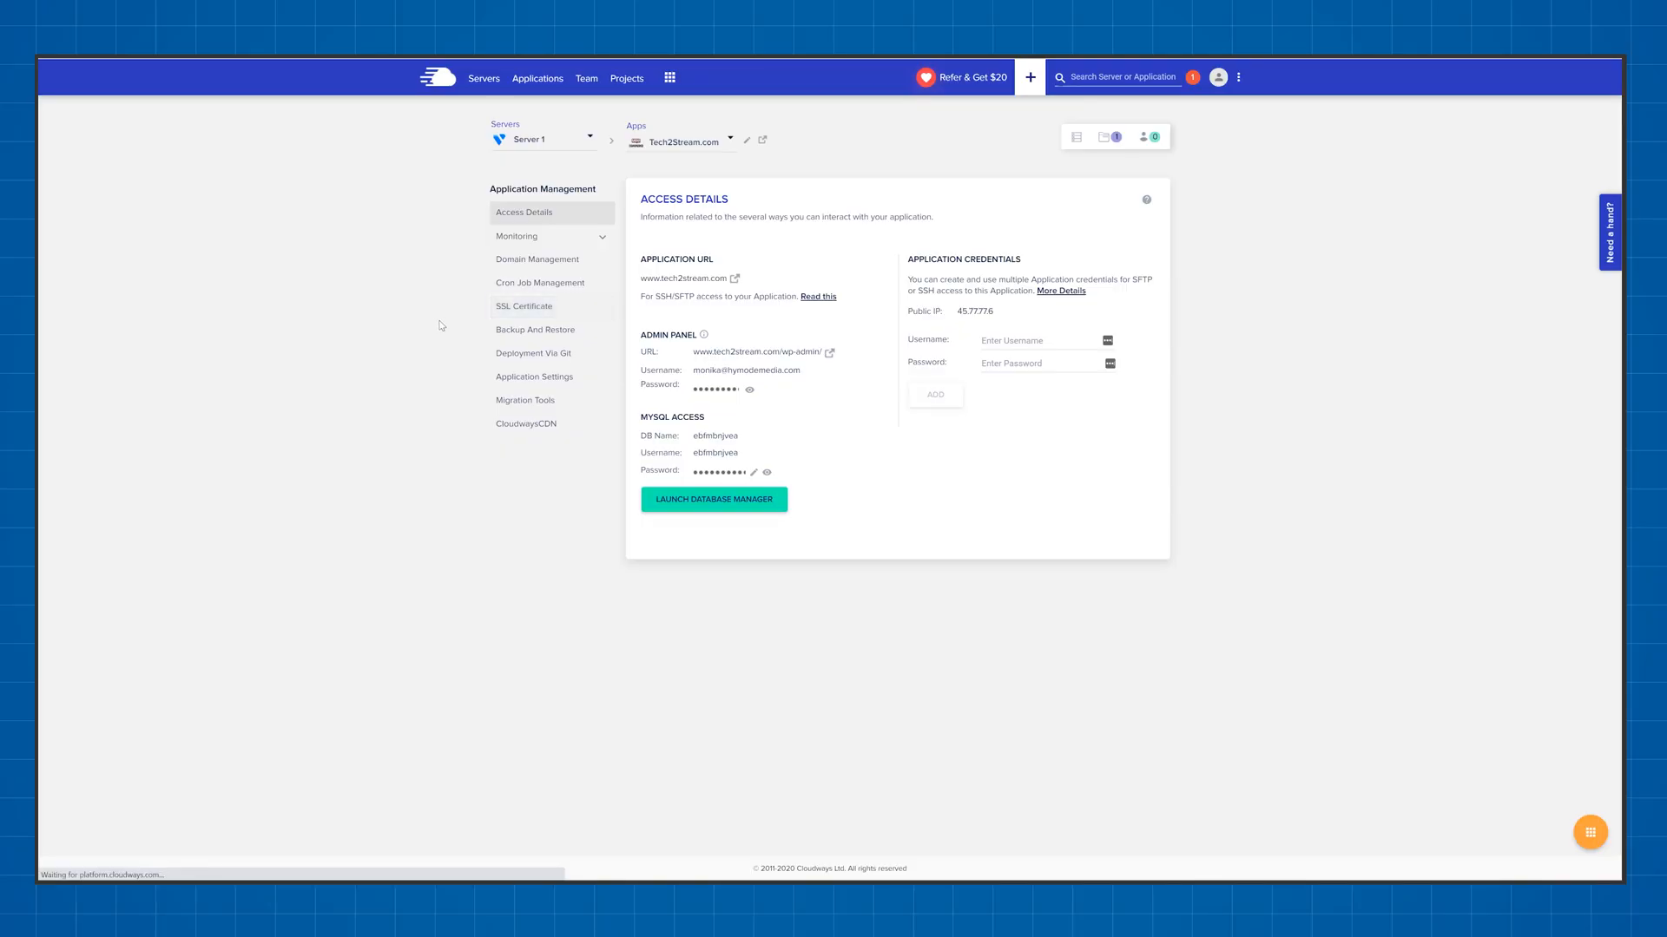
left_click(525, 306)
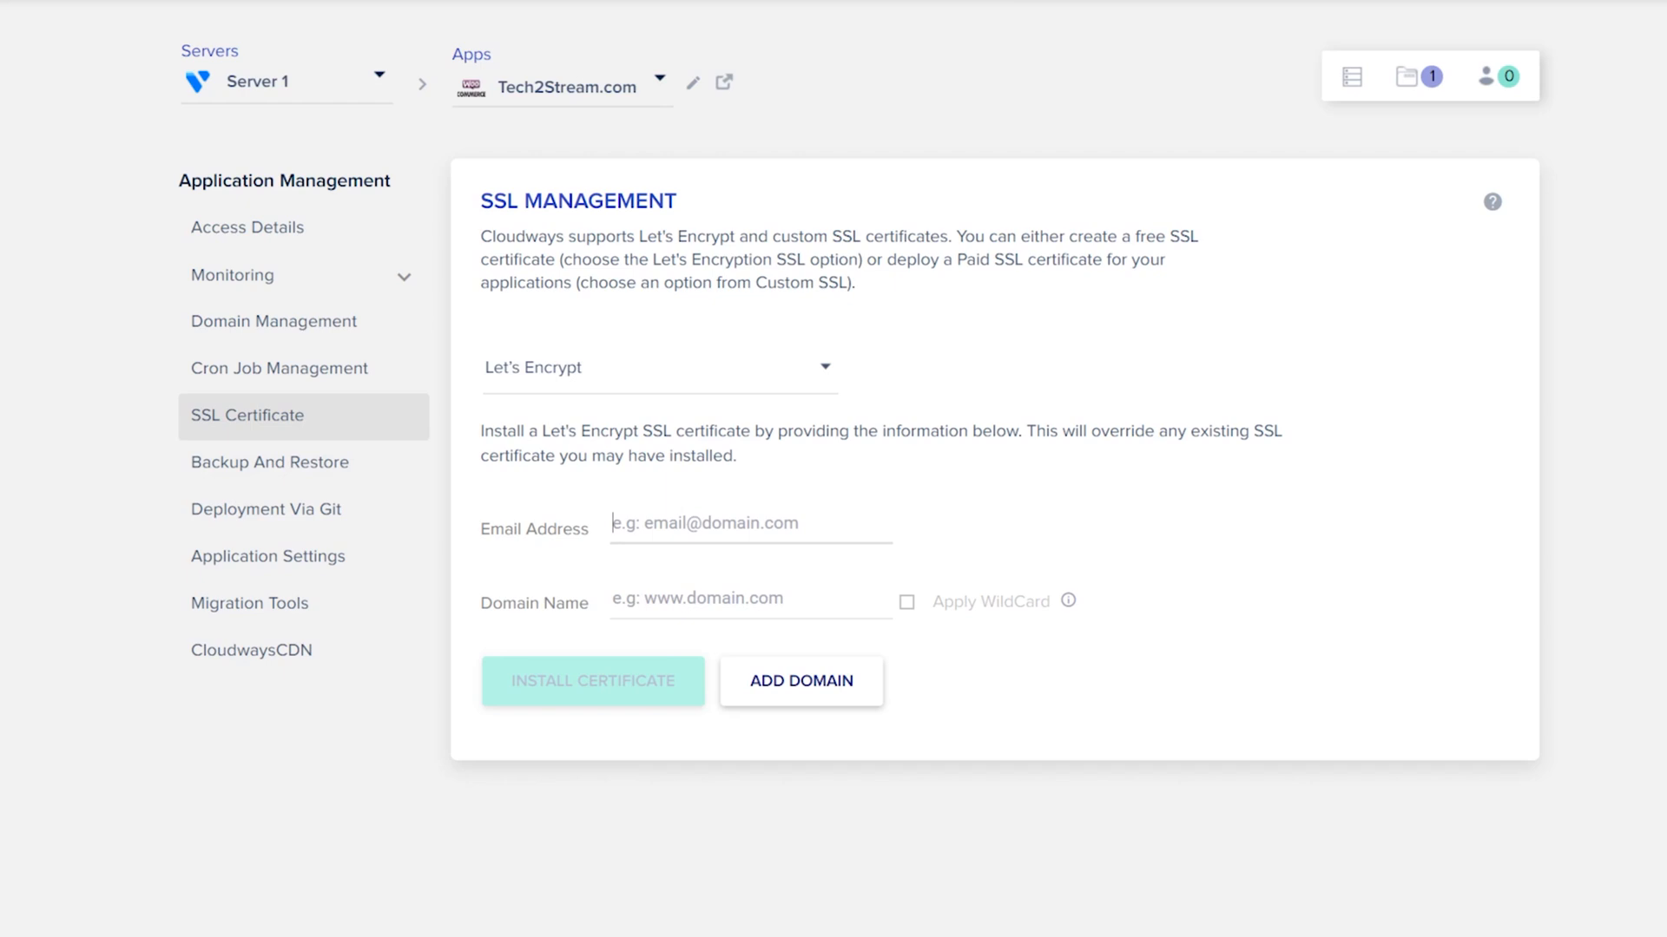
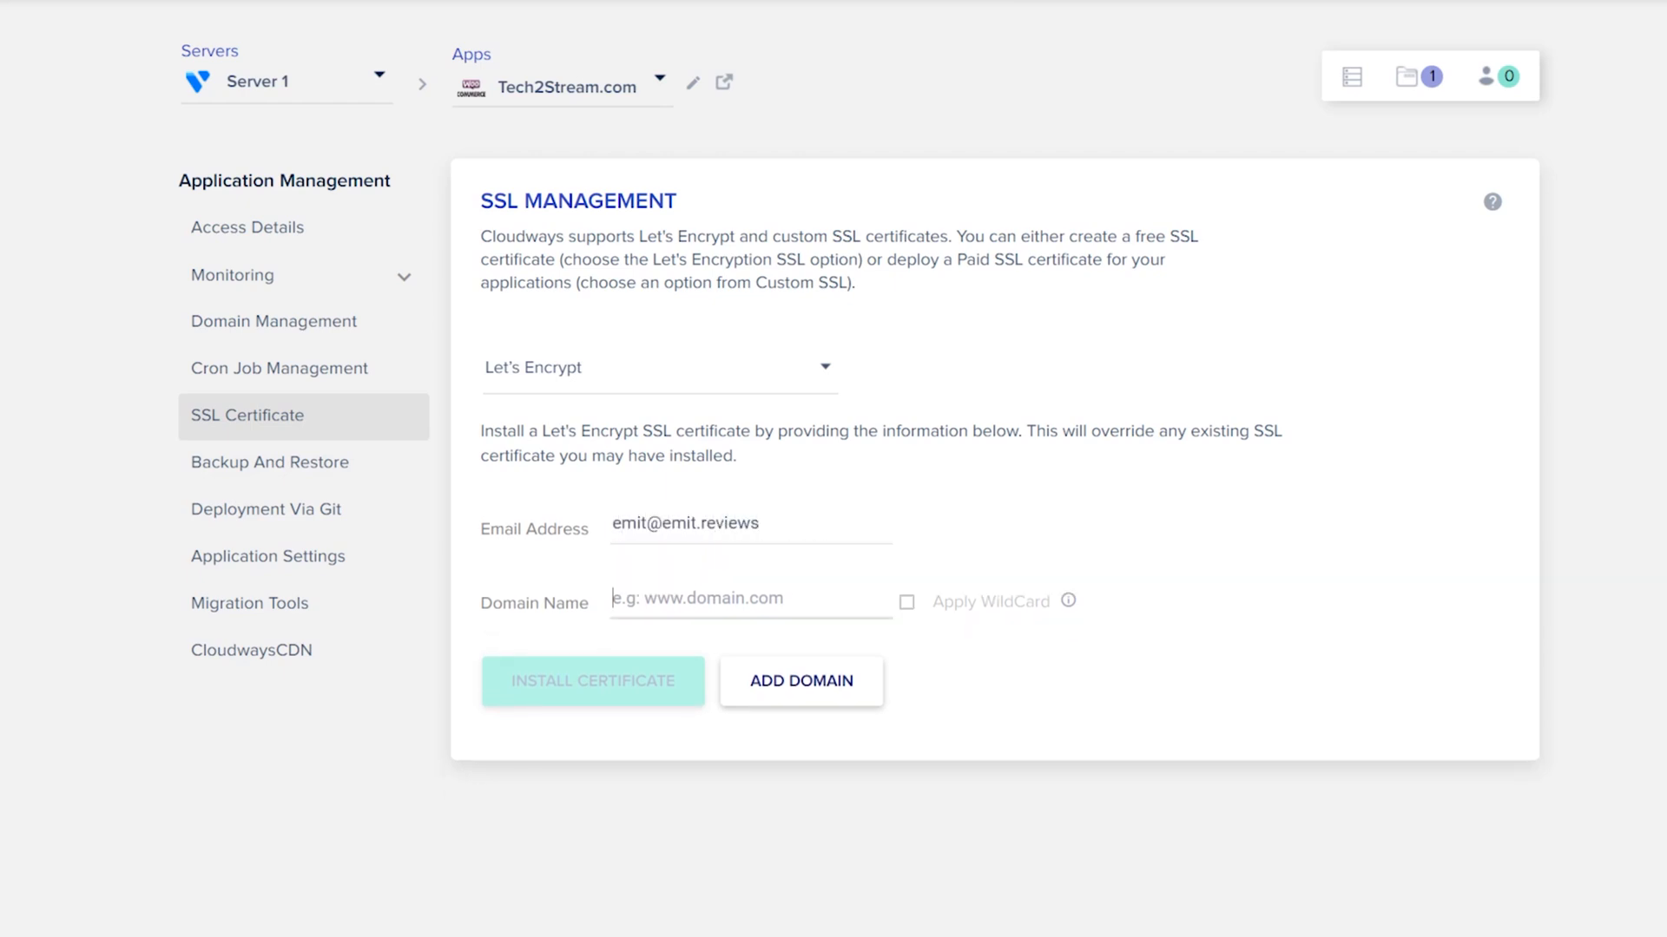
type("www.tech2")
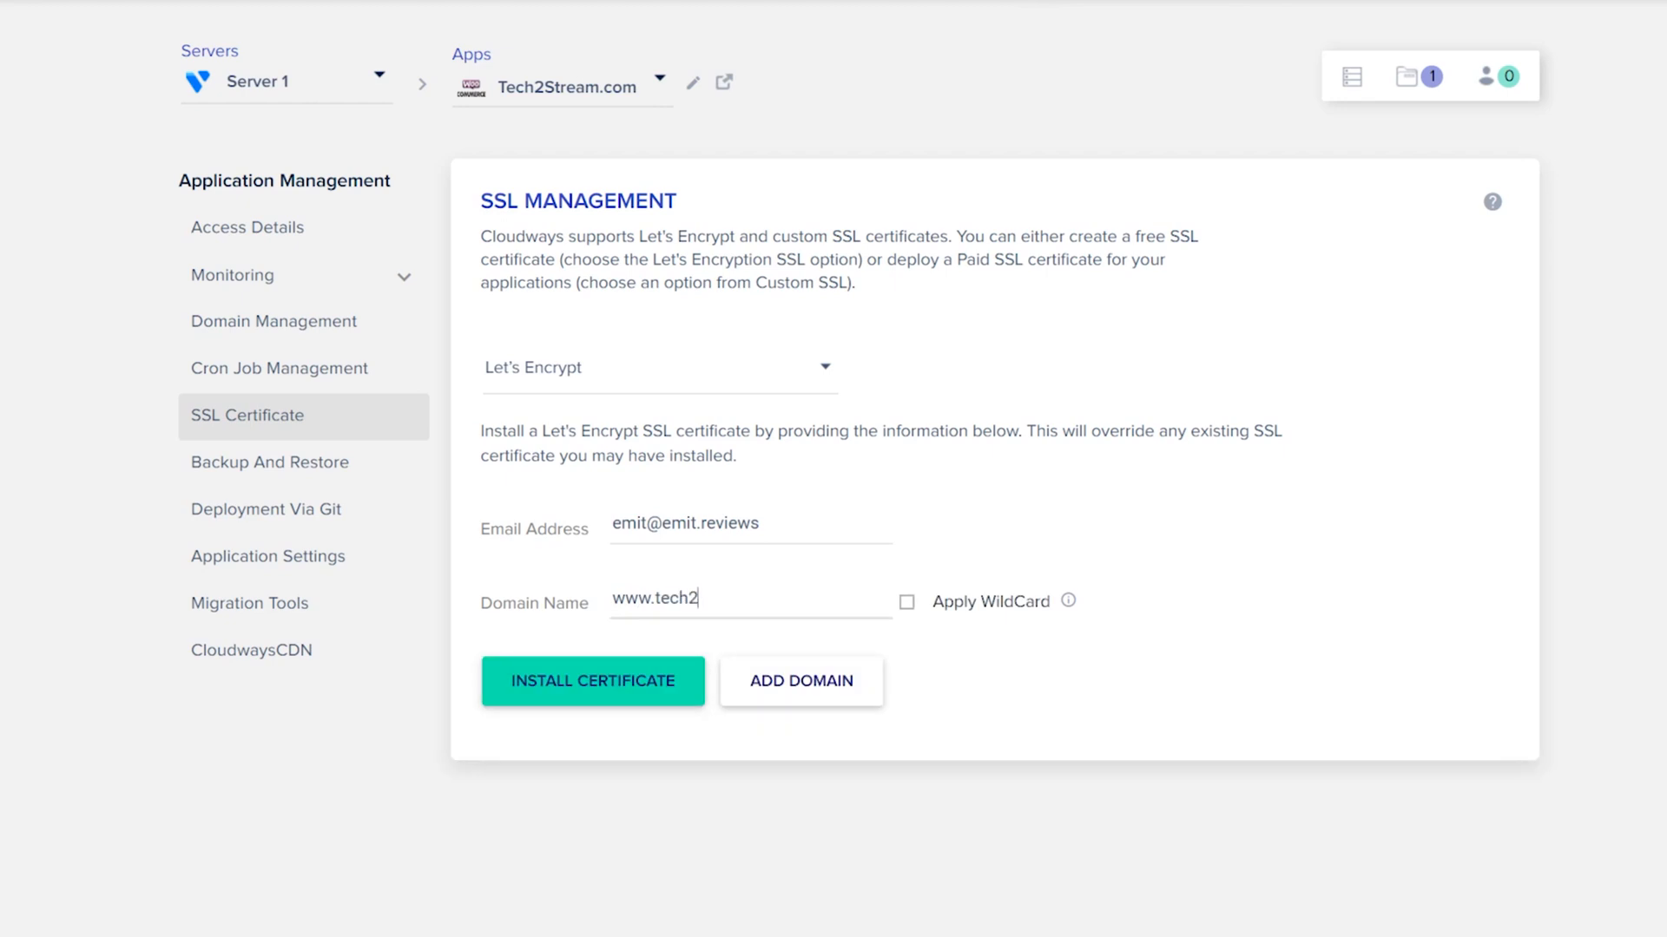
type("stream.com")
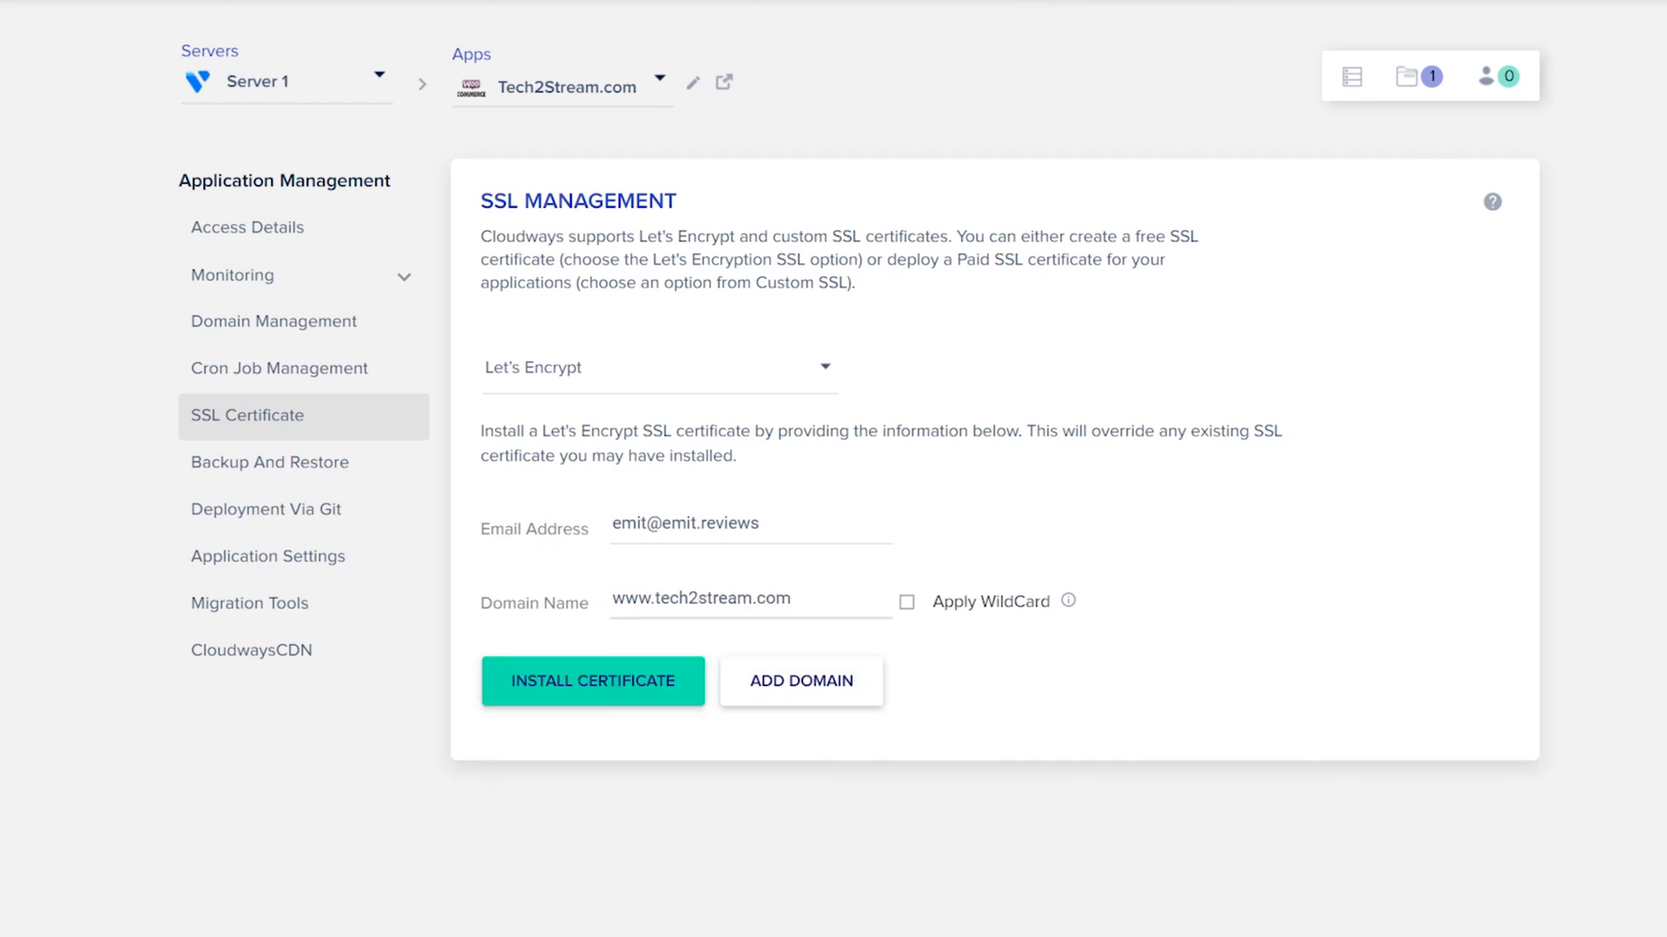